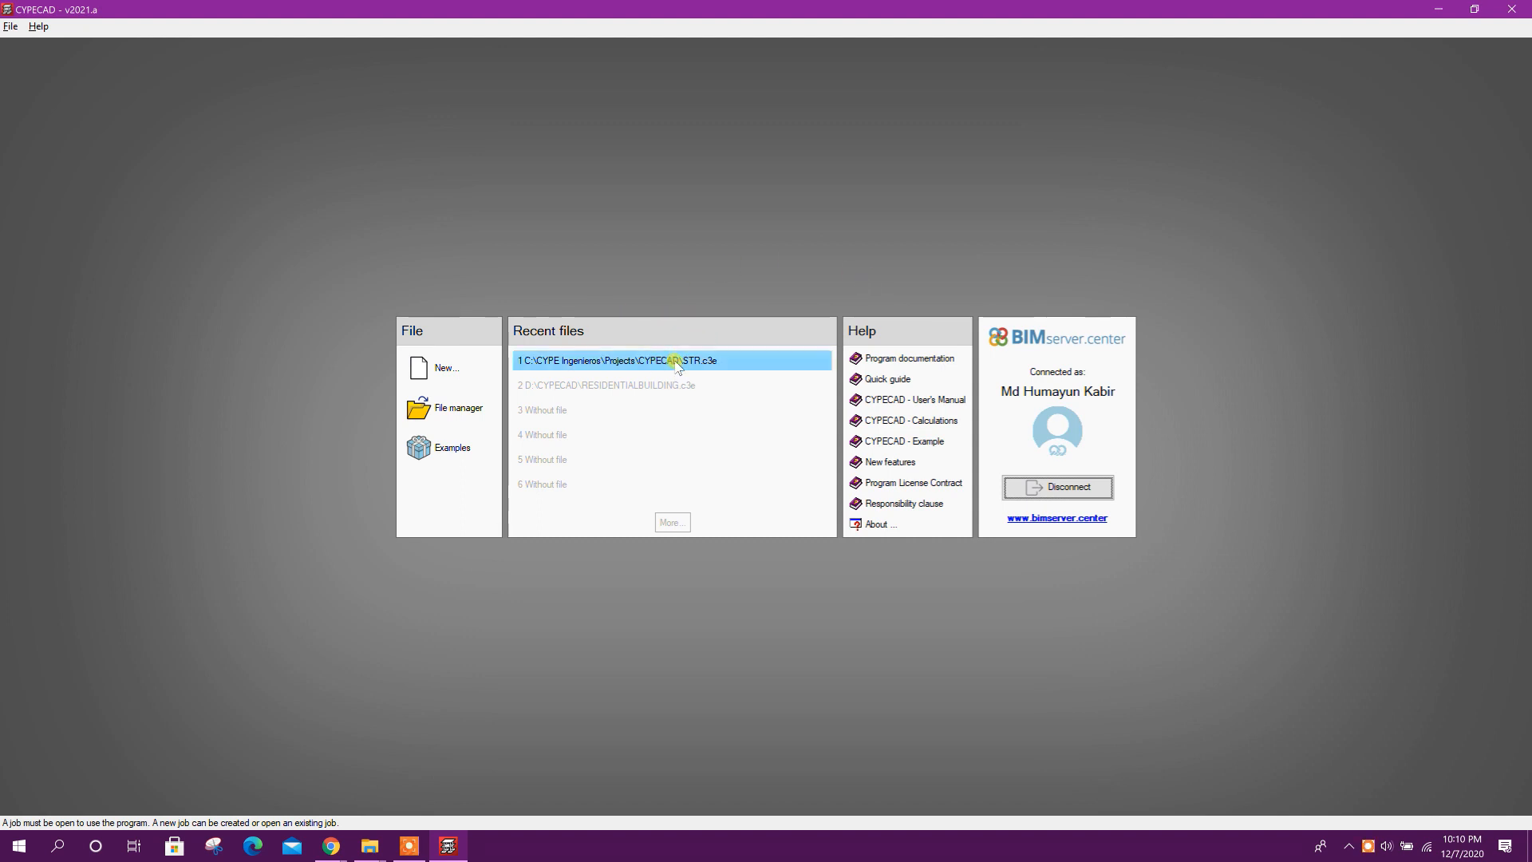
Open the recent STR.cle project from the start screen's recent files list.
{"action": "double_click", "coordinate": [671, 361]}
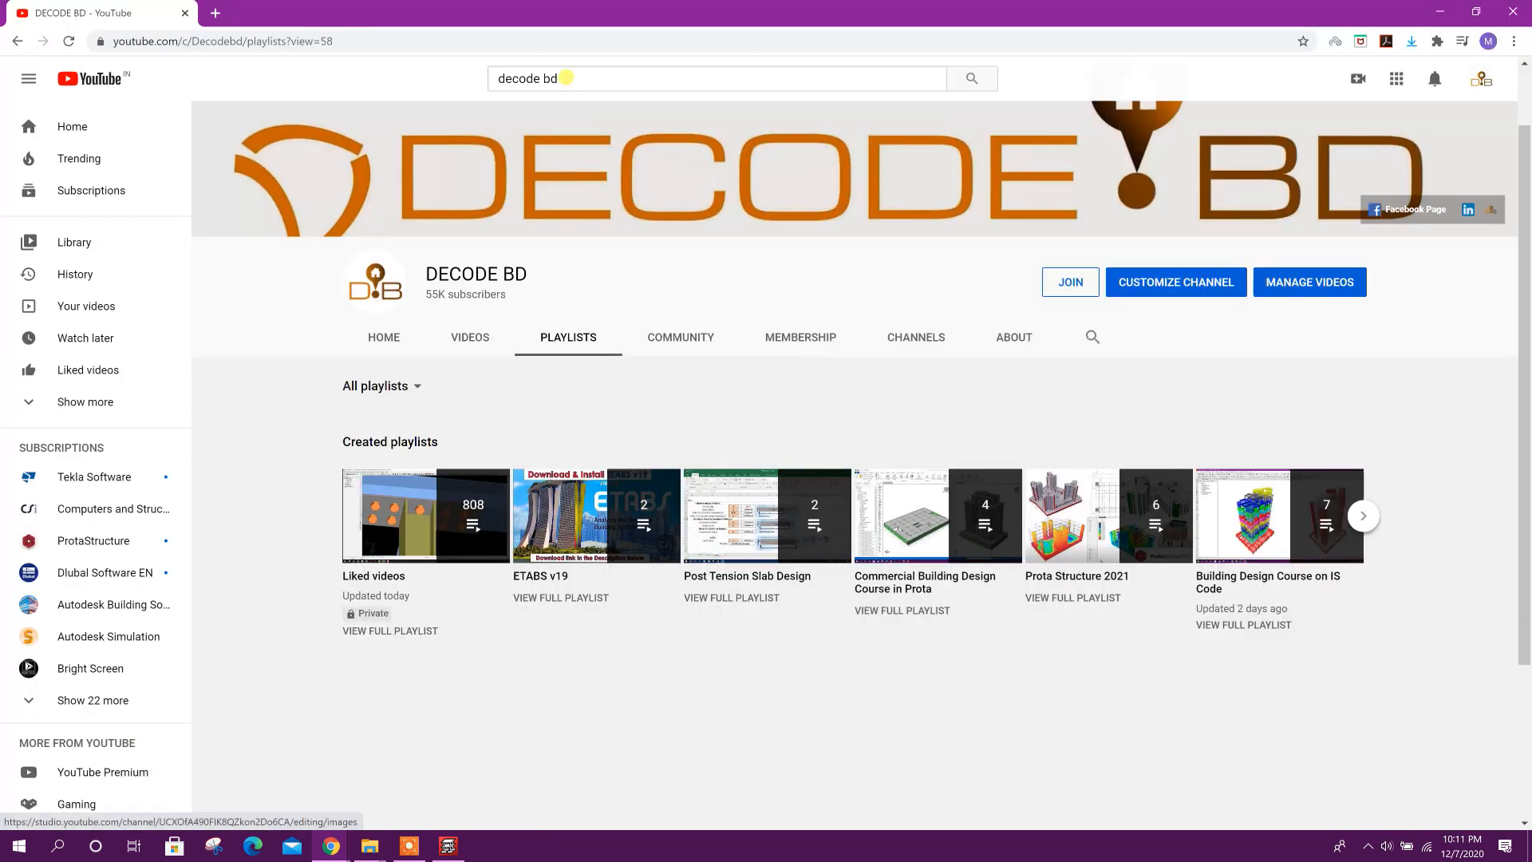
Show the channel's created playlists and open the CYPE STRUCTURE playlist's first video.
{"action": "left_click", "coordinate": [715, 78]}
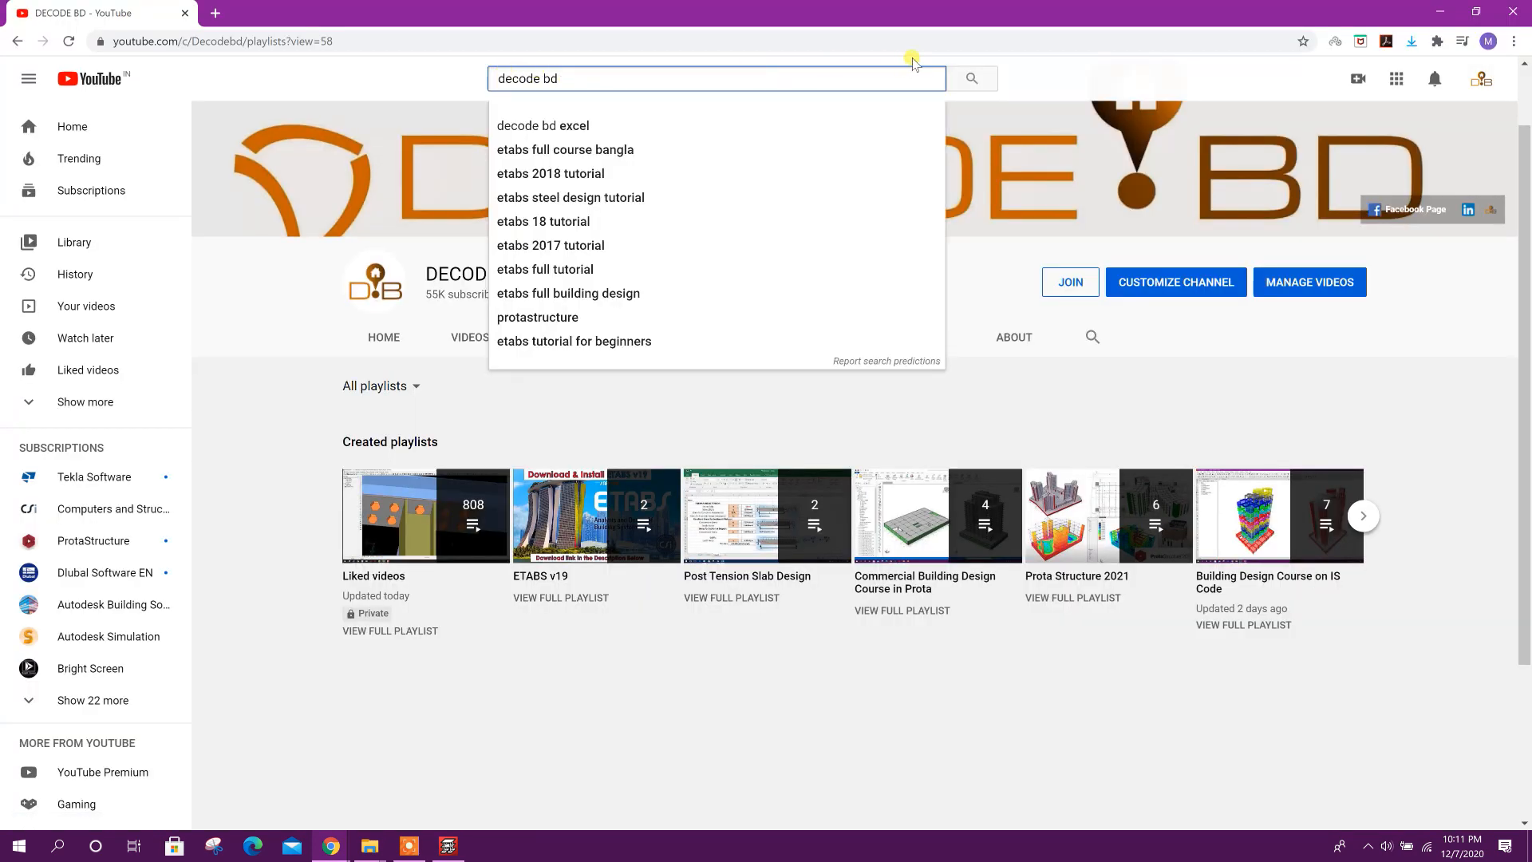
{"action": "left_click", "coordinate": [569, 338]}
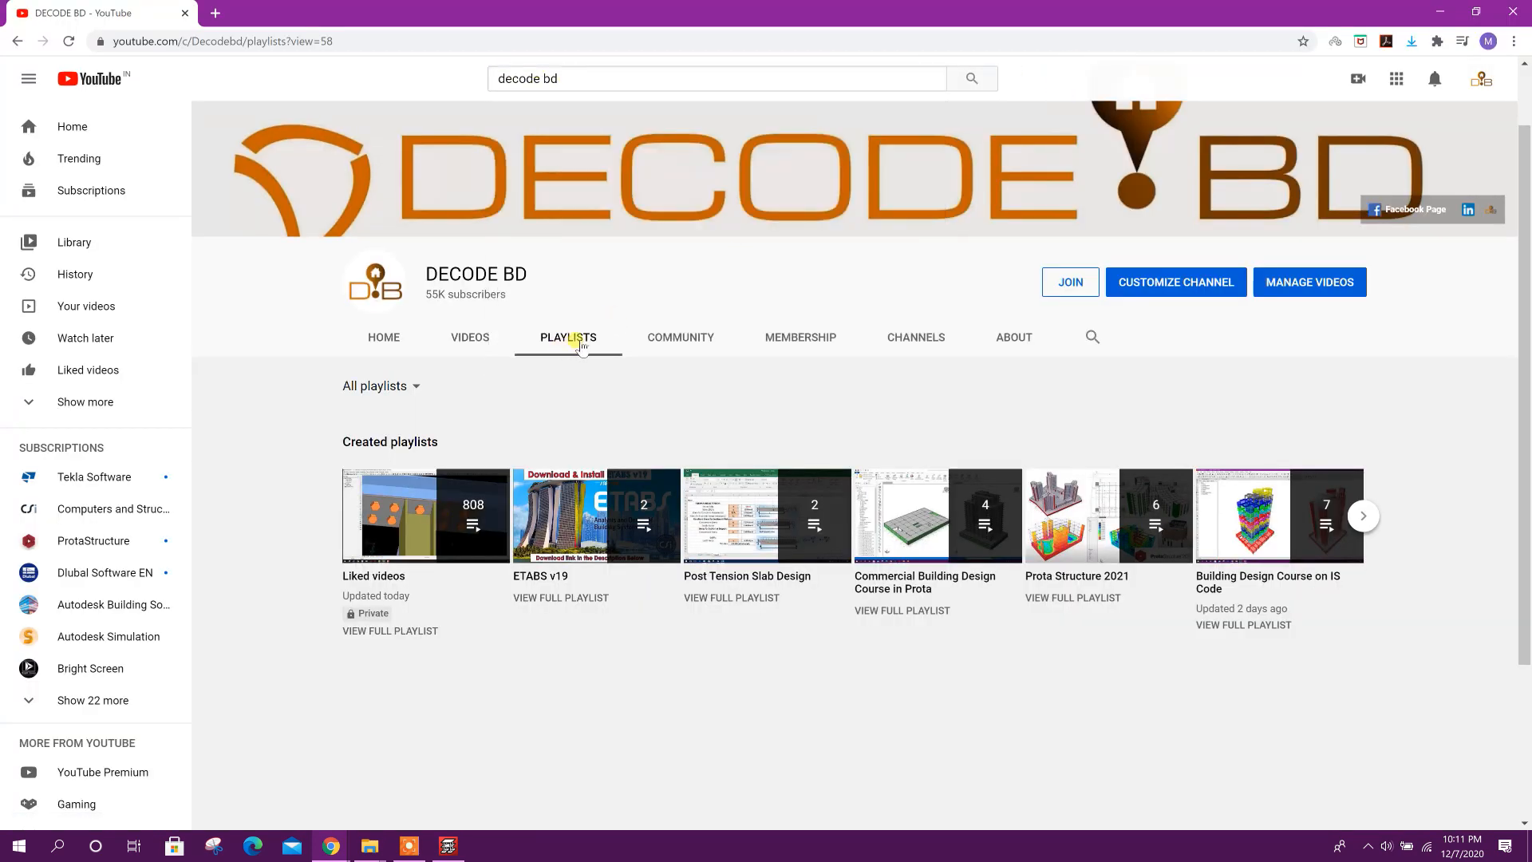
{"action": "left_click", "coordinate": [377, 385]}
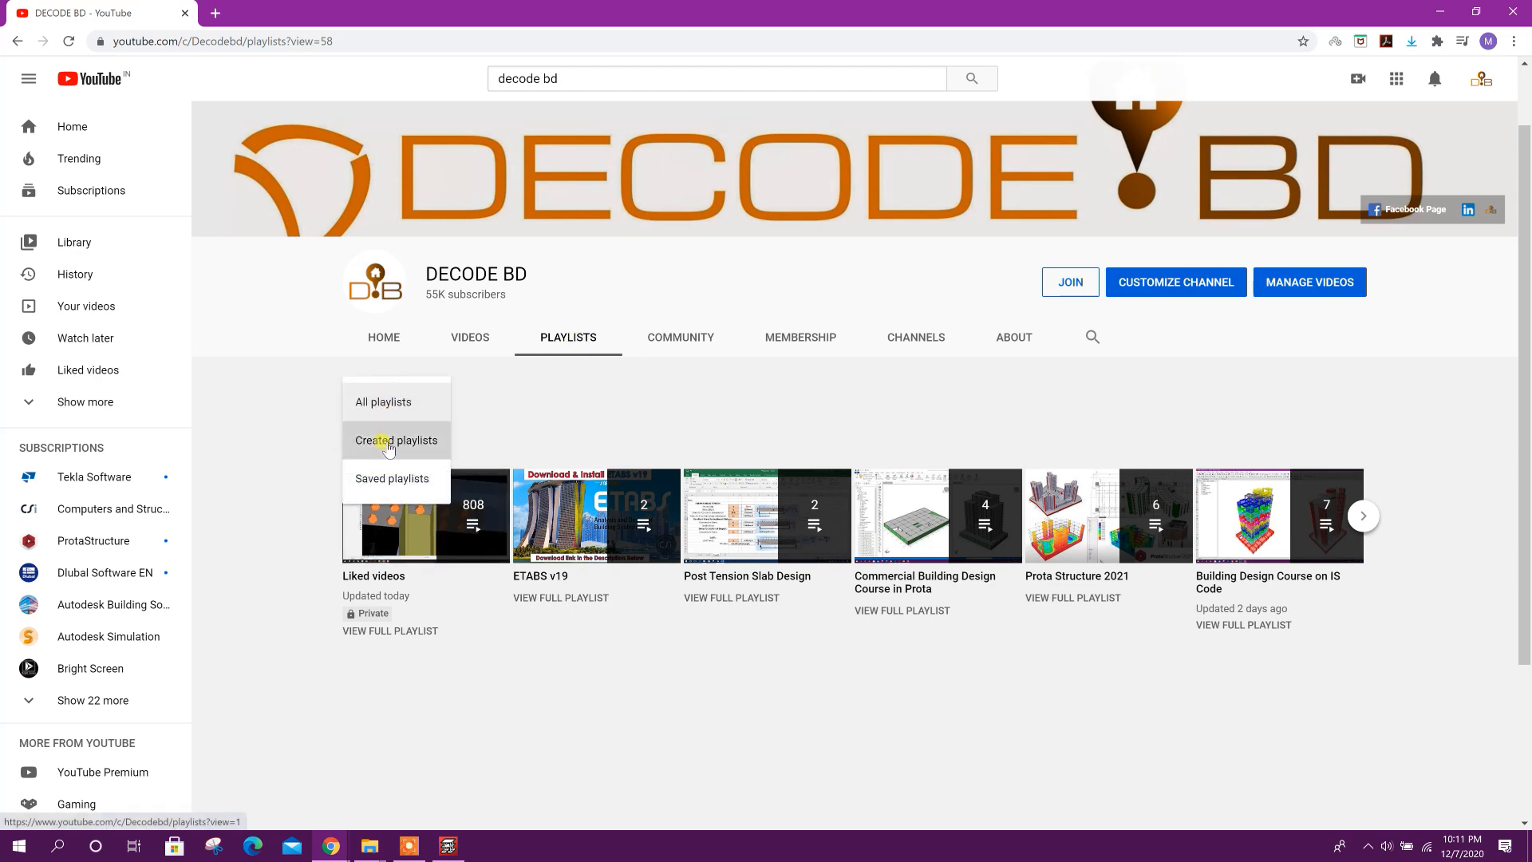
{"action": "left_click", "coordinate": [396, 440]}
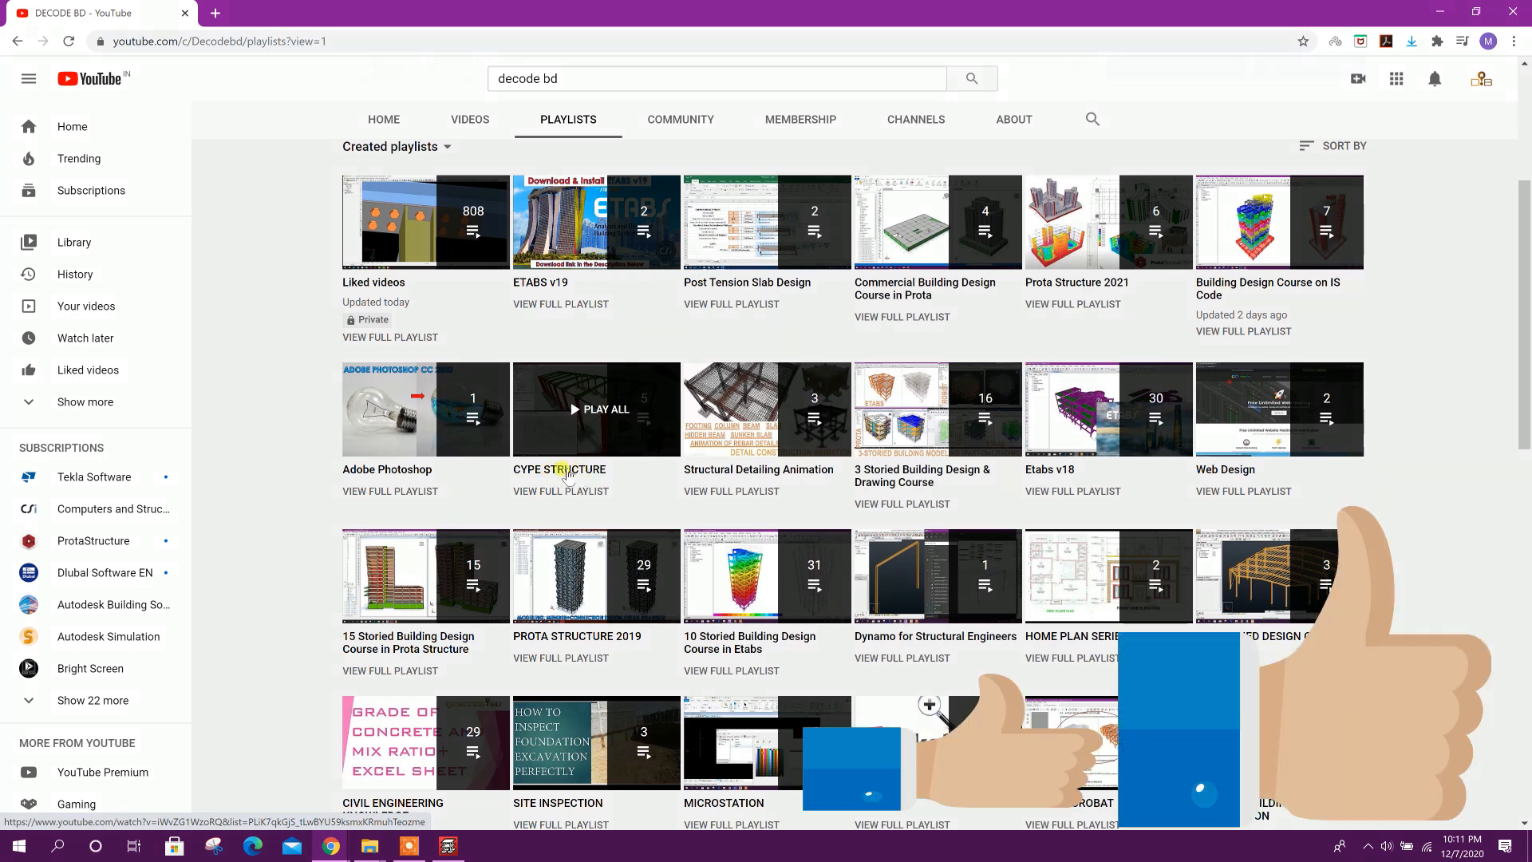
{"action": "left_click", "coordinate": [596, 409]}
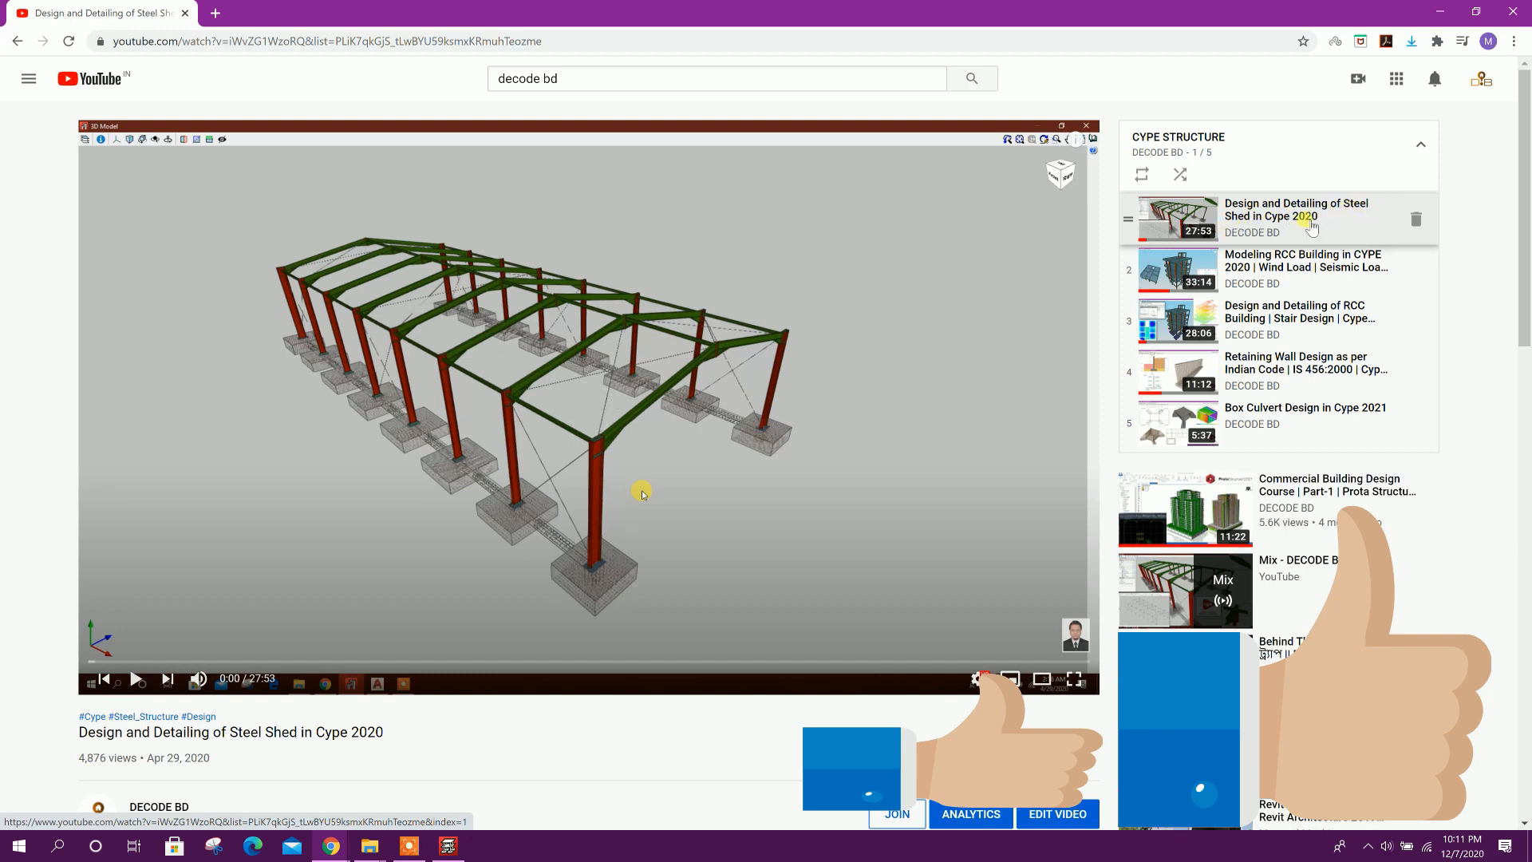
{"action": "mouse_move", "coordinate": [1312, 267]}
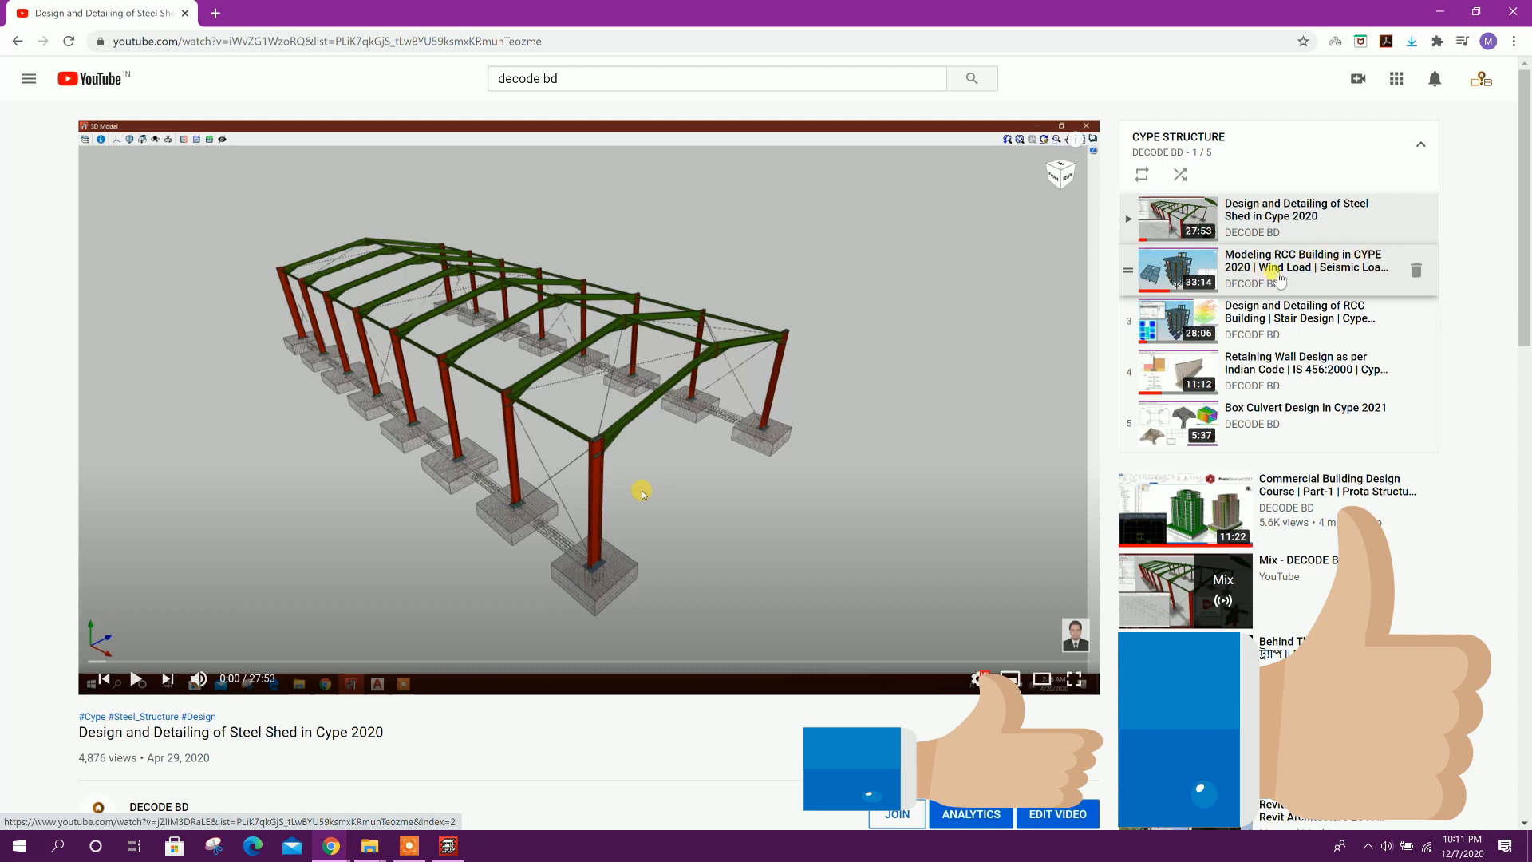
{"action": "mouse_move", "coordinate": [1308, 274]}
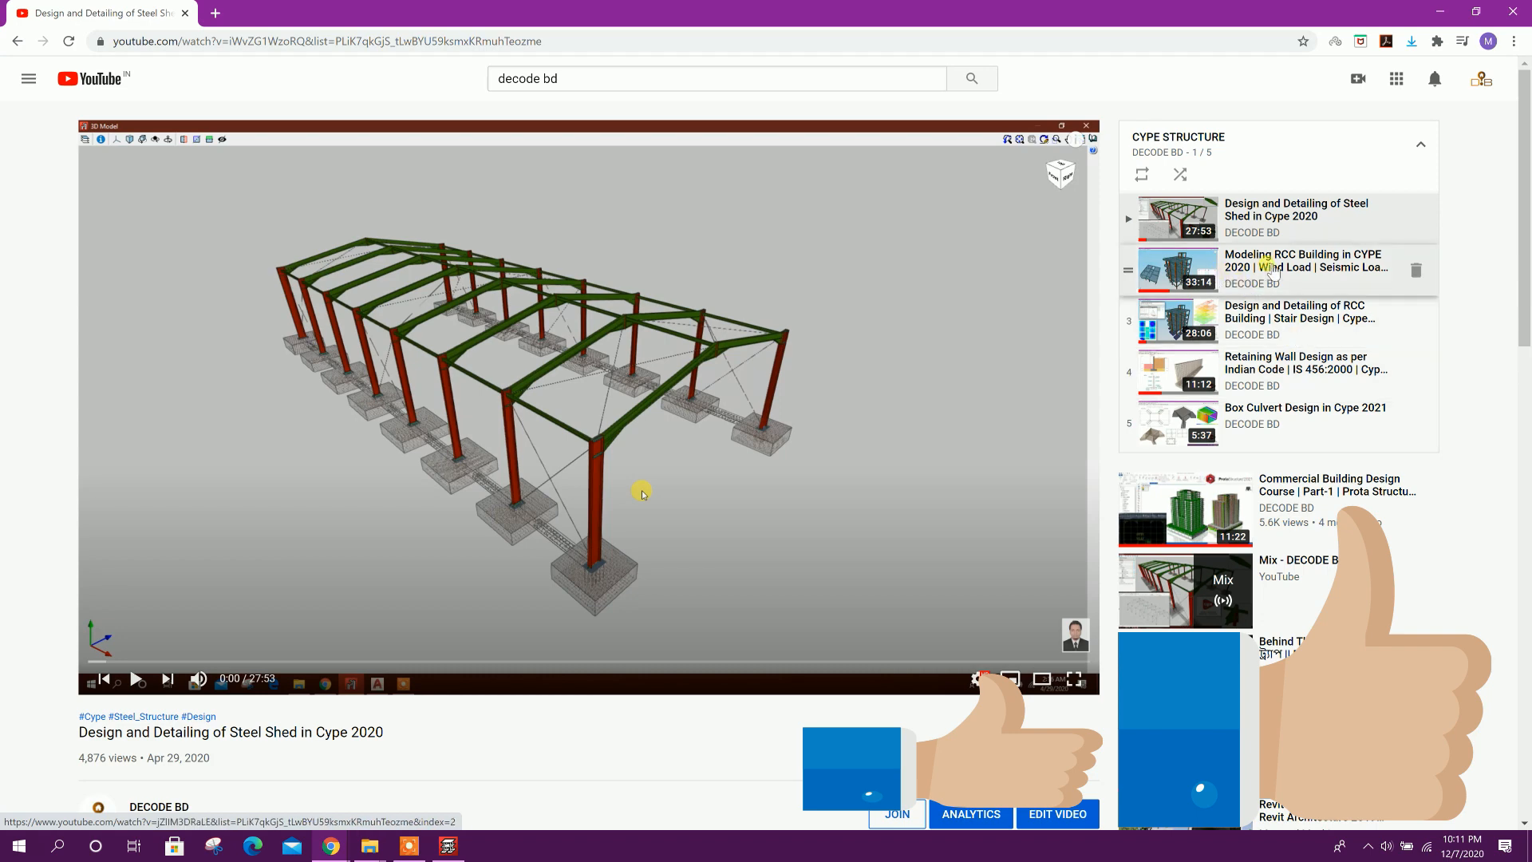
{"action": "mouse_move", "coordinate": [1261, 323]}
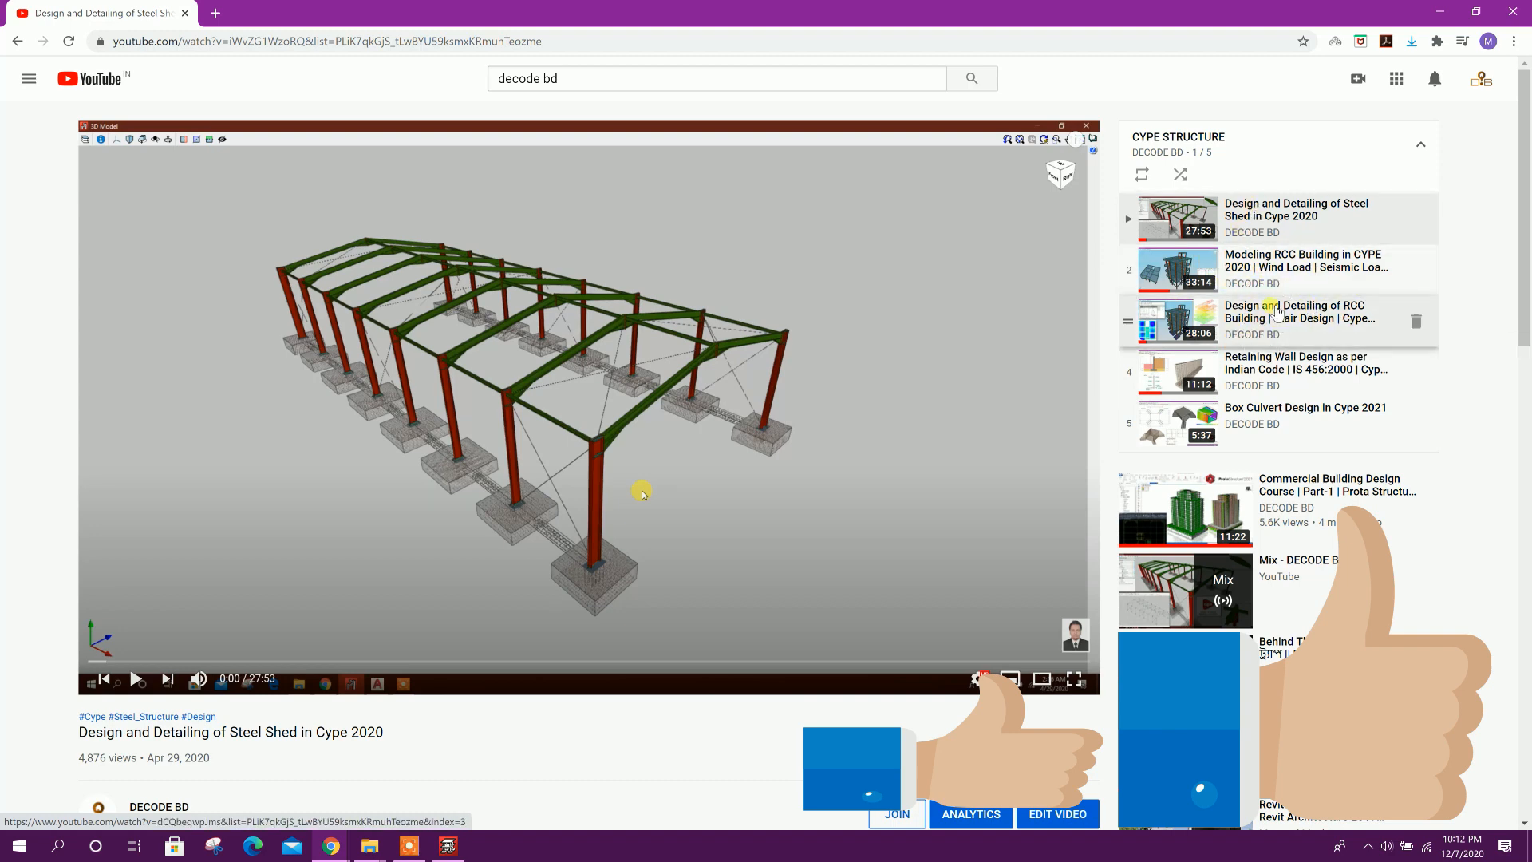
{"action": "mouse_move", "coordinate": [1321, 316]}
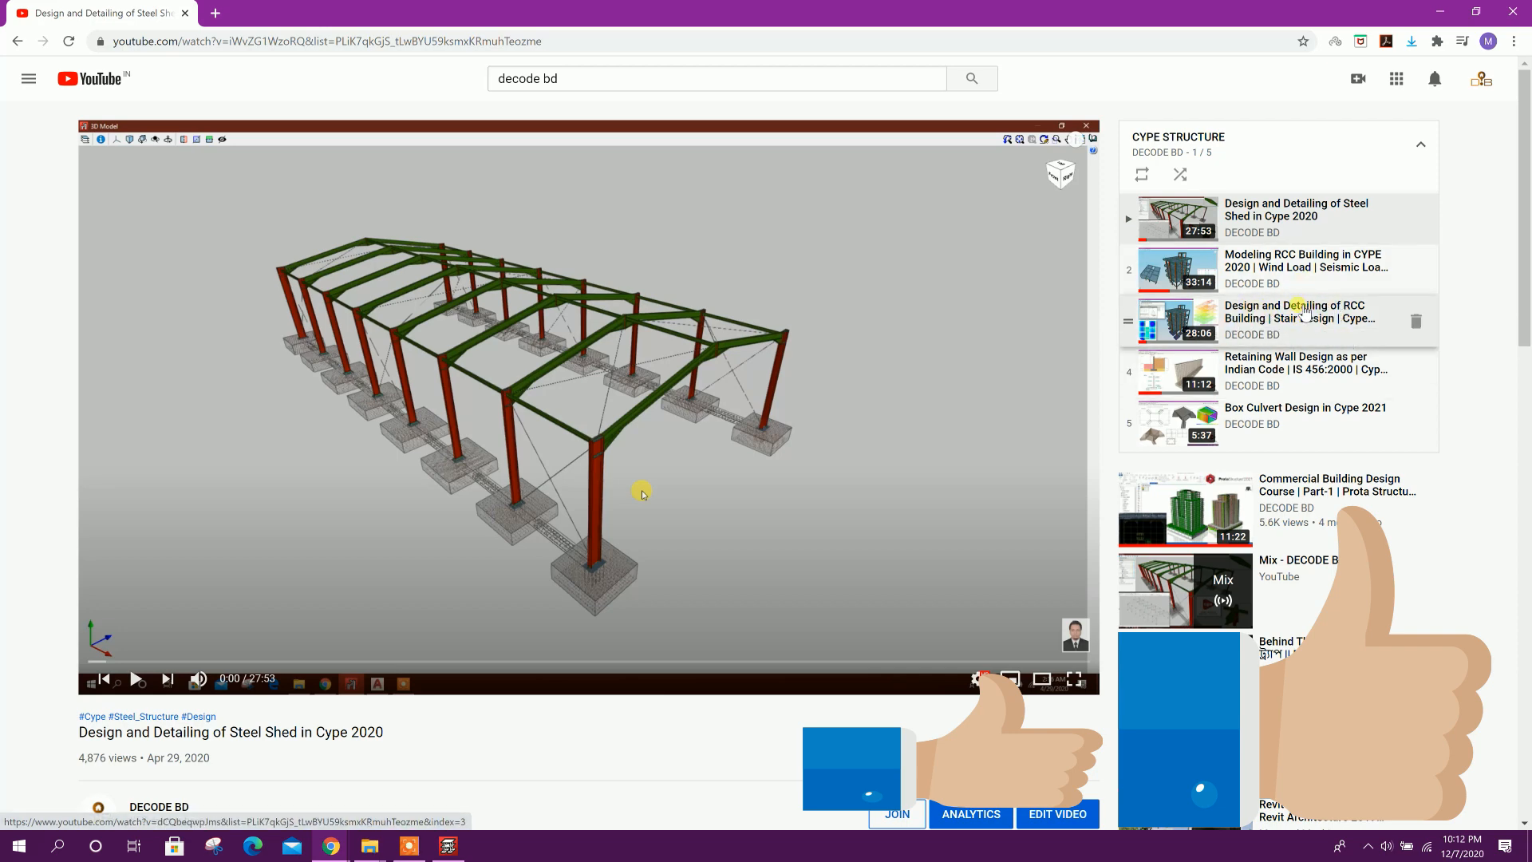
{"action": "left_click", "coordinate": [447, 846]}
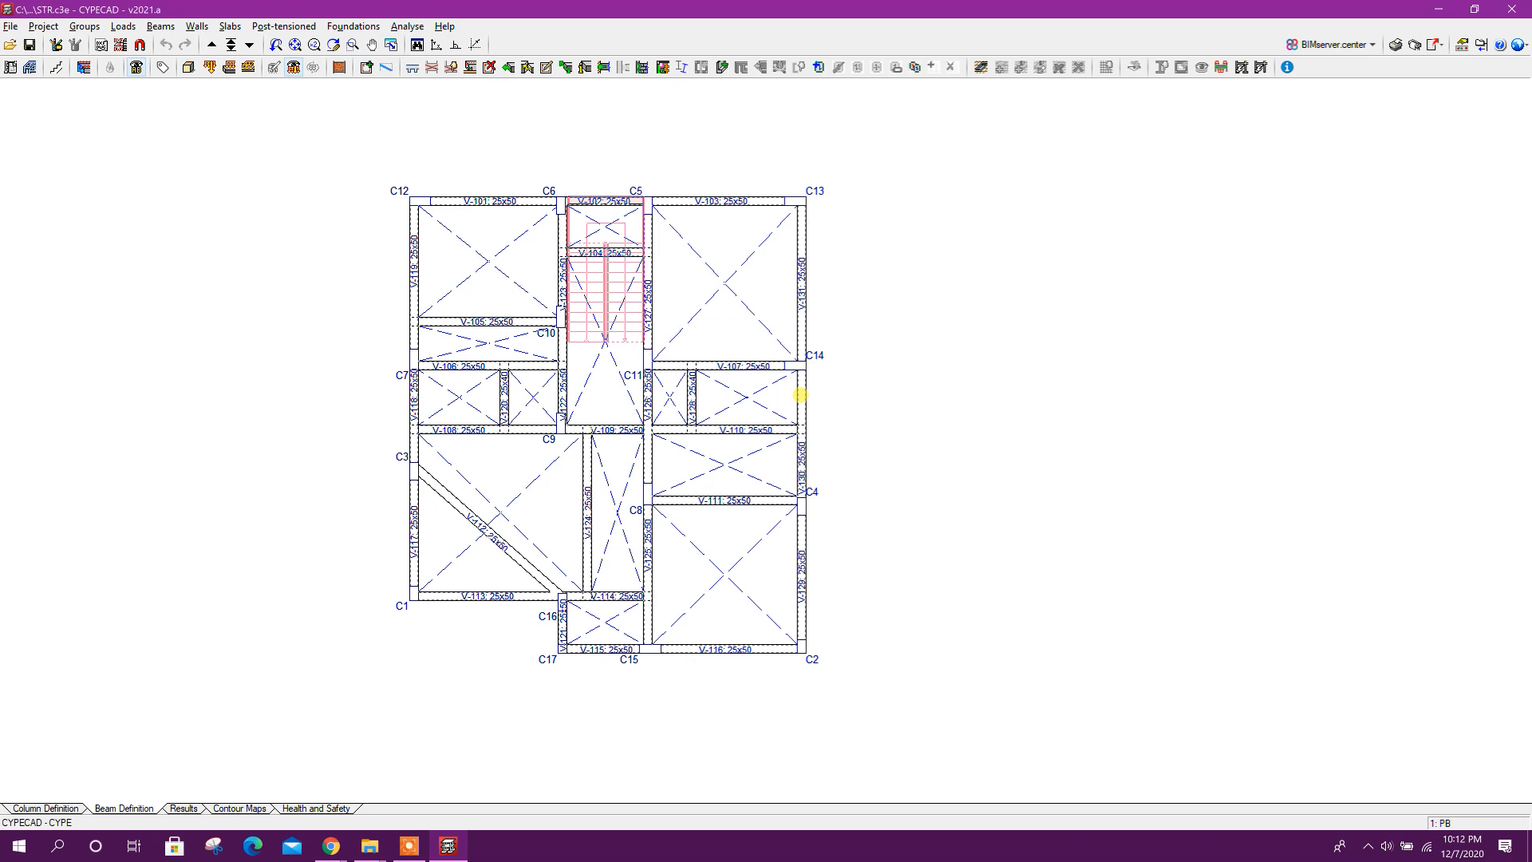
{"action": "mouse_move", "coordinate": [893, 434]}
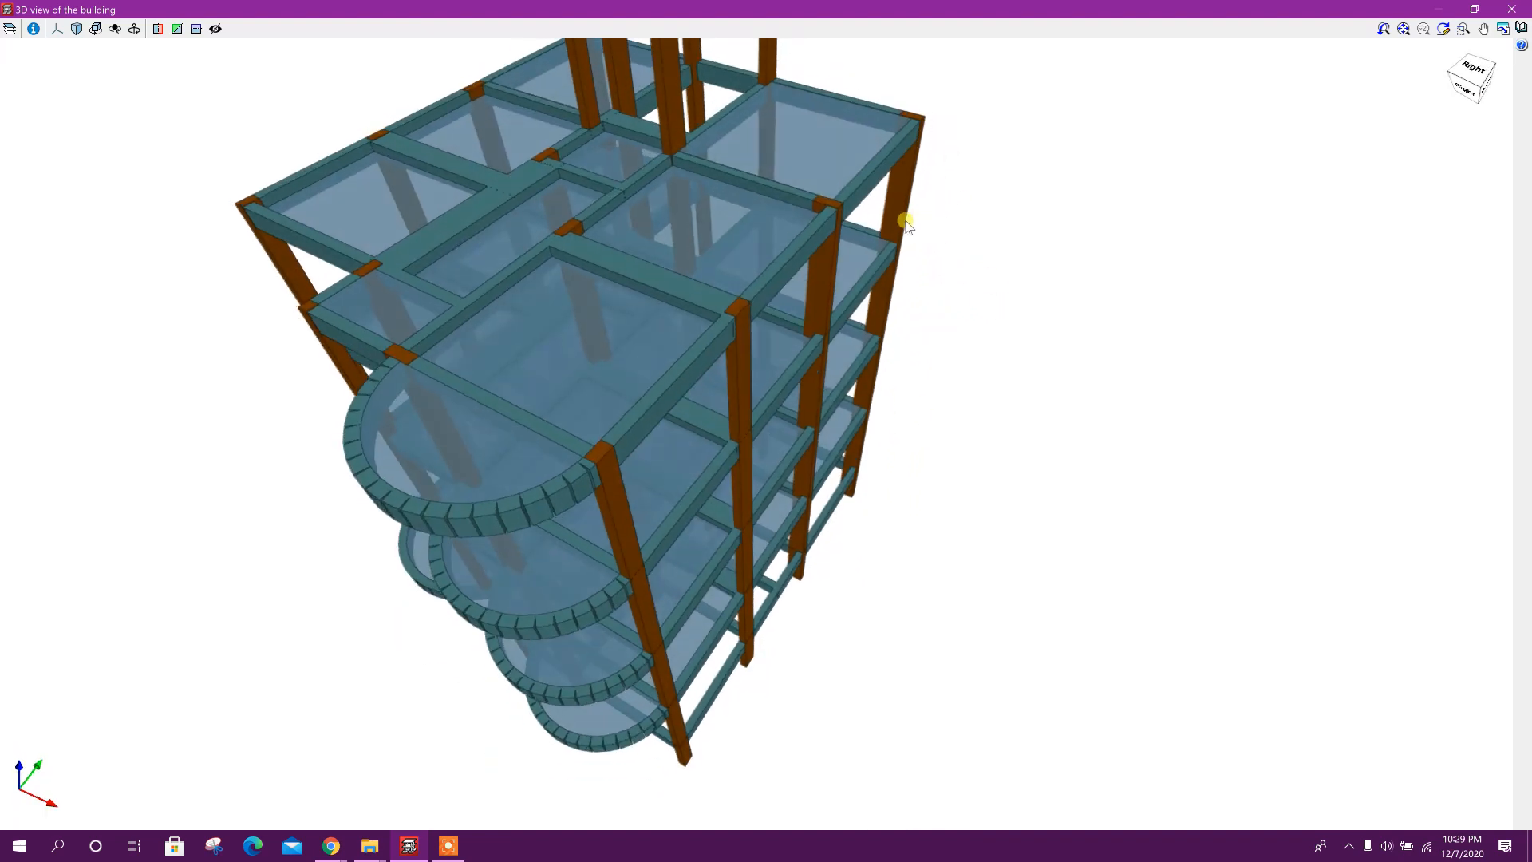
{"action": "mouse_move", "coordinate": [936, 145]}
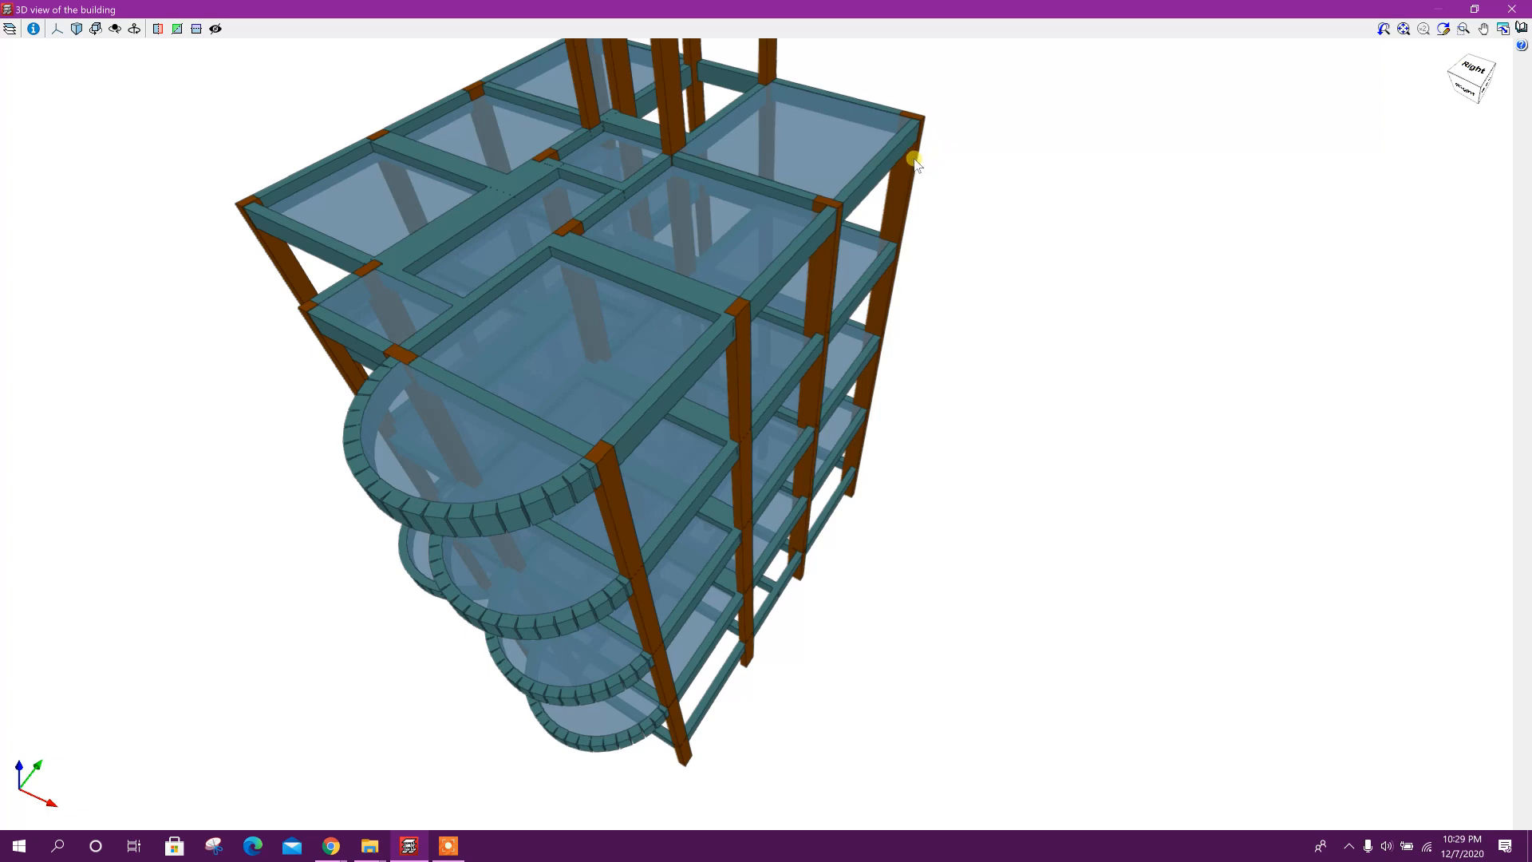
{"action": "mouse_move", "coordinate": [823, 338]}
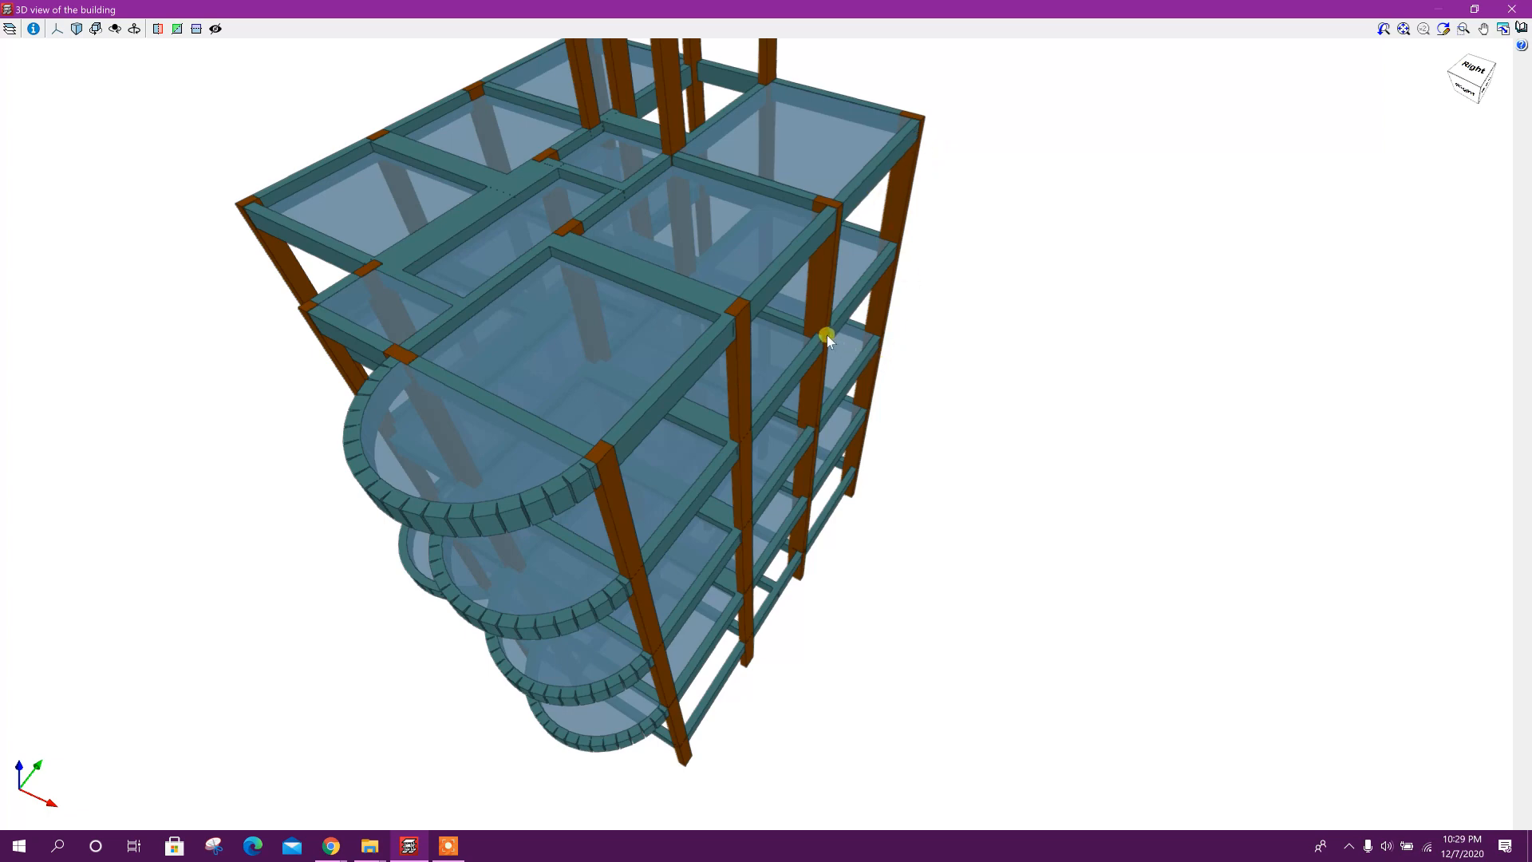
{"action": "mouse_move", "coordinate": [907, 230]}
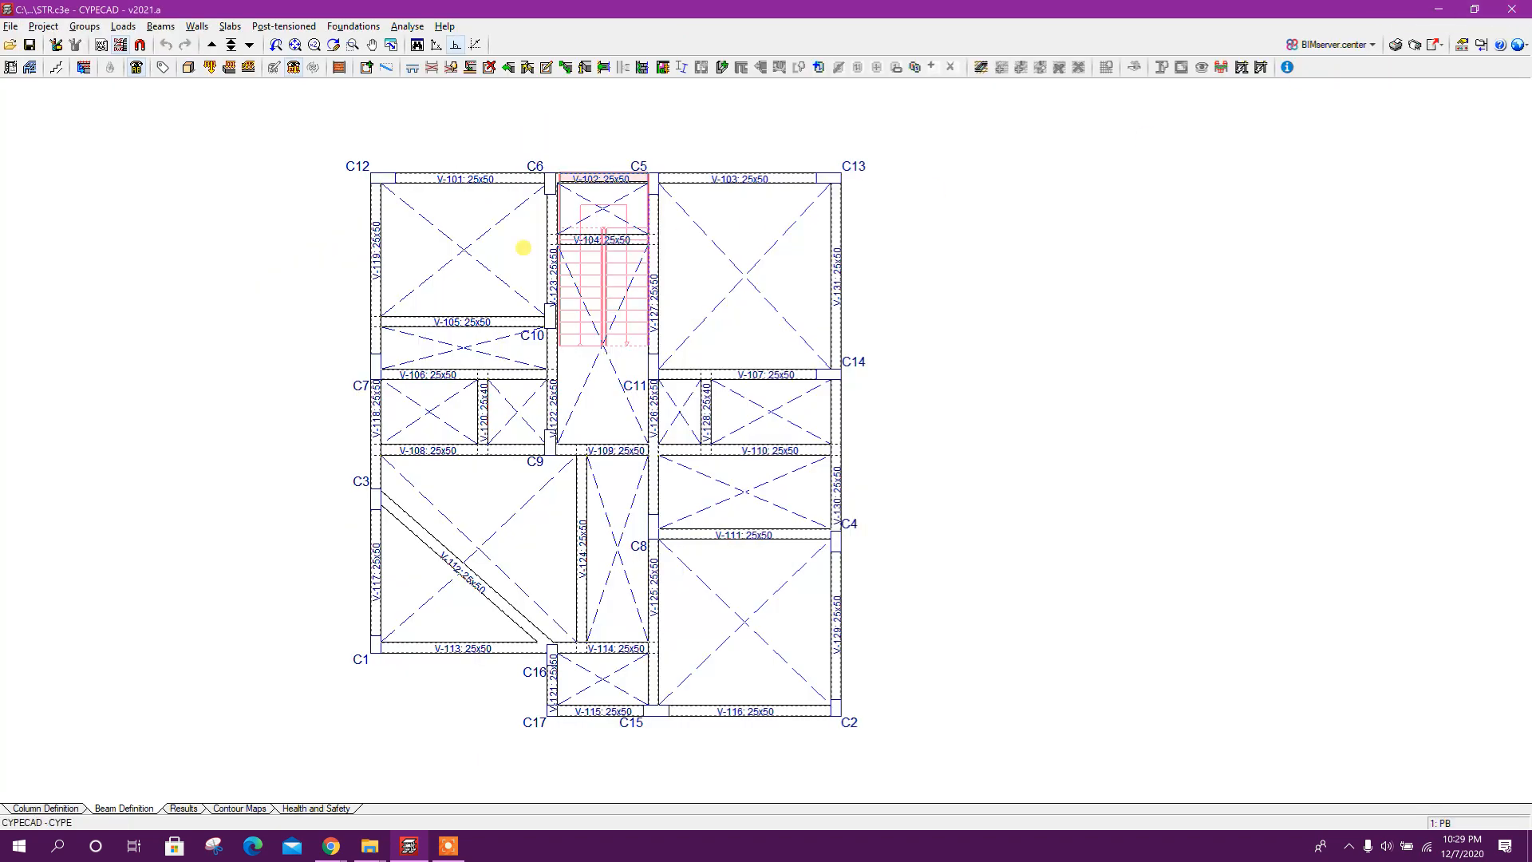
{"action": "mouse_move", "coordinate": [1128, 489]}
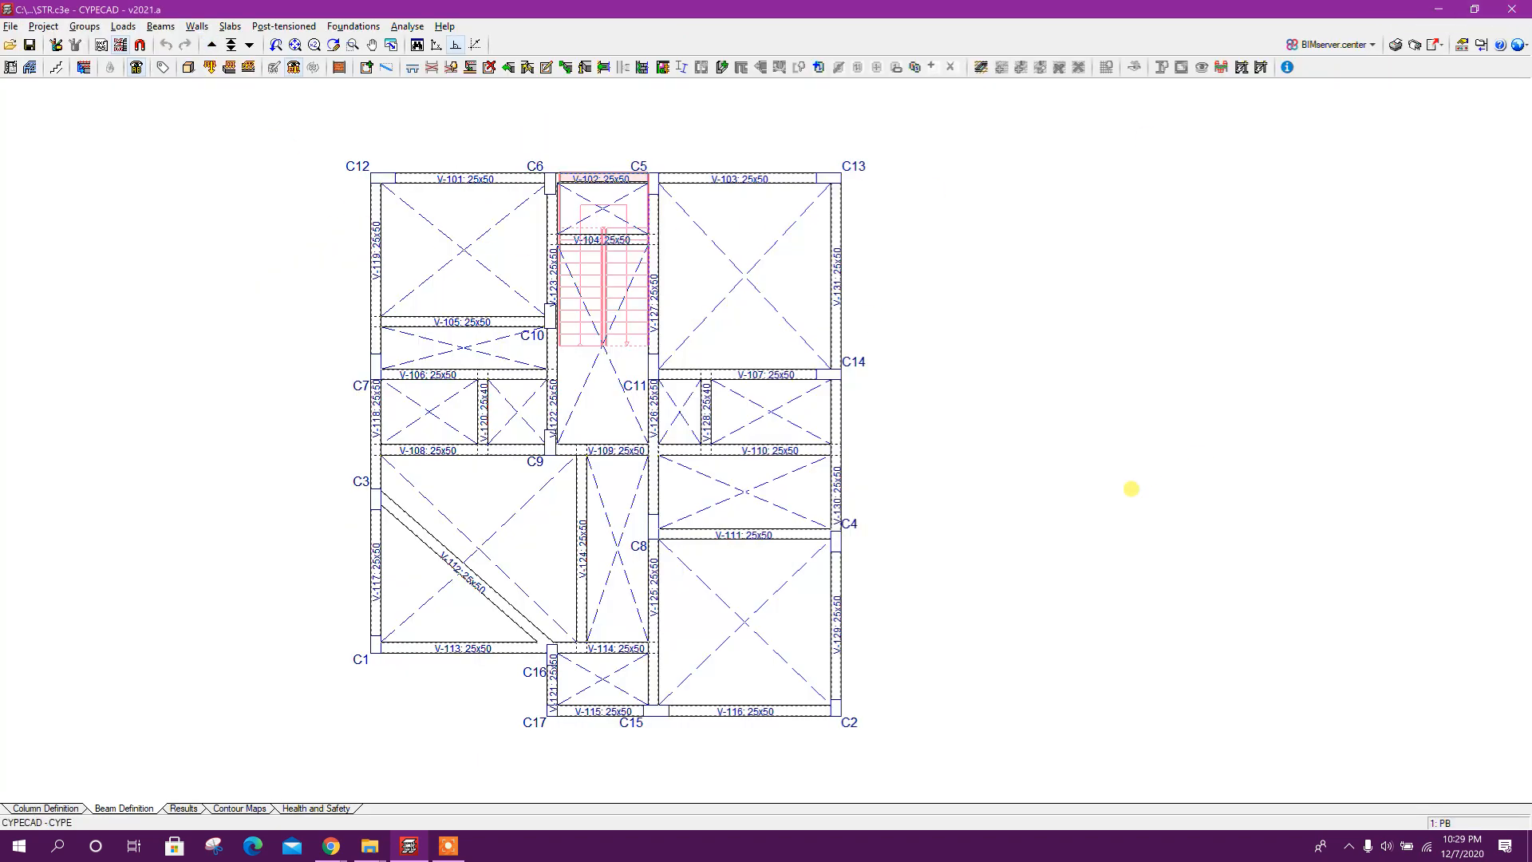
{"action": "mouse_move", "coordinate": [174, 685]}
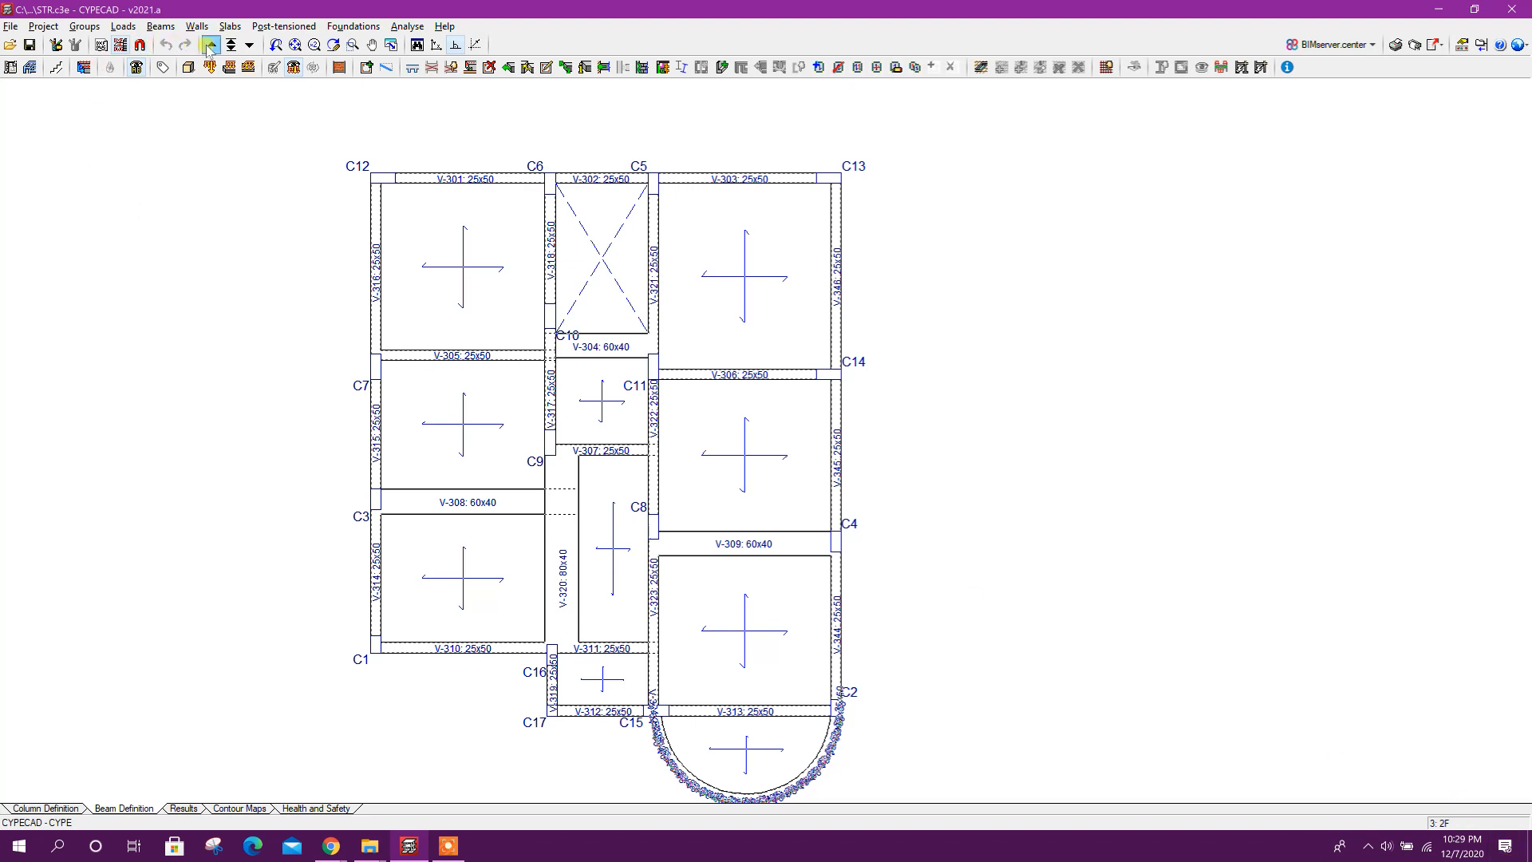
Go up floors until the 5: Roof beam plan is displayed.
{"action": "left_click", "coordinate": [212, 45]}
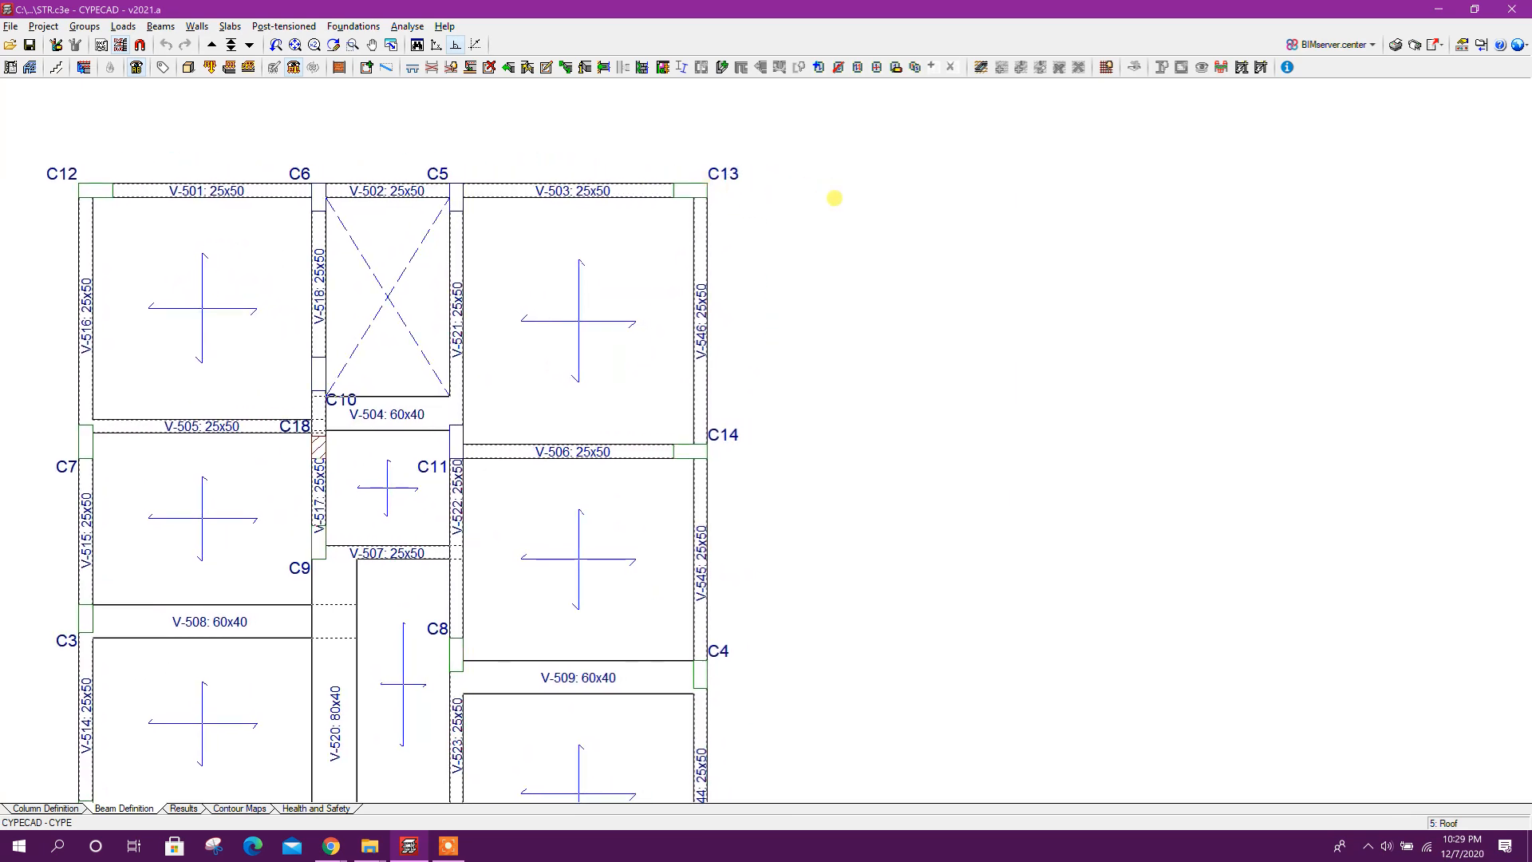
{"action": "mouse_move", "coordinate": [680, 177]}
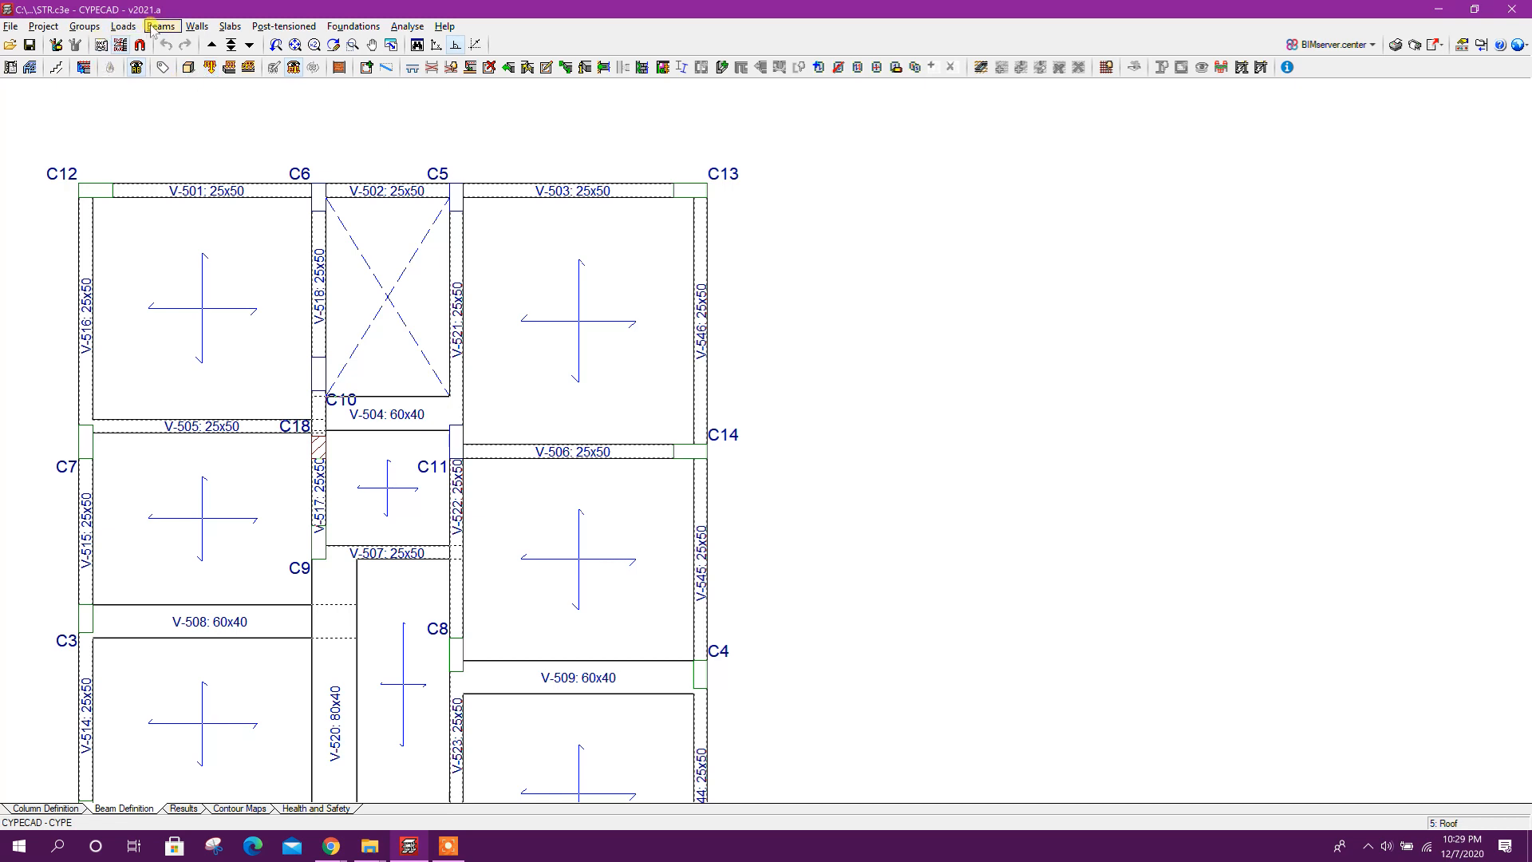
Start Define beam and set the current beam to a rectangular 25×50 cm section.
{"action": "left_click", "coordinate": [366, 67]}
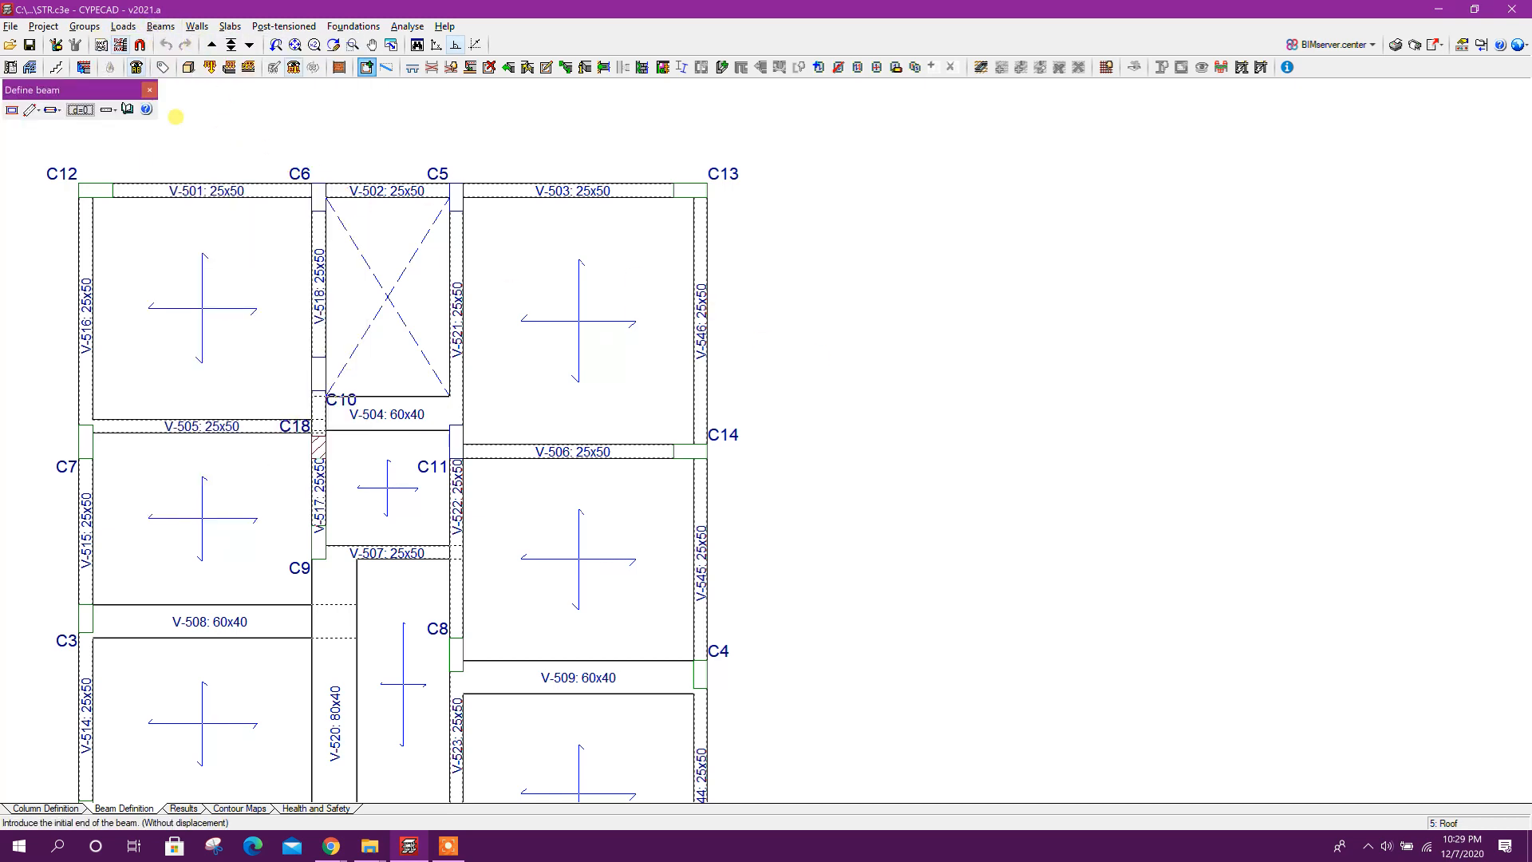
{"action": "left_click", "coordinate": [80, 111]}
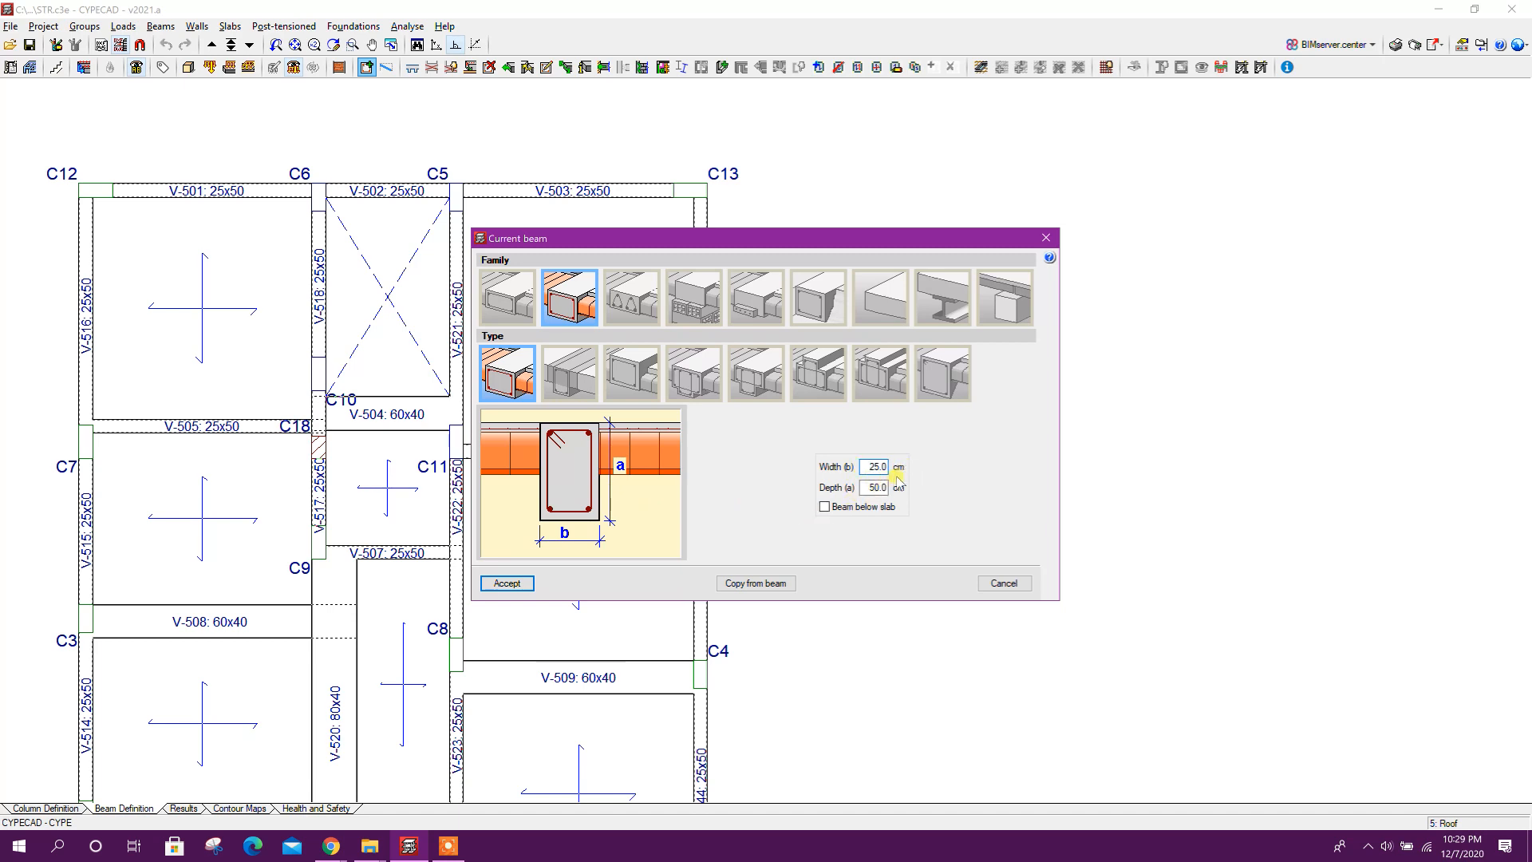
{"action": "left_click", "coordinate": [875, 489]}
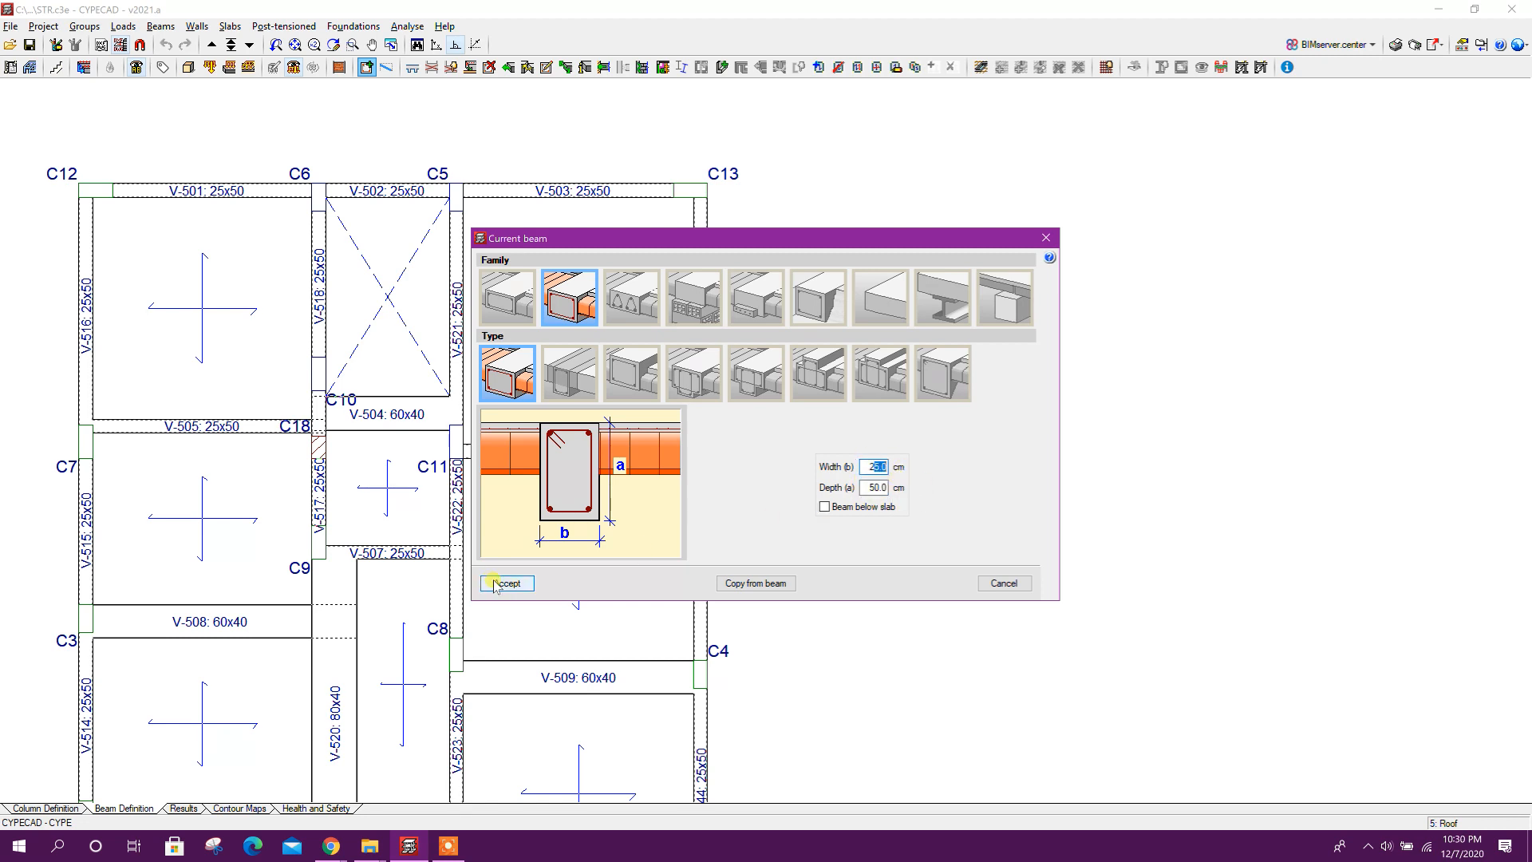
{"action": "left_click", "coordinate": [508, 584]}
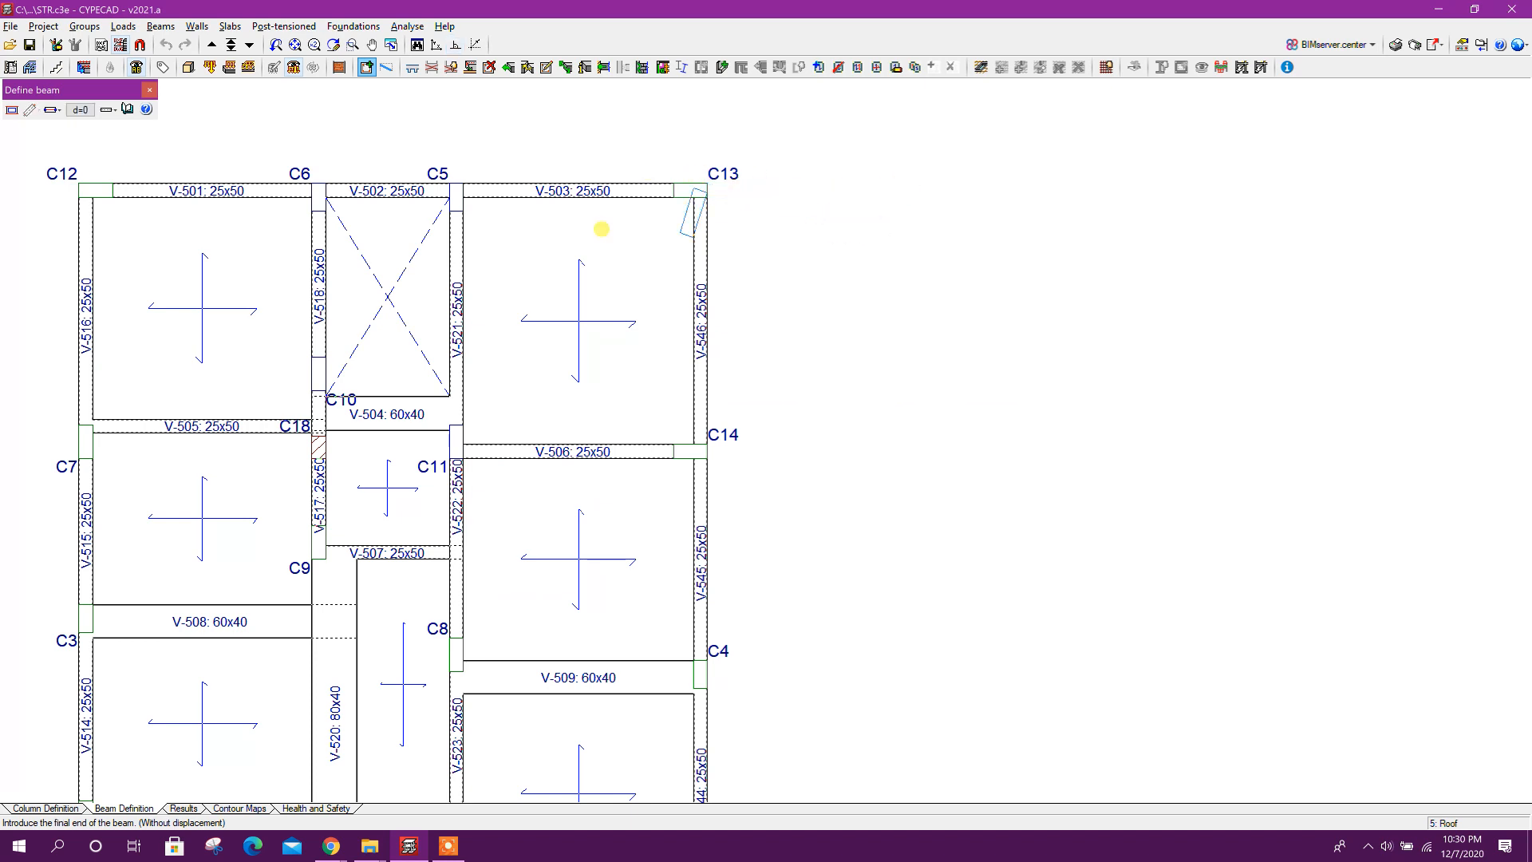
{"action": "mouse_move", "coordinate": [454, 45]}
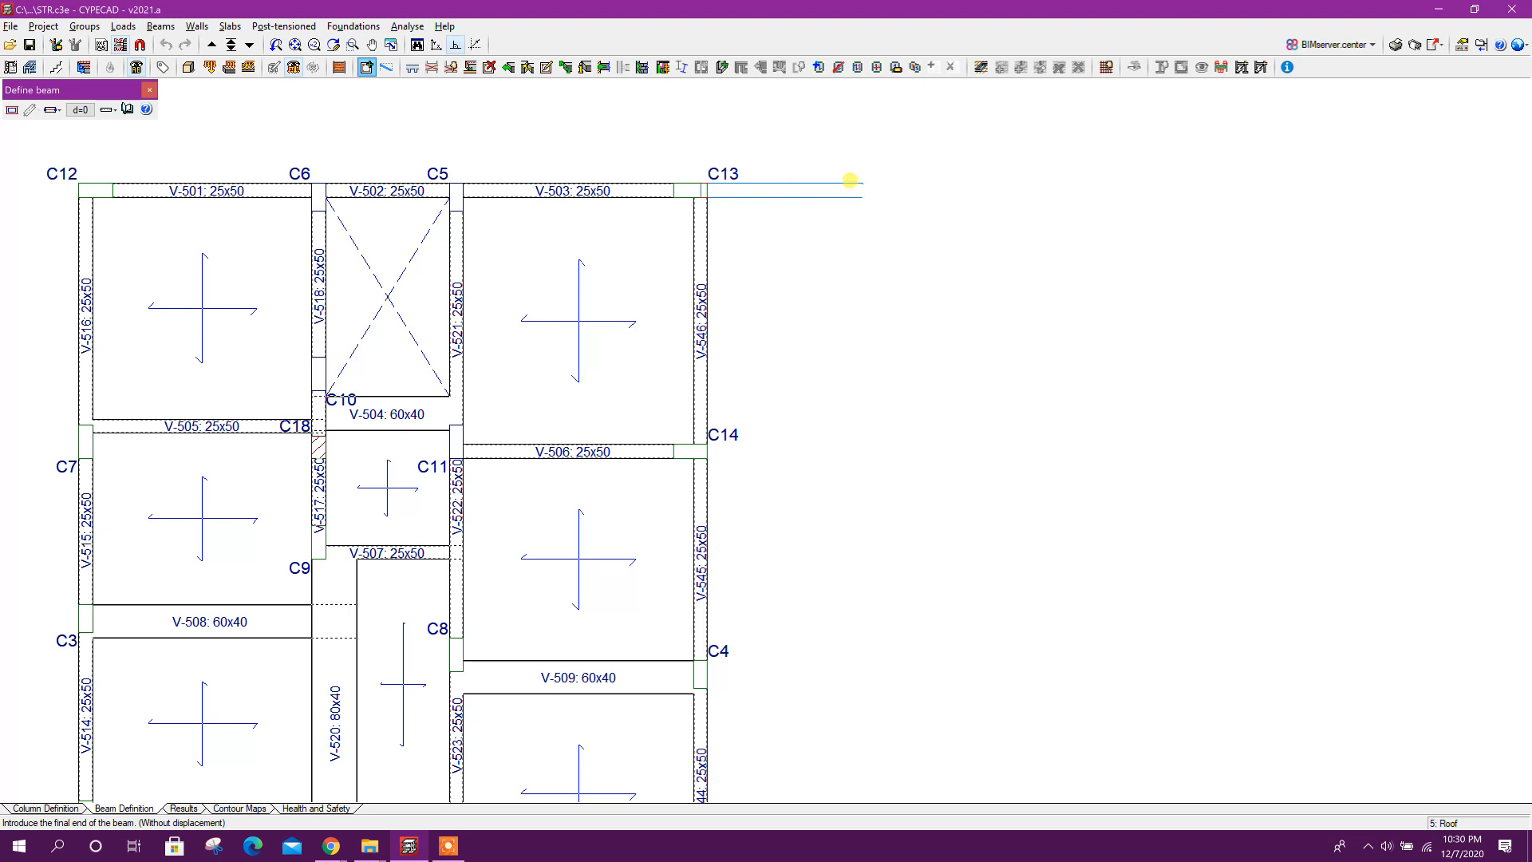
{"action": "mouse_move", "coordinate": [476, 45]}
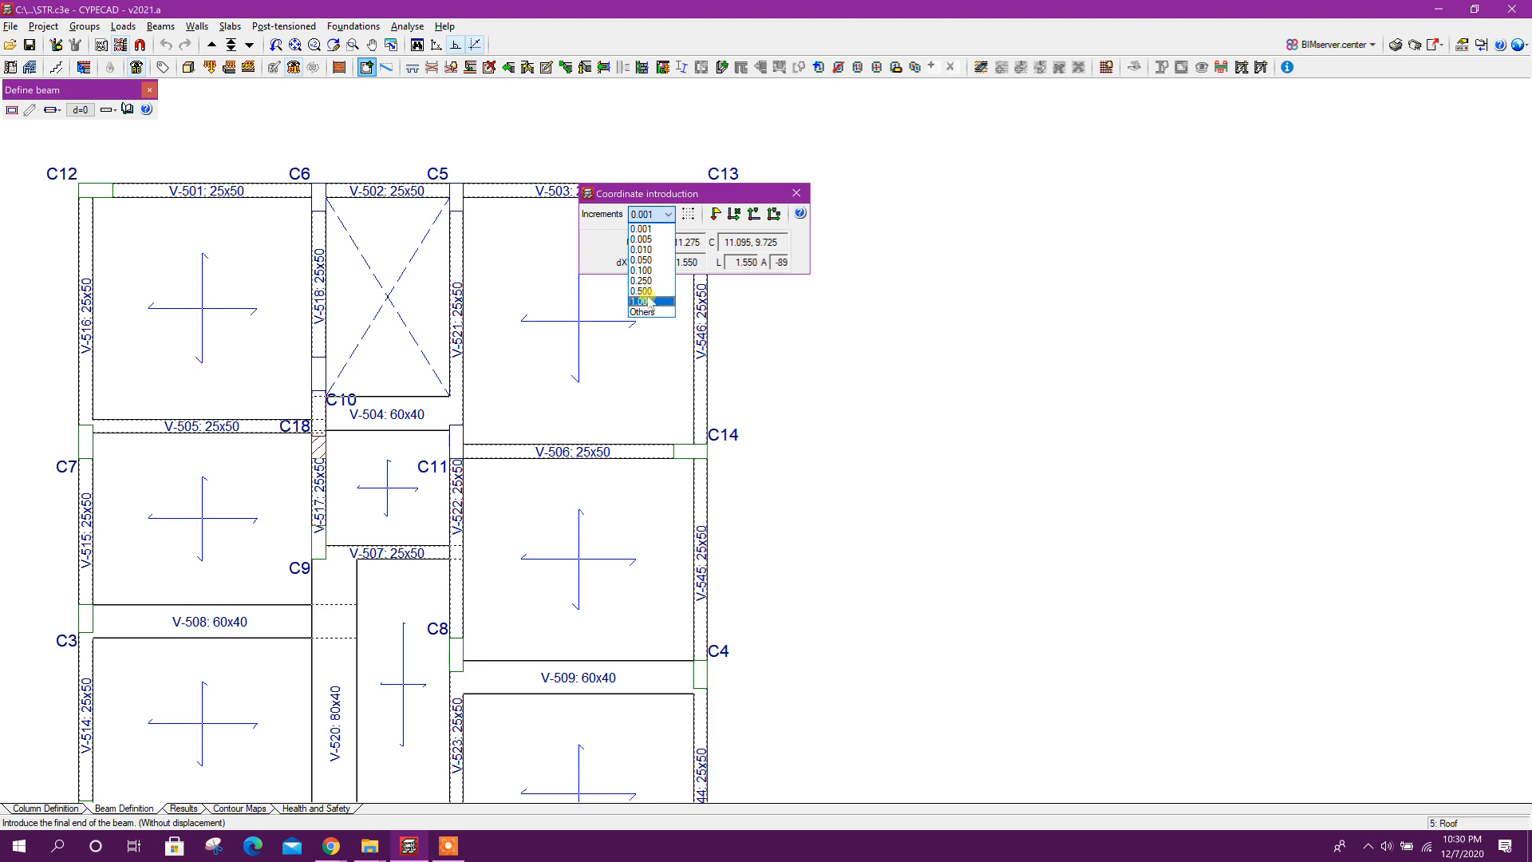
{"action": "mouse_move", "coordinate": [642, 290]}
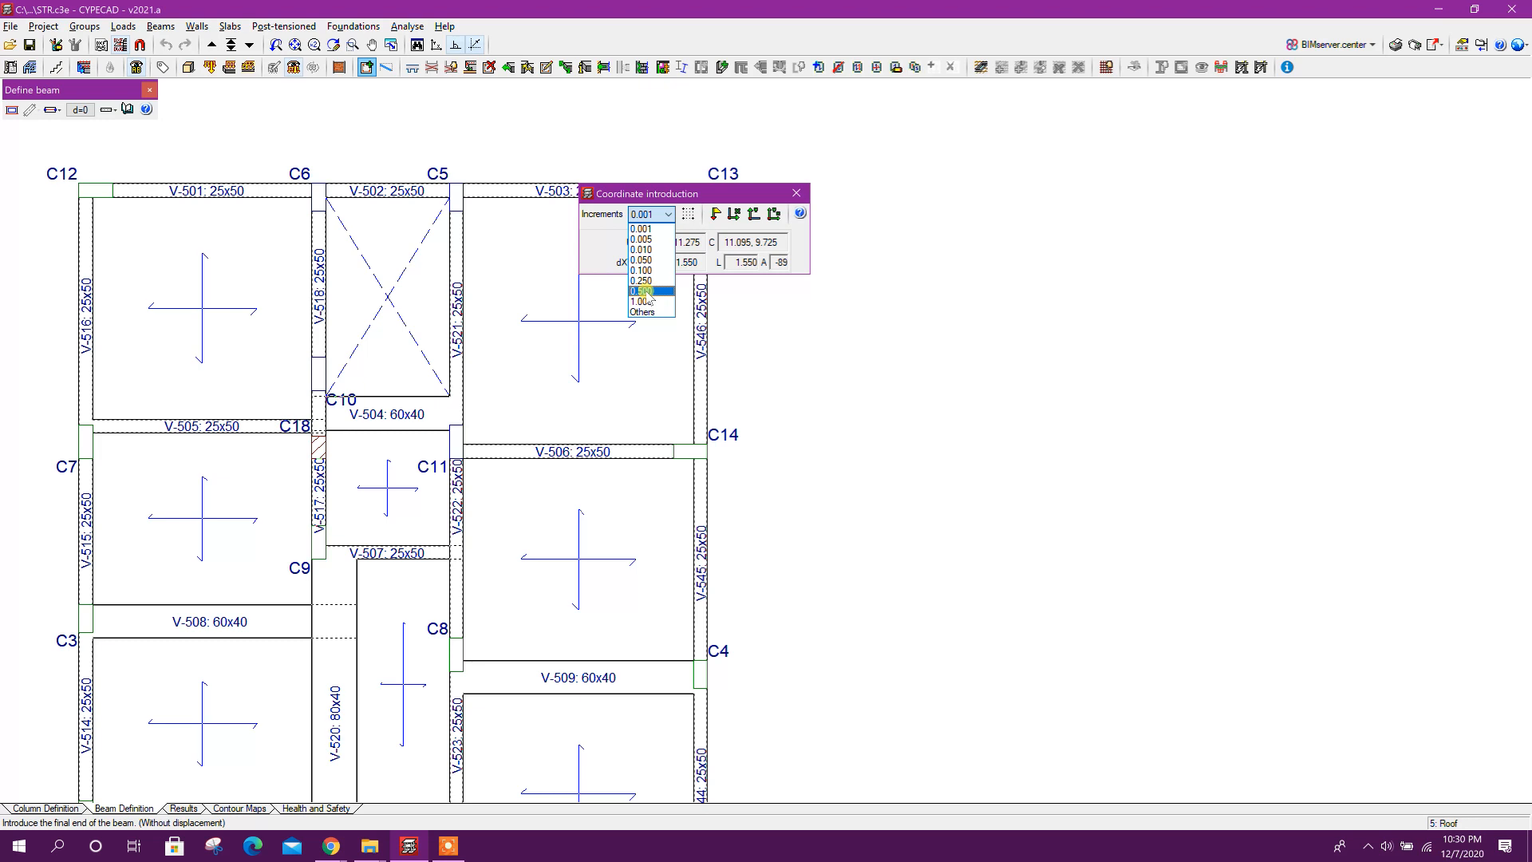
{"action": "mouse_move", "coordinate": [648, 297]}
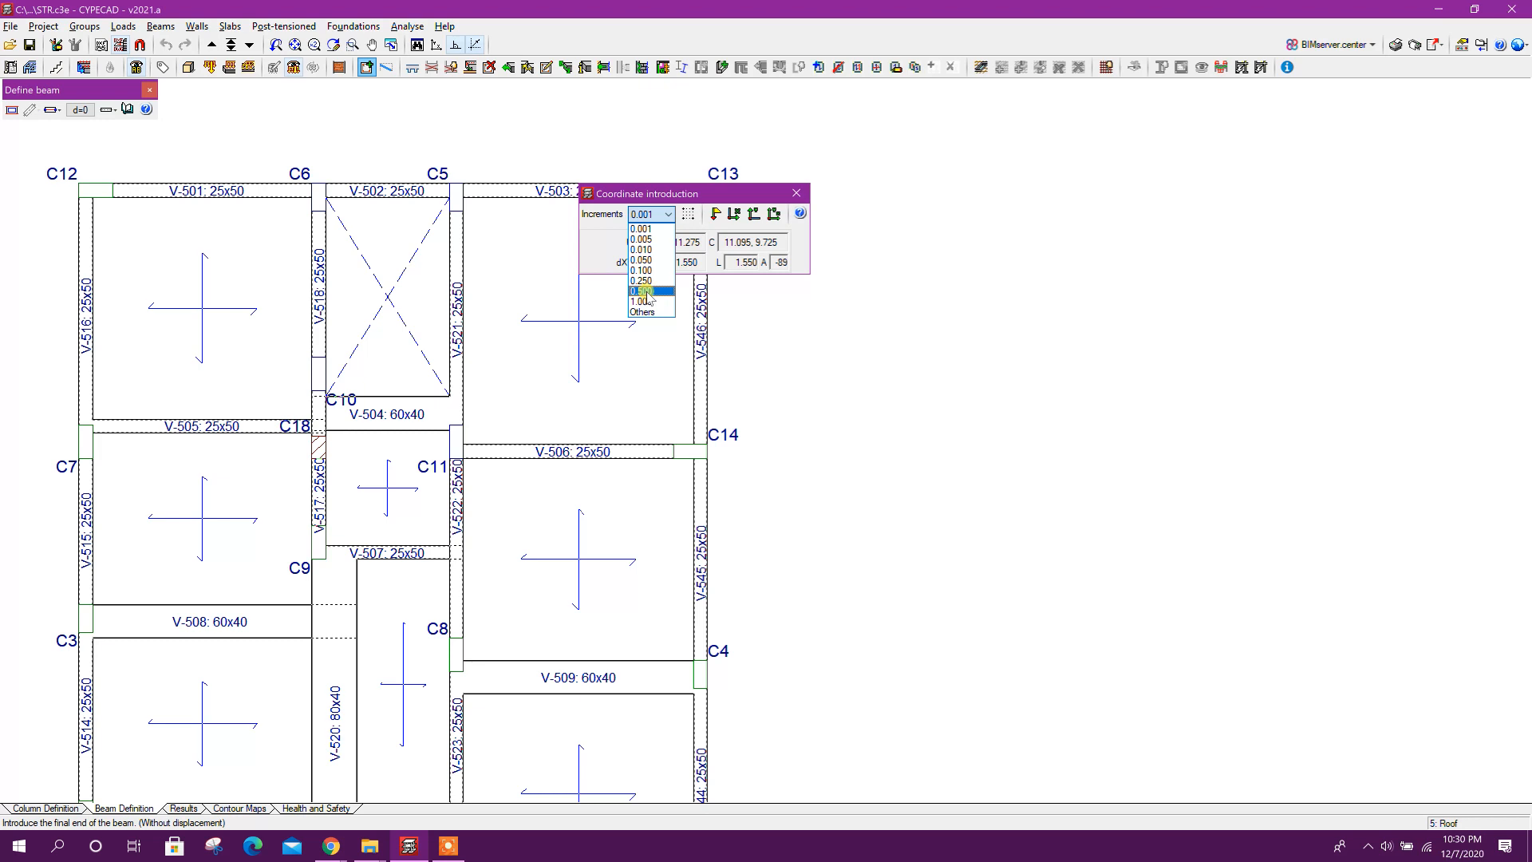
With 0.500 snap increments, draw the cantilevers past C13 and C14 and the closing edge beam.
{"action": "left_click", "coordinate": [641, 289]}
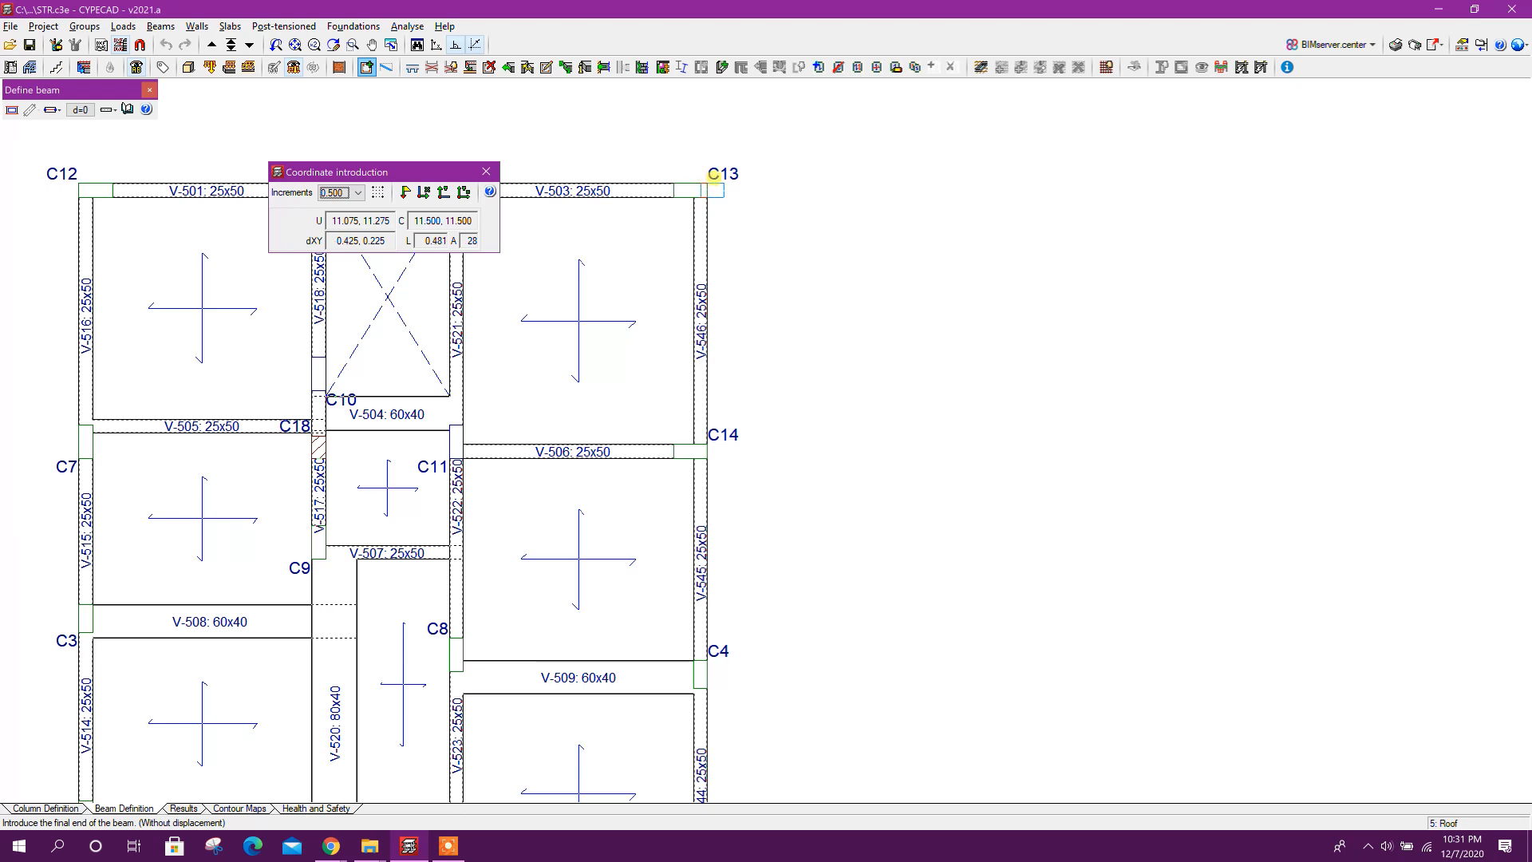
{"action": "mouse_move", "coordinate": [744, 179]}
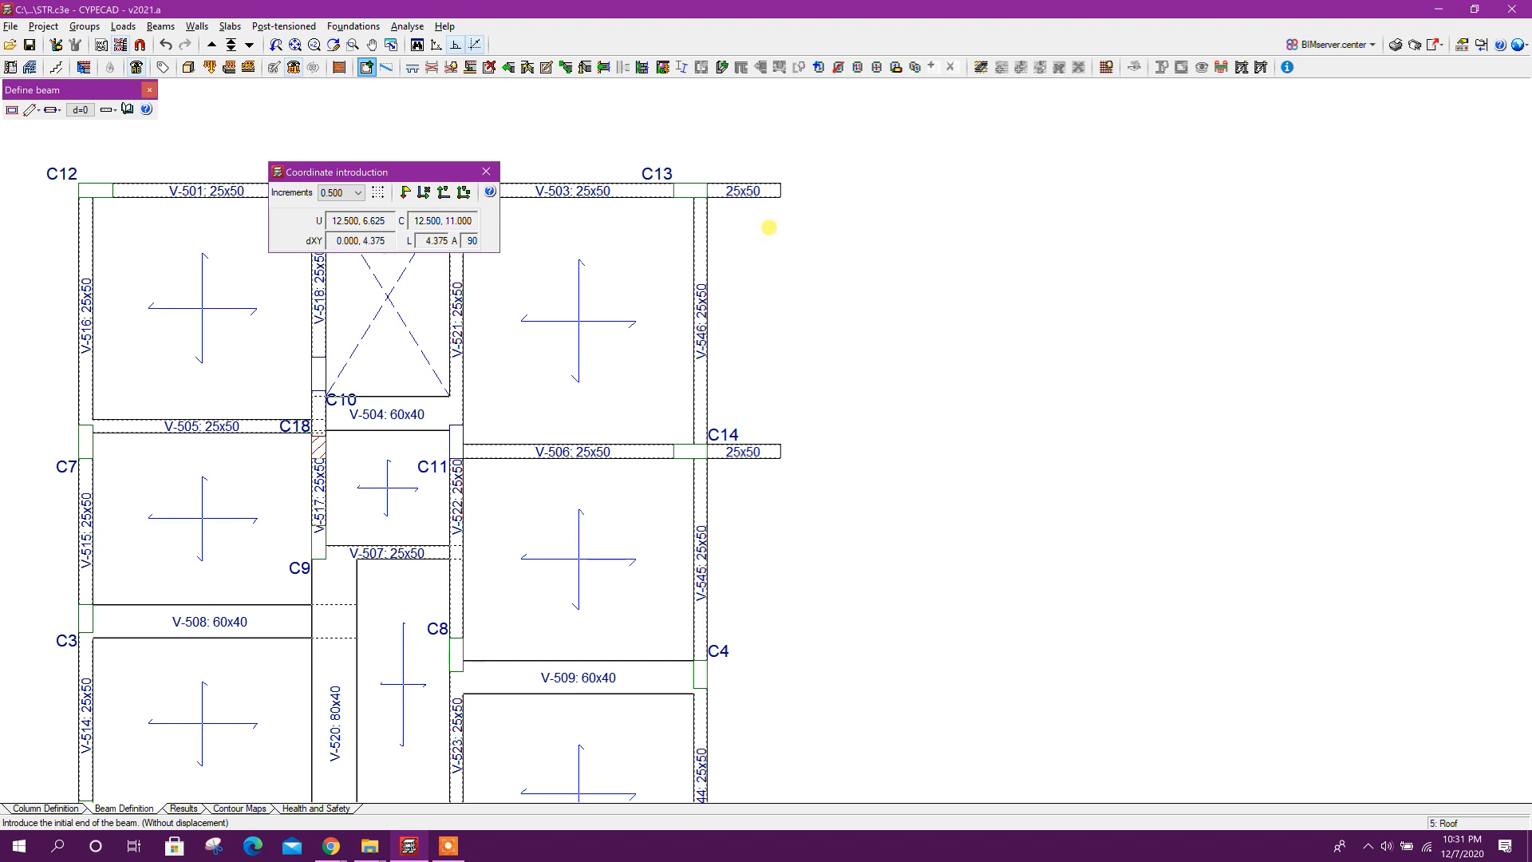
{"action": "left_click", "coordinate": [359, 192]}
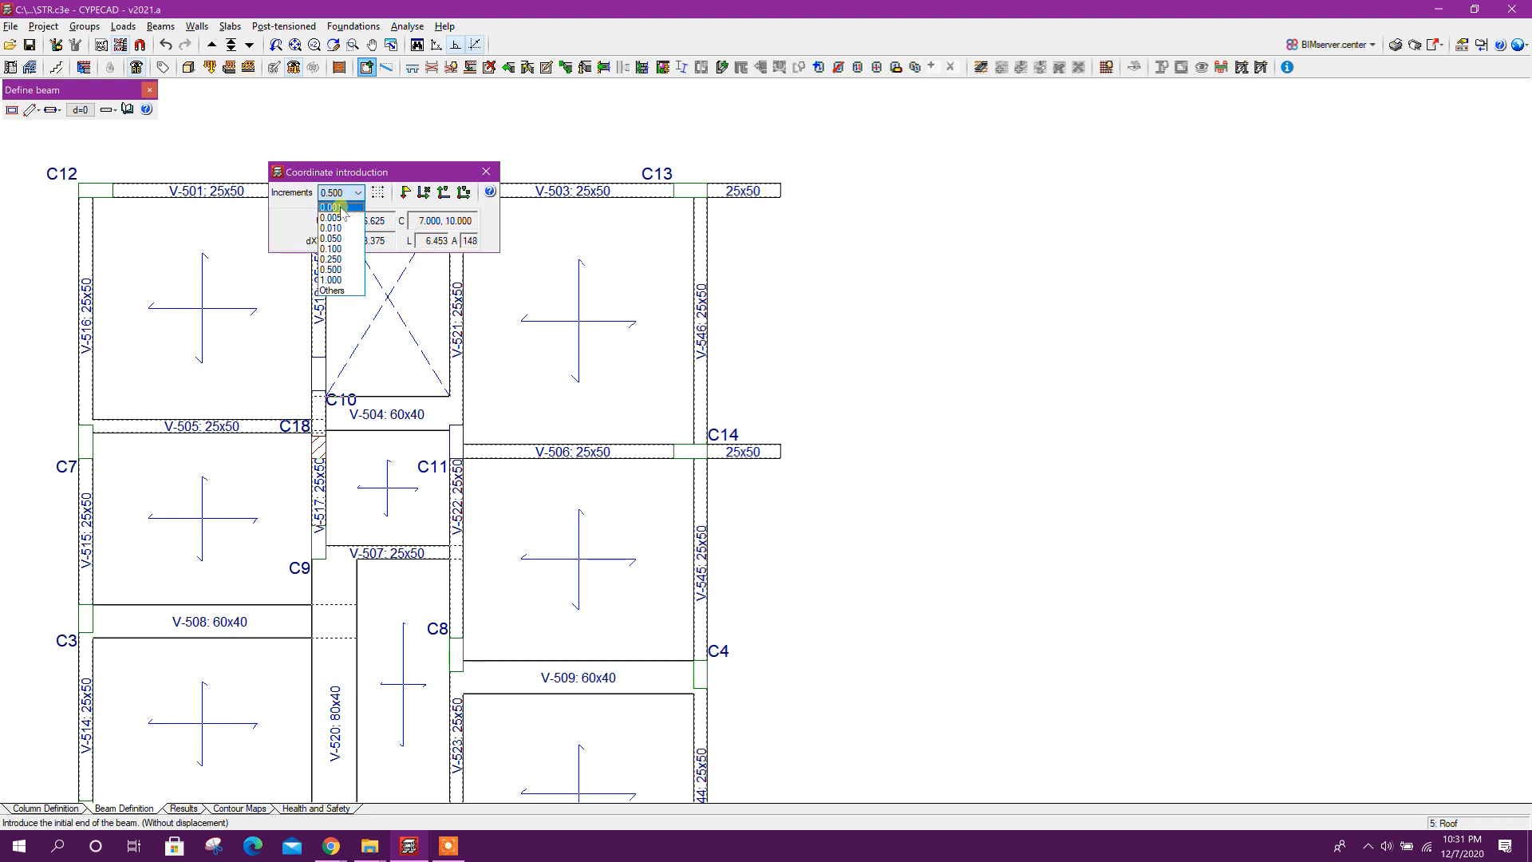
{"action": "left_click", "coordinate": [337, 217]}
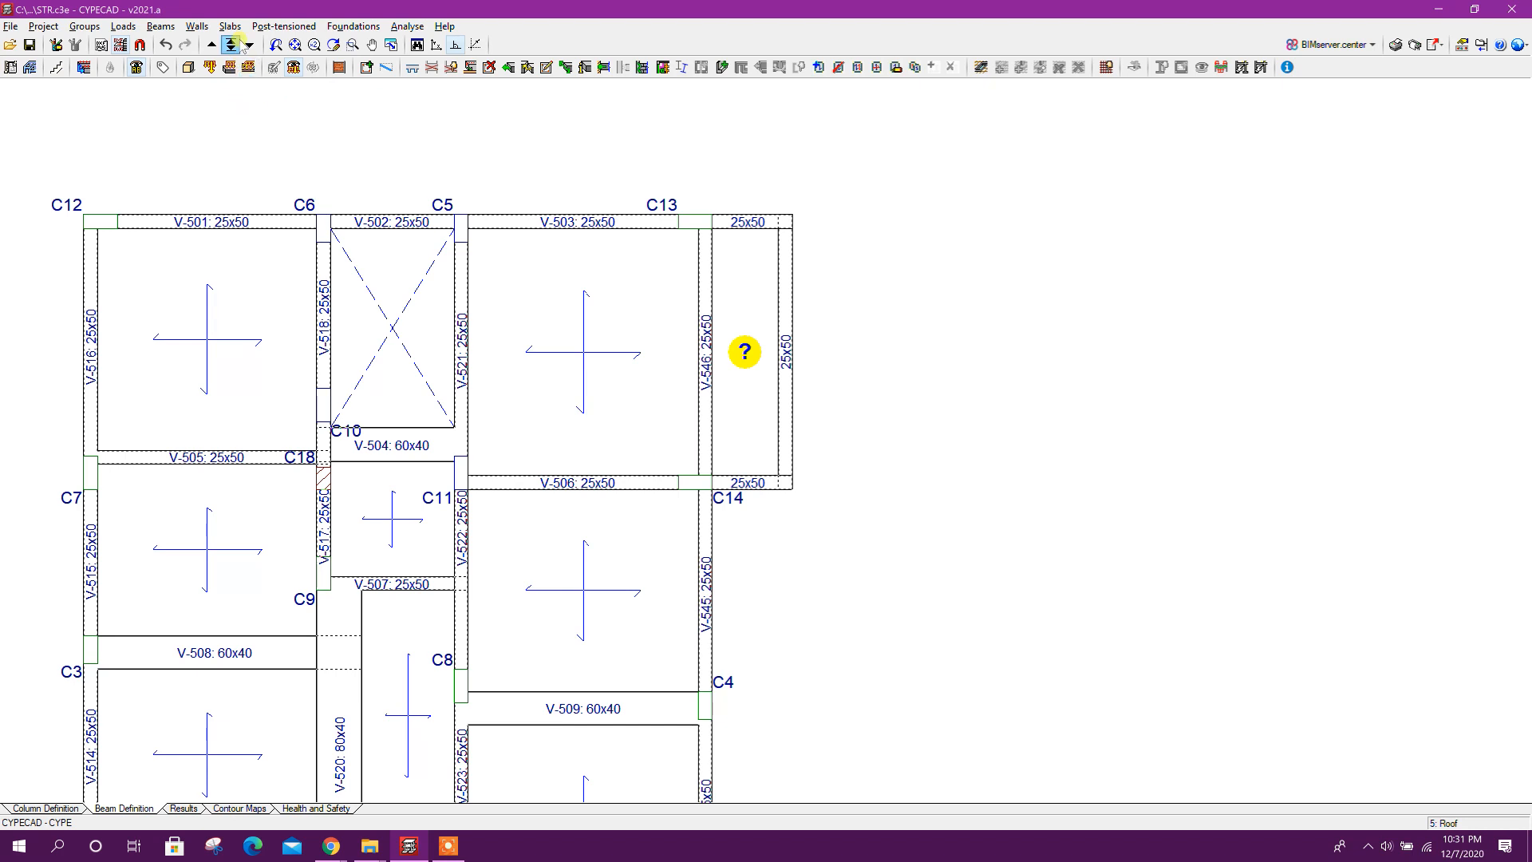
Copy the adjacent flat slab panel into the new bay via the Panel manager.
{"action": "left_click", "coordinate": [217, 26]}
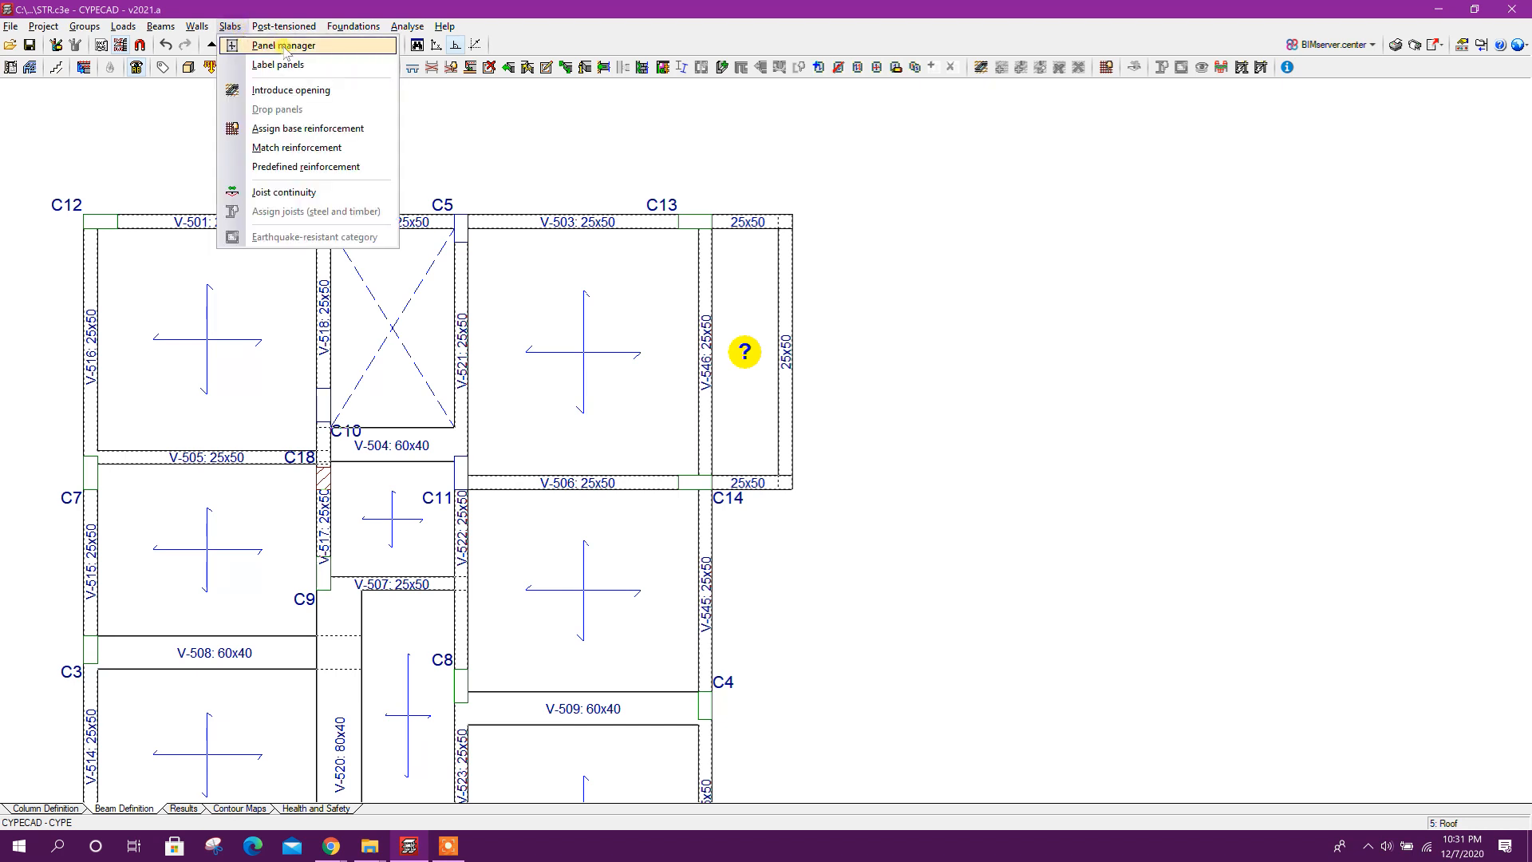
{"action": "left_click", "coordinate": [288, 45]}
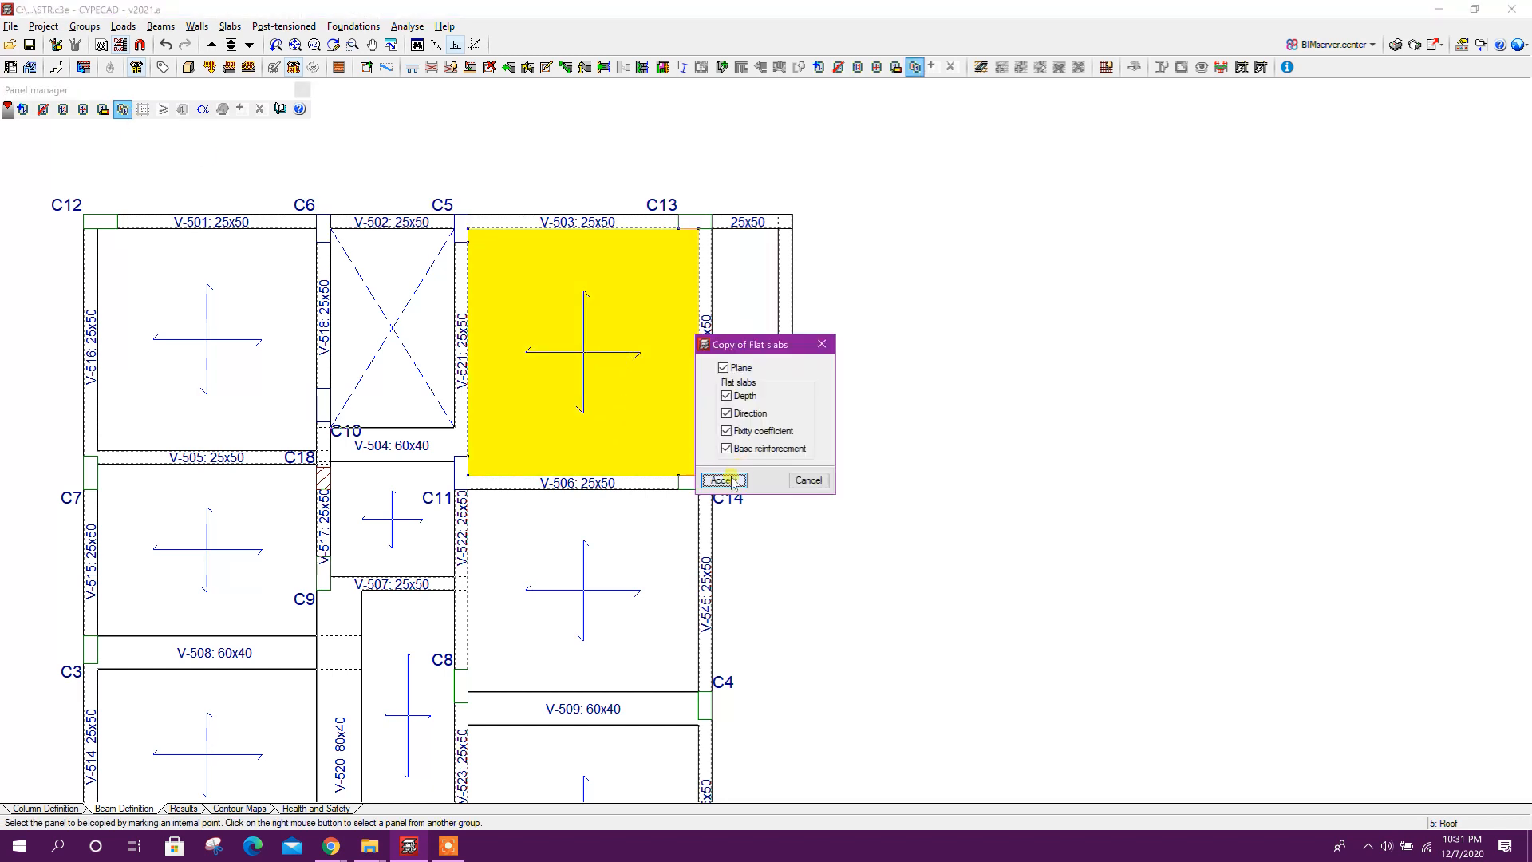
{"action": "left_click", "coordinate": [723, 480]}
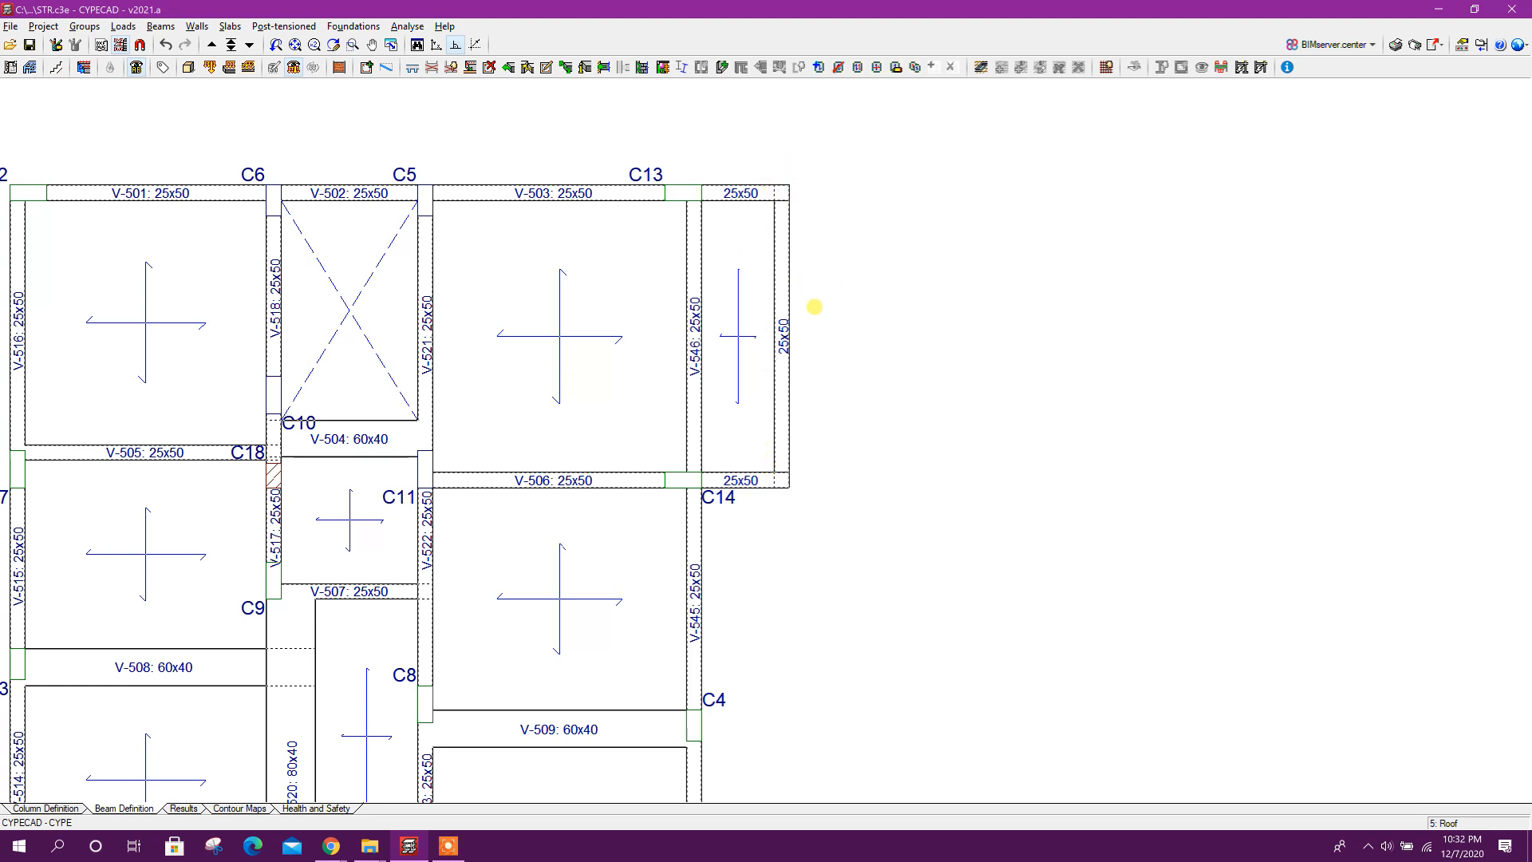
{"action": "mouse_move", "coordinate": [935, 314]}
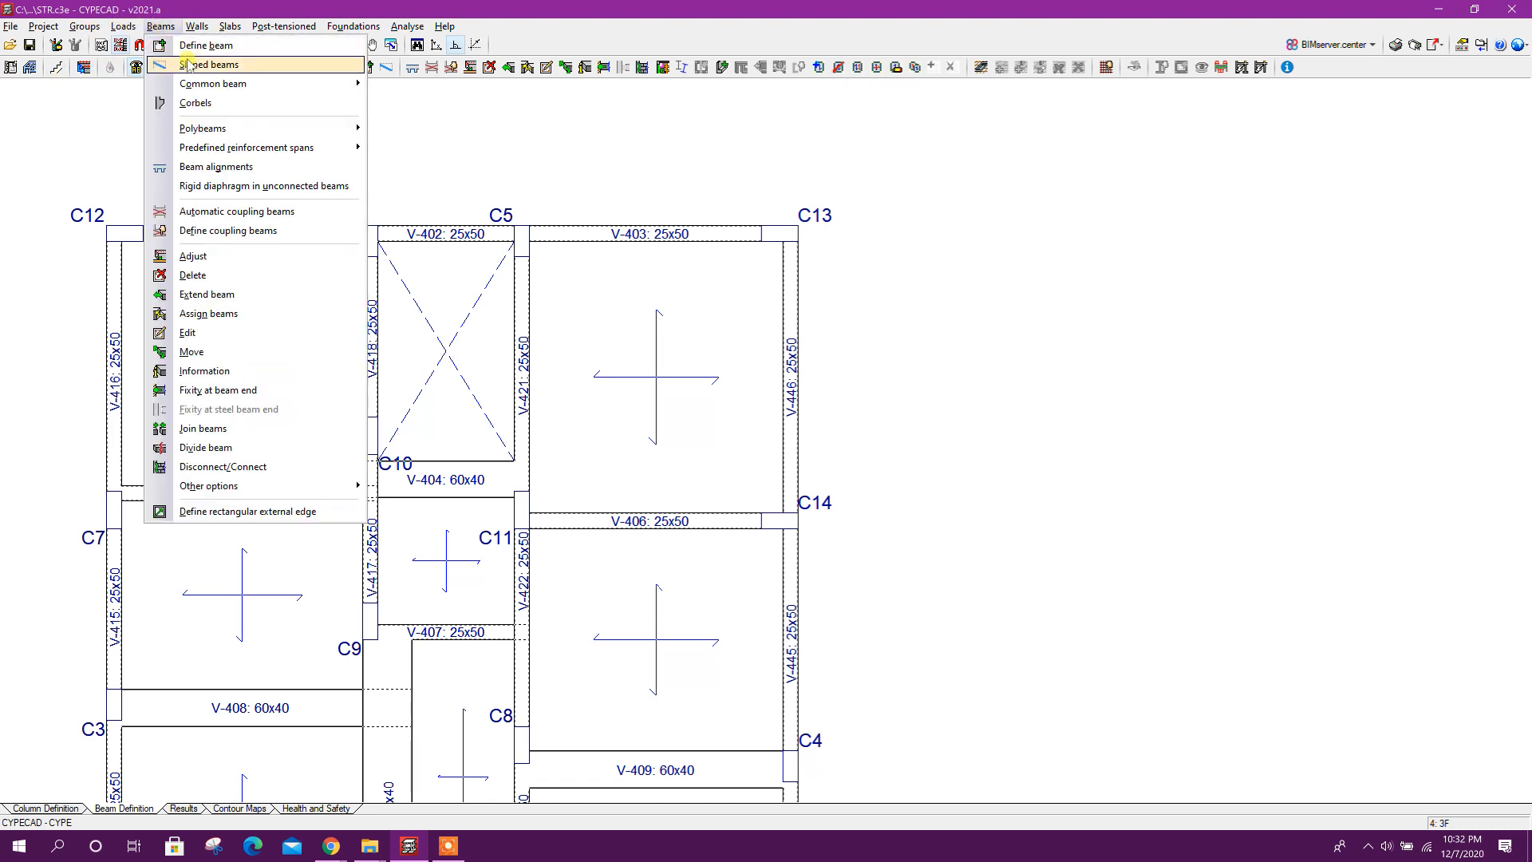
Define a sloped beam from 3F to Roof, 0.25 m wide and 0.40 m deep, and place it at C13–C14.
{"action": "left_click", "coordinate": [209, 63]}
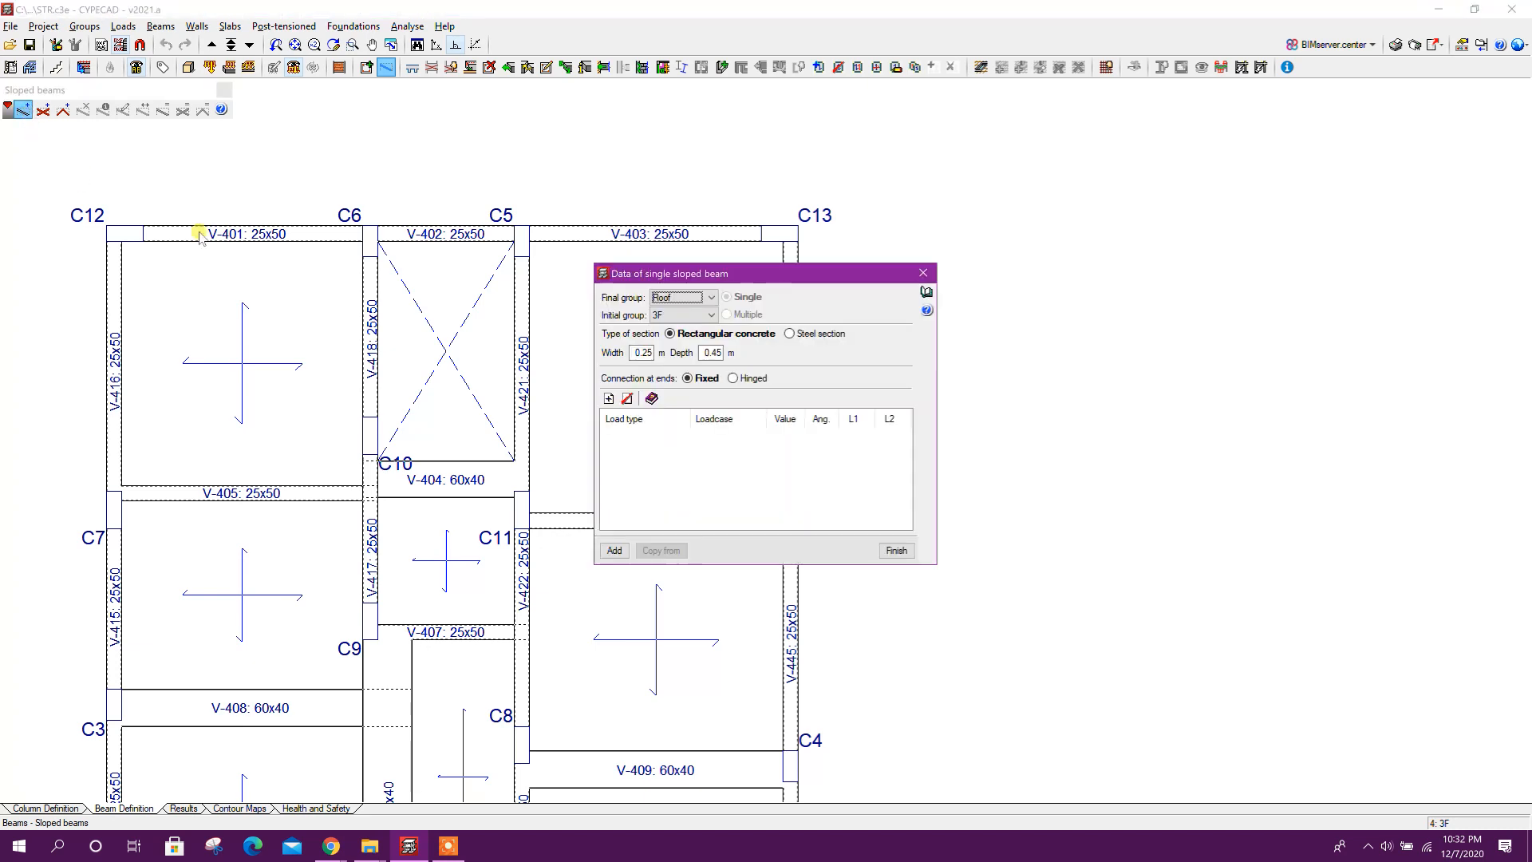
{"action": "left_click", "coordinate": [711, 314]}
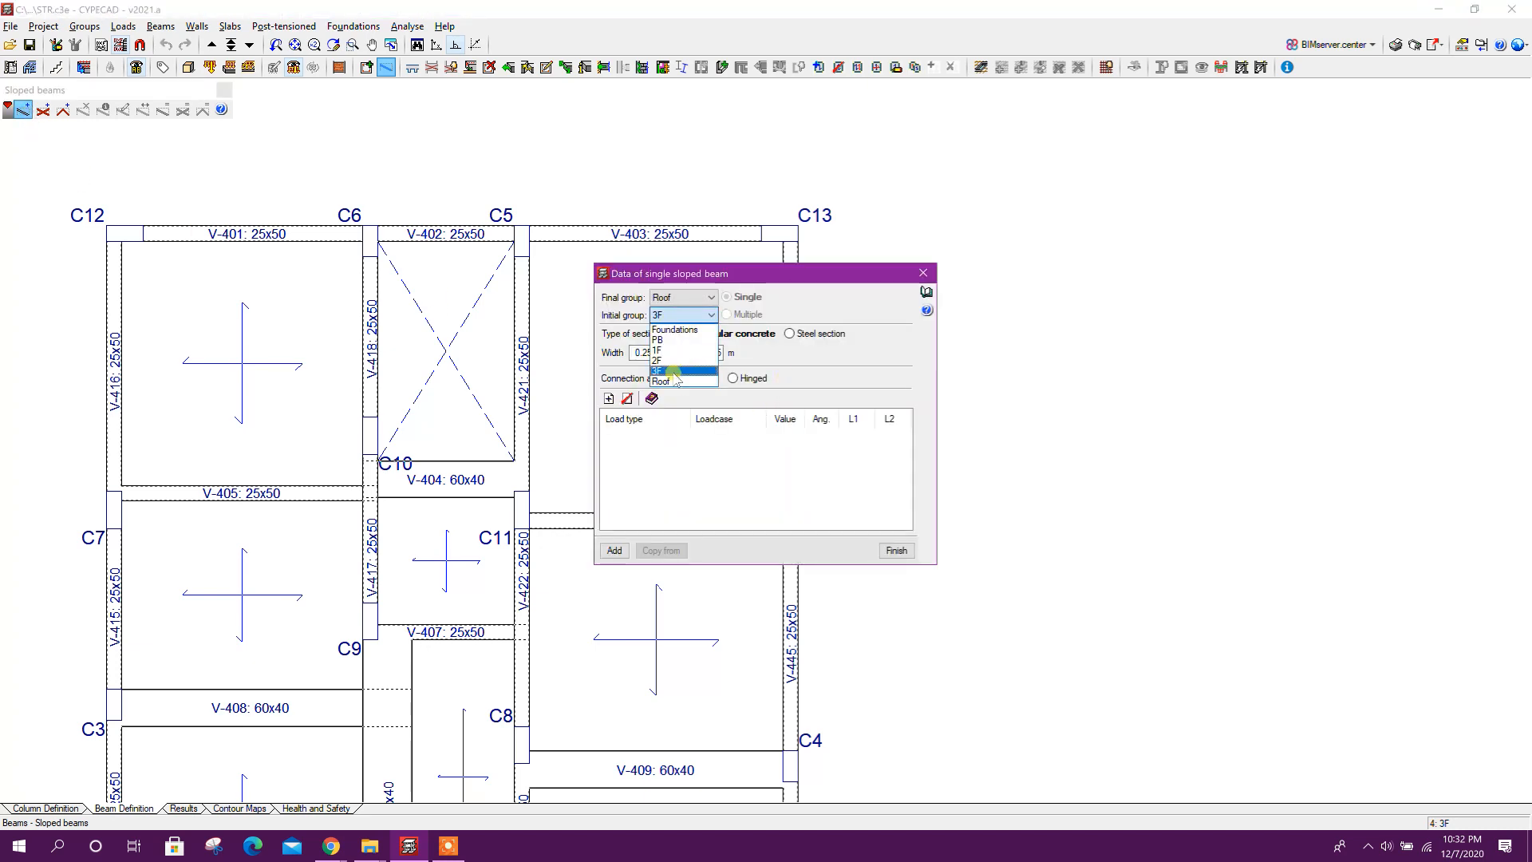
{"action": "left_click", "coordinate": [707, 297]}
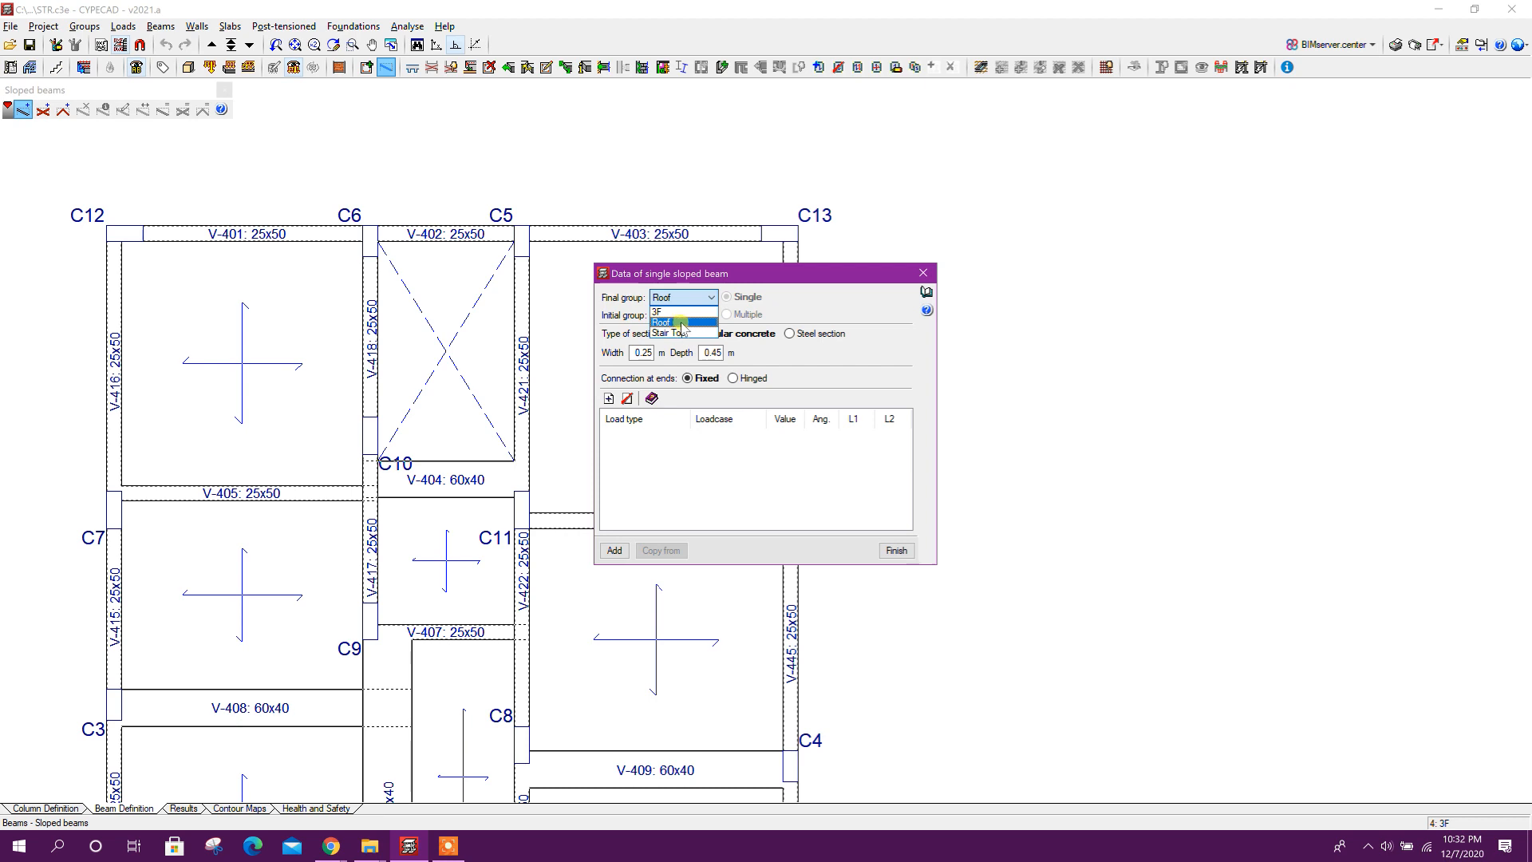
{"action": "left_click", "coordinate": [661, 311]}
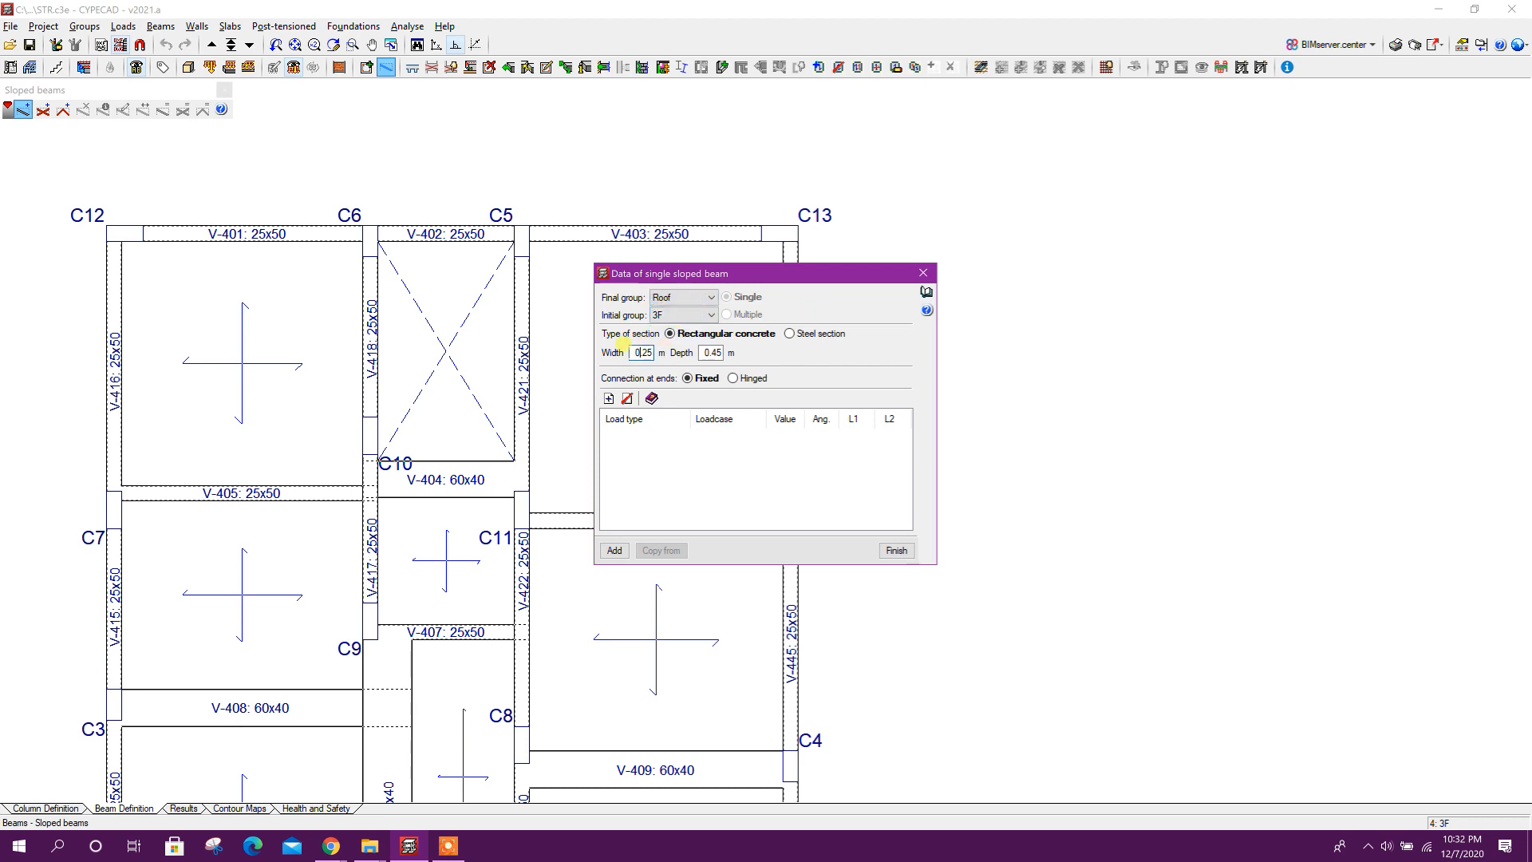
{"action": "triple_click", "coordinate": [641, 351]}
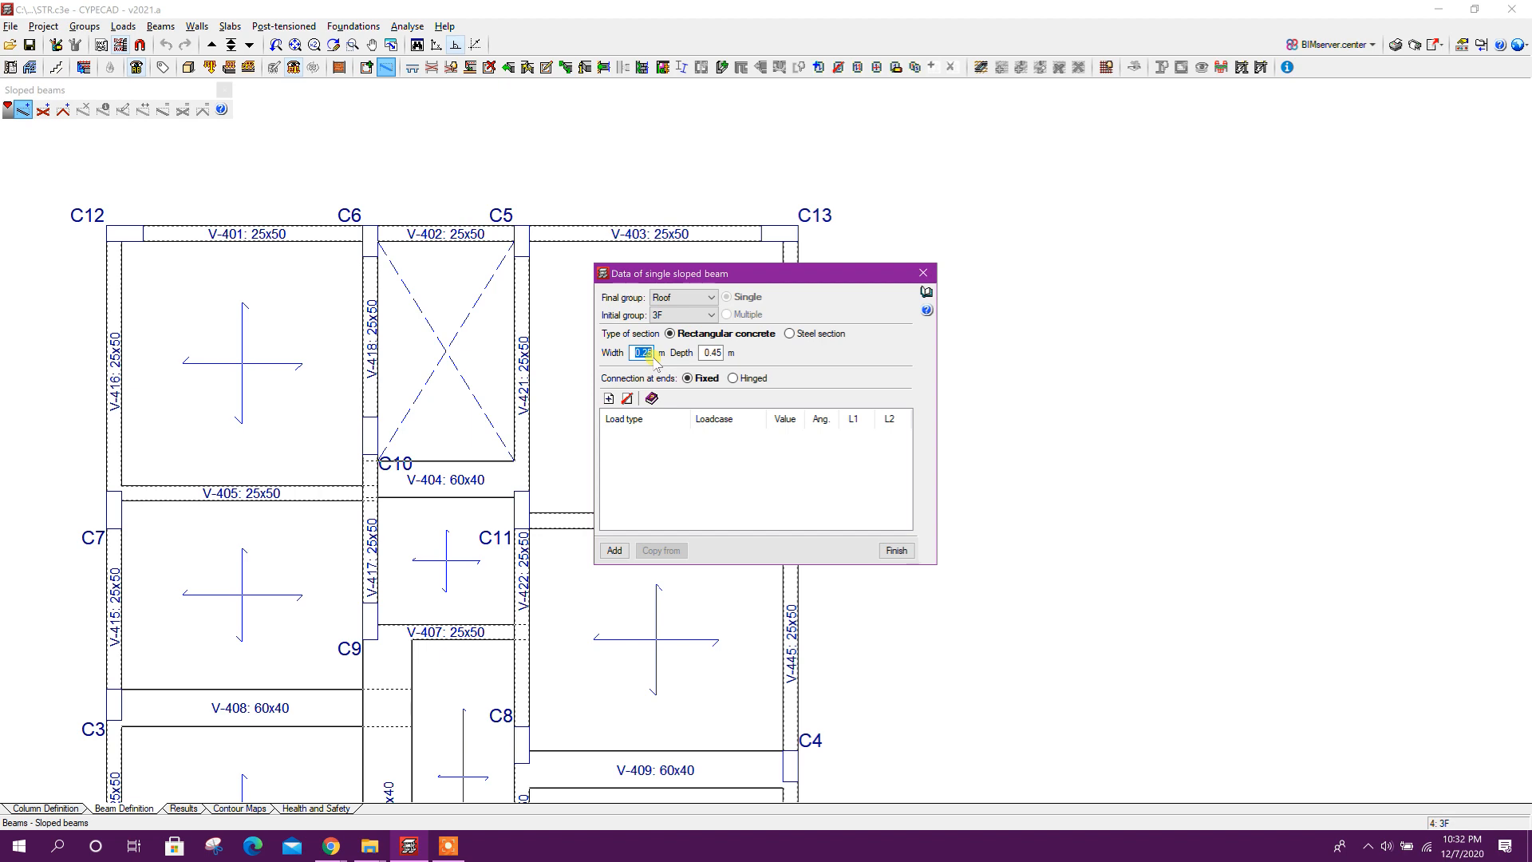
{"action": "left_click", "coordinate": [710, 353]}
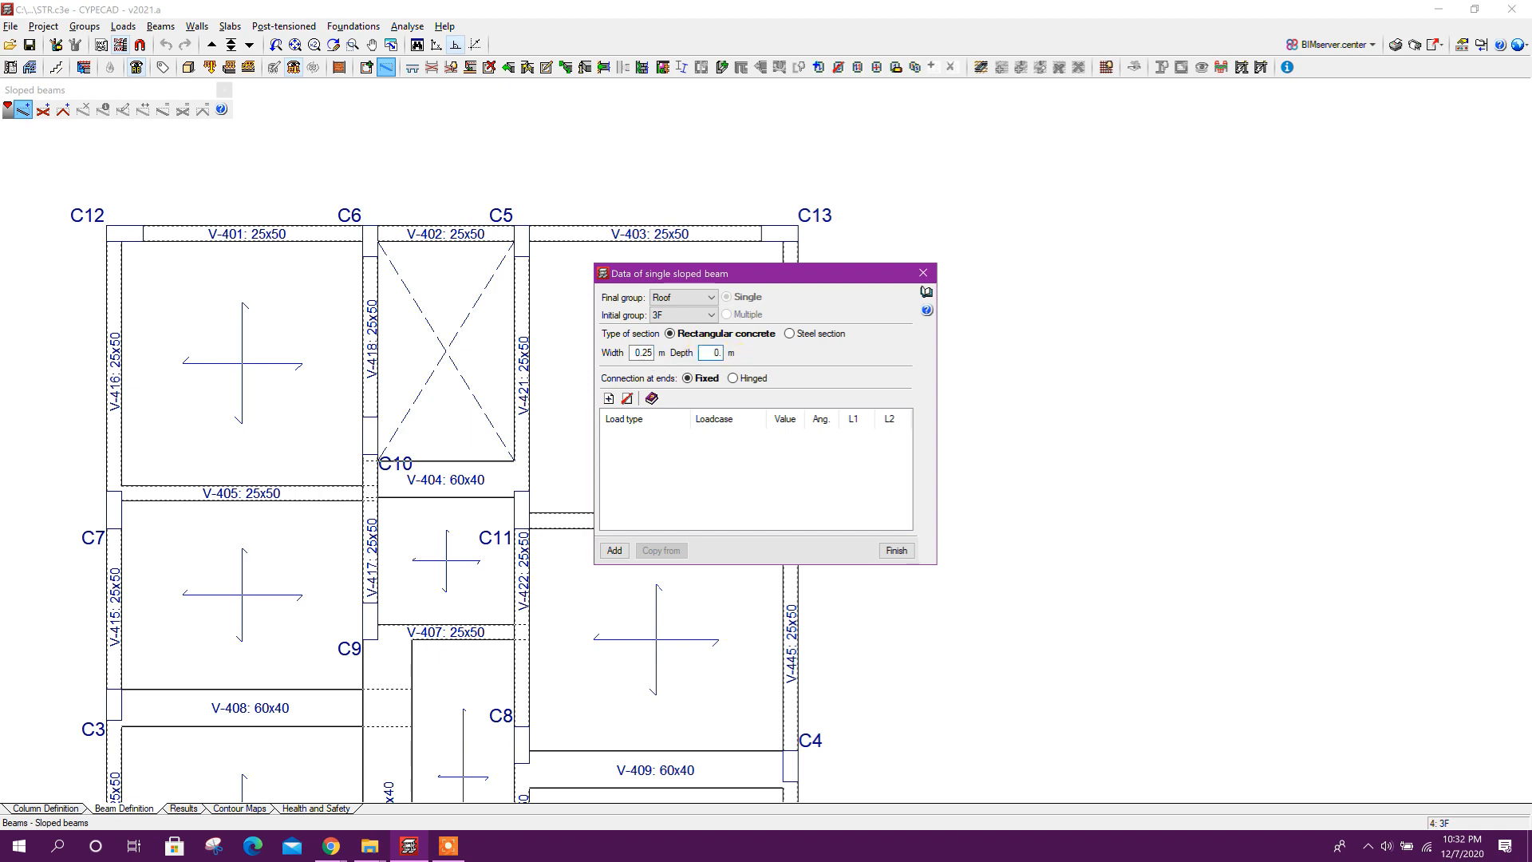
{"action": "type", "text": "0.4"}
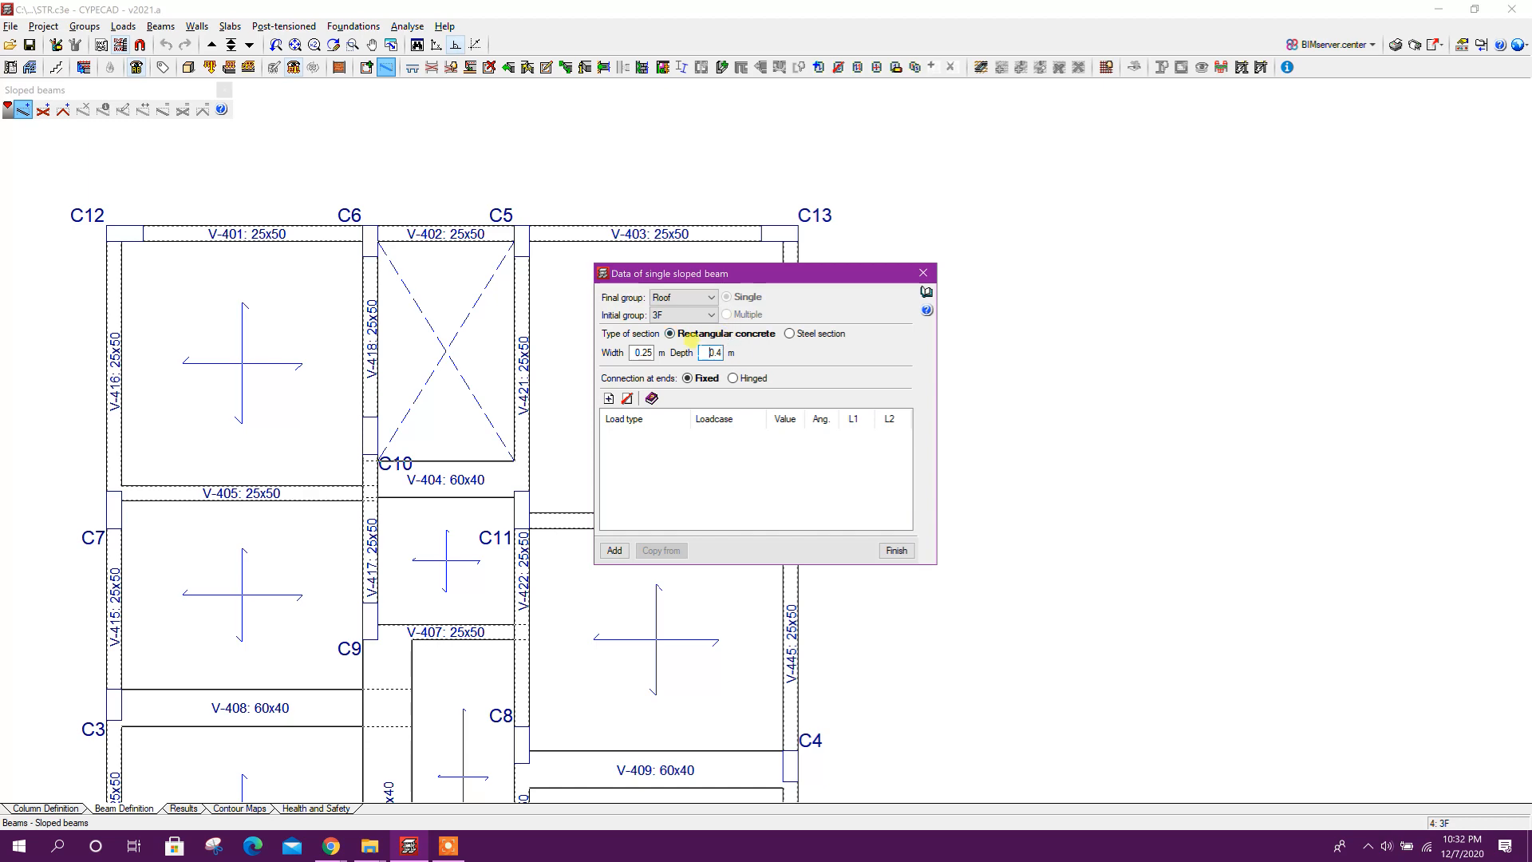
{"action": "left_click", "coordinate": [896, 549]}
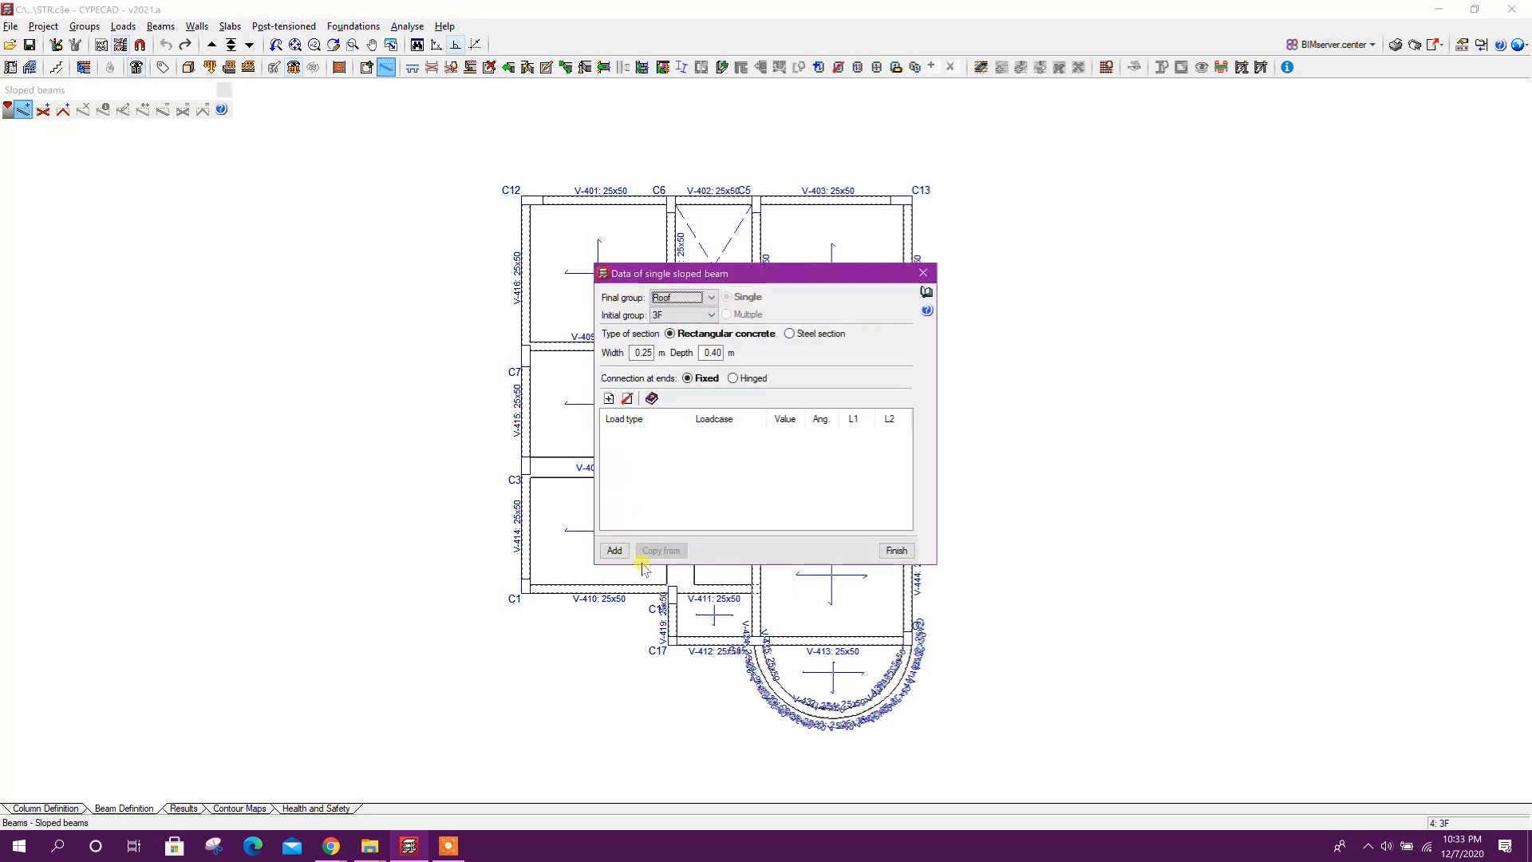
{"action": "left_click", "coordinate": [897, 551]}
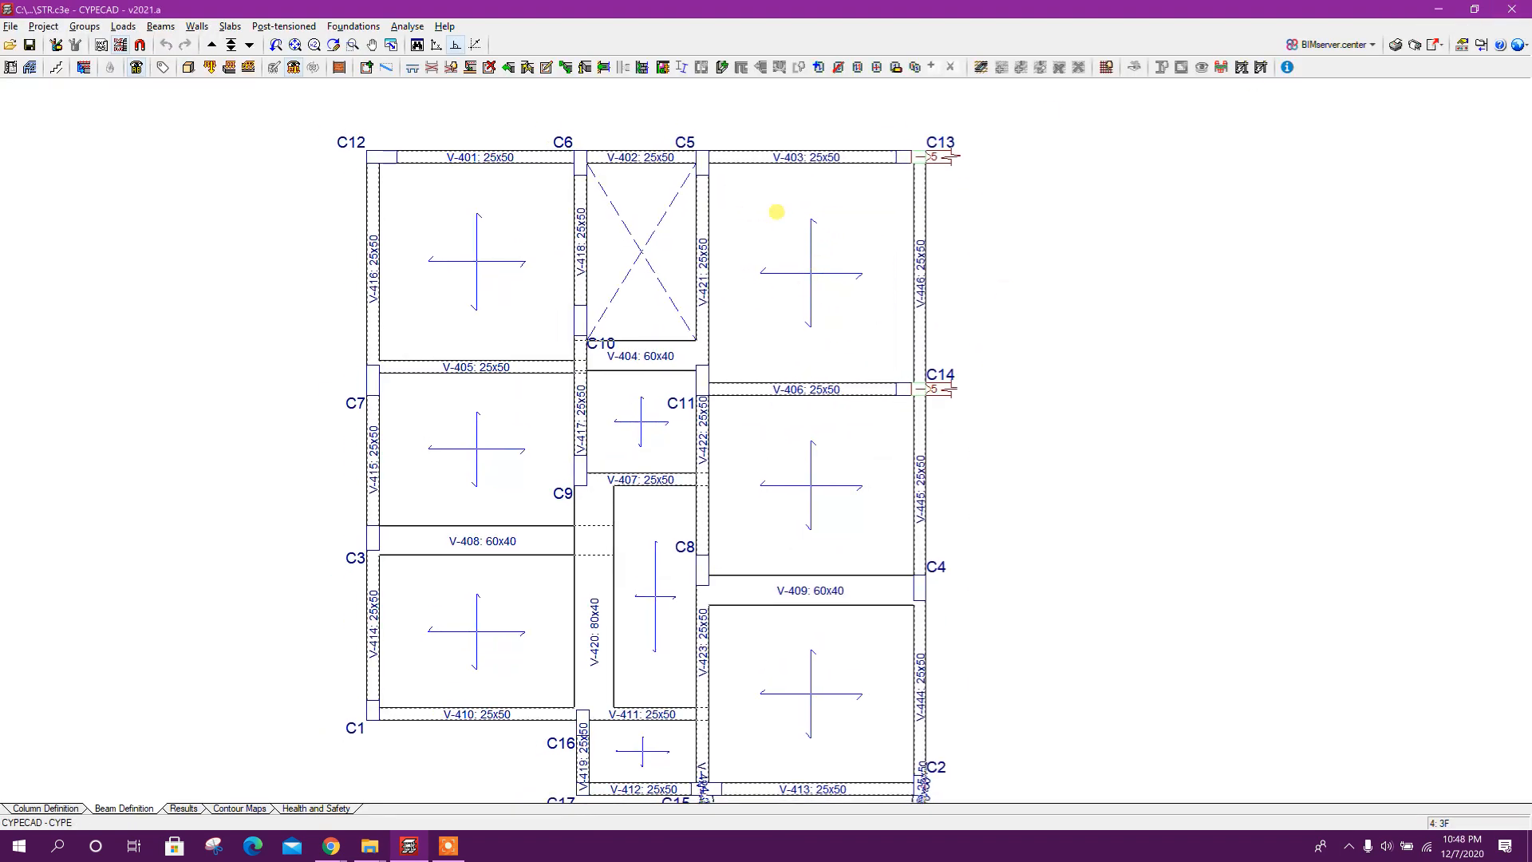
Run Project analysis (except foundation) from the Analyse menu.
{"action": "left_click", "coordinate": [407, 26]}
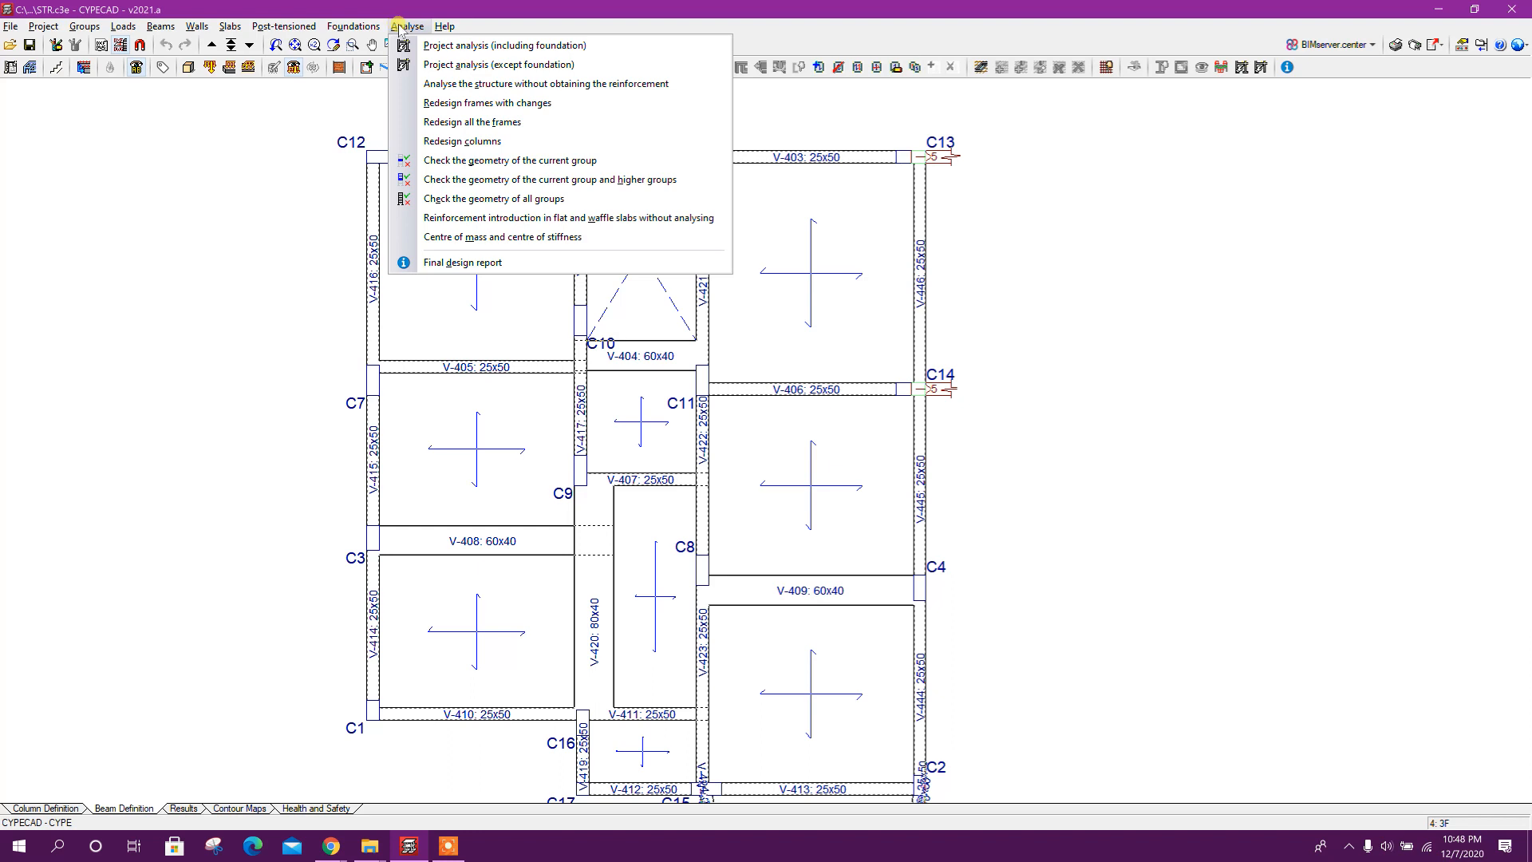
{"action": "mouse_move", "coordinate": [480, 44]}
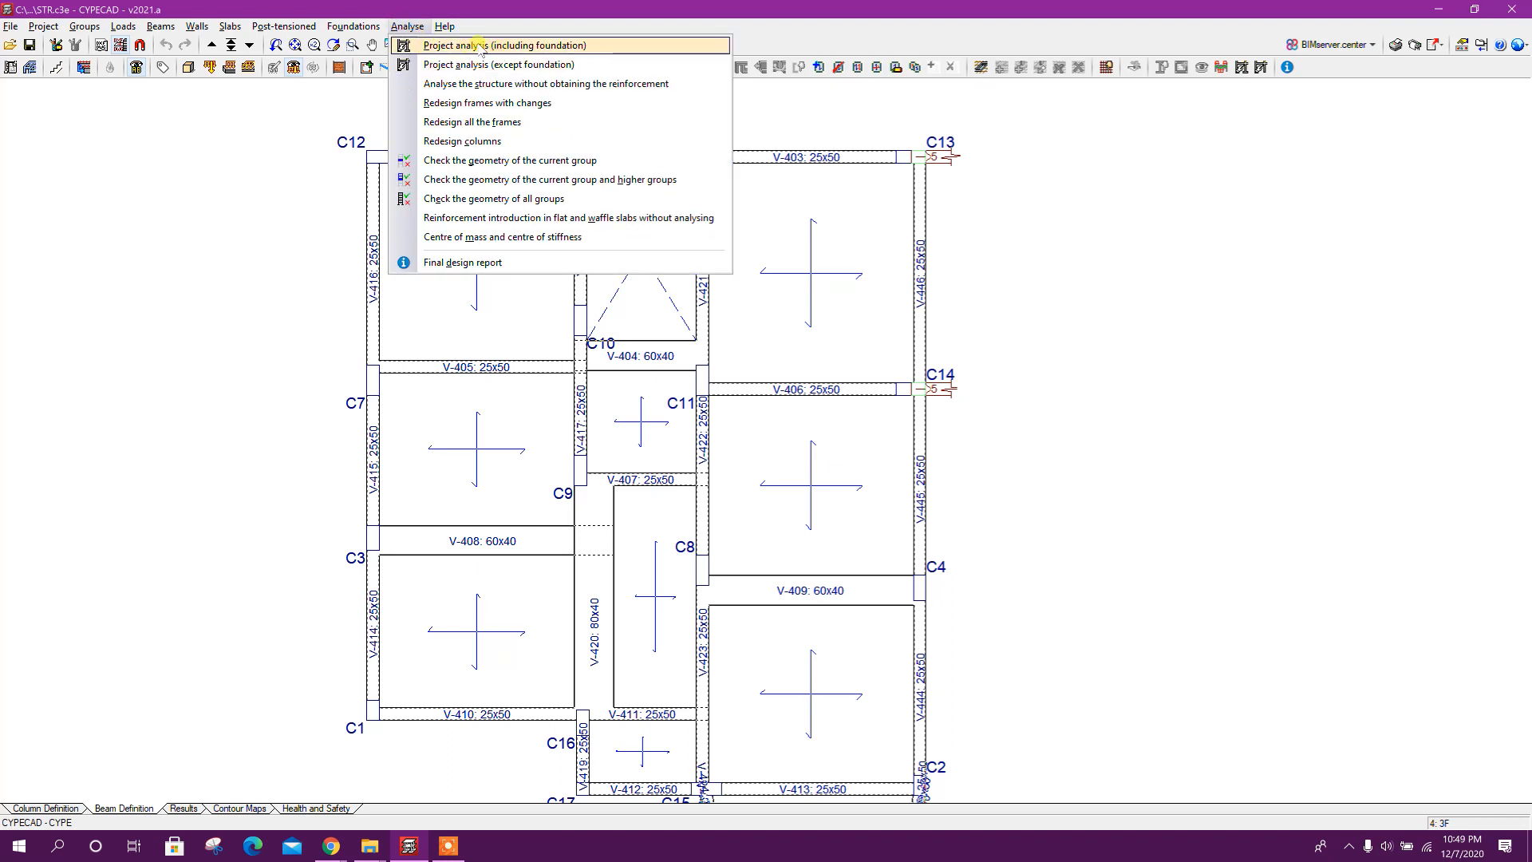
{"action": "mouse_move", "coordinate": [600, 46]}
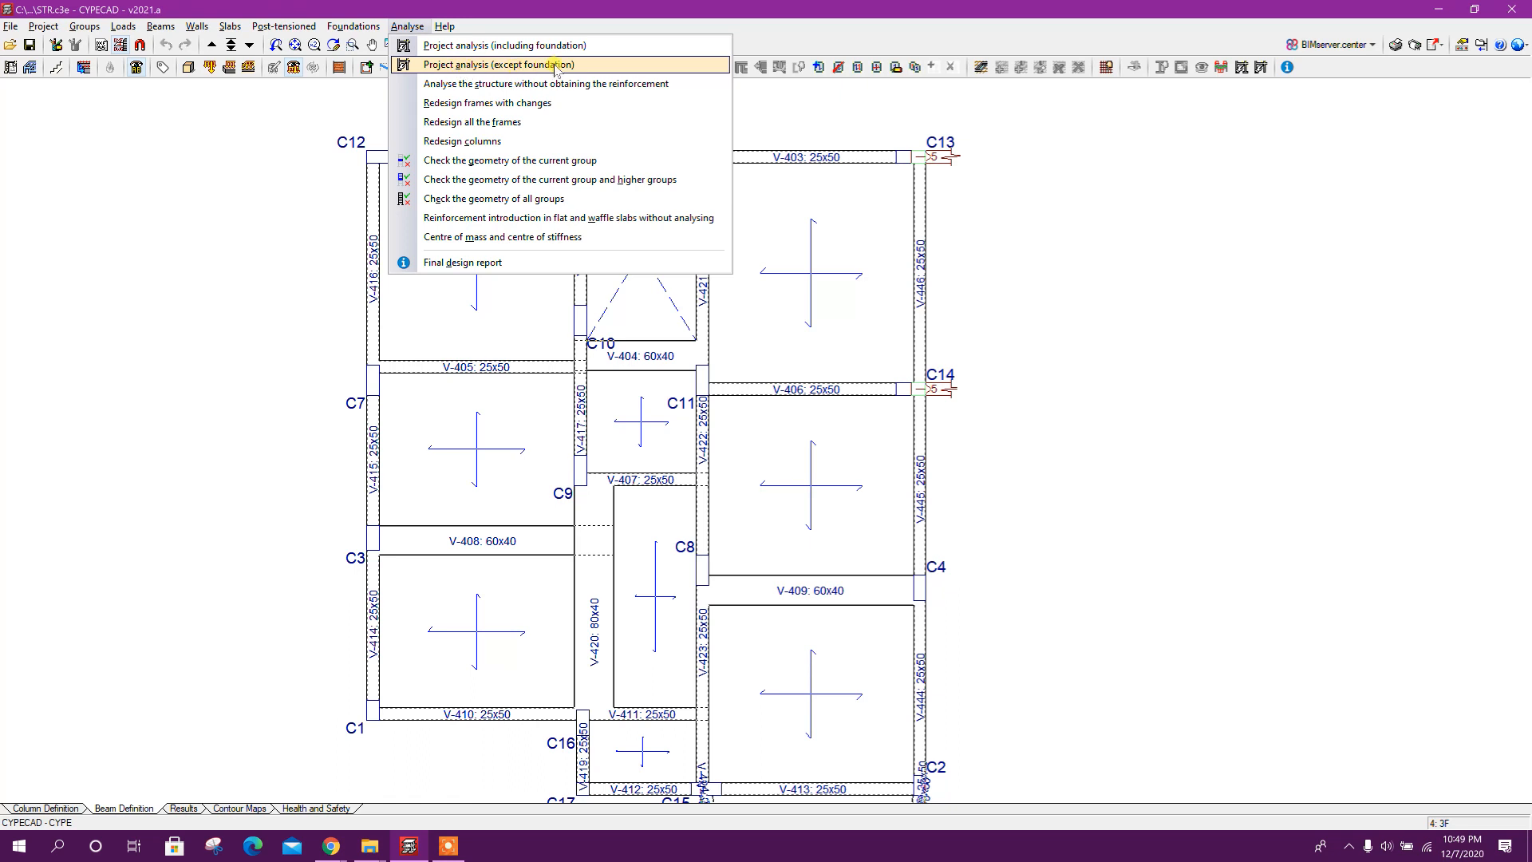
{"action": "mouse_move", "coordinate": [565, 45]}
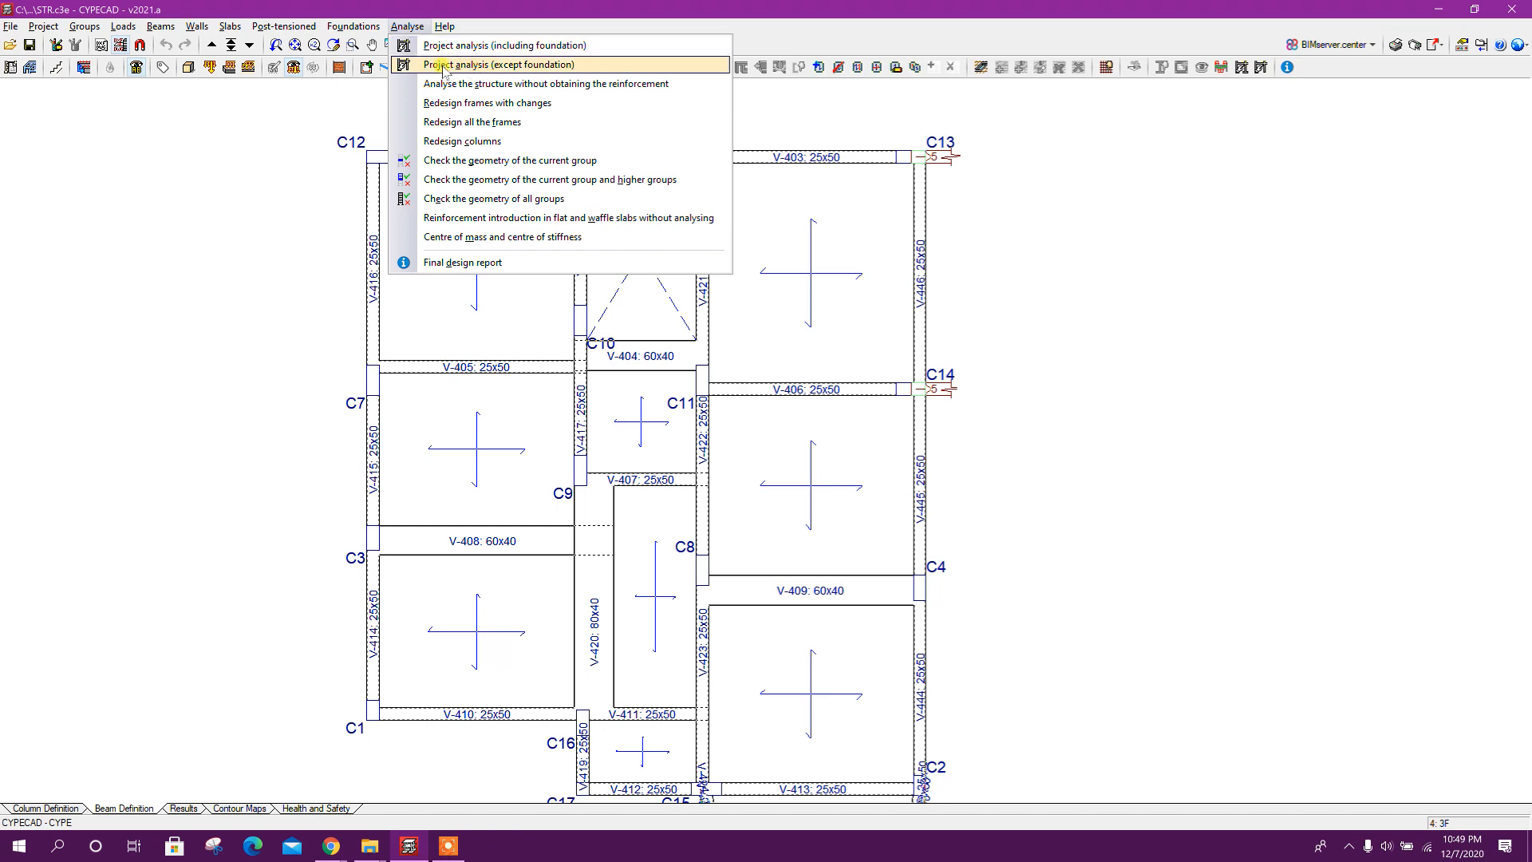
{"action": "mouse_move", "coordinate": [501, 67]}
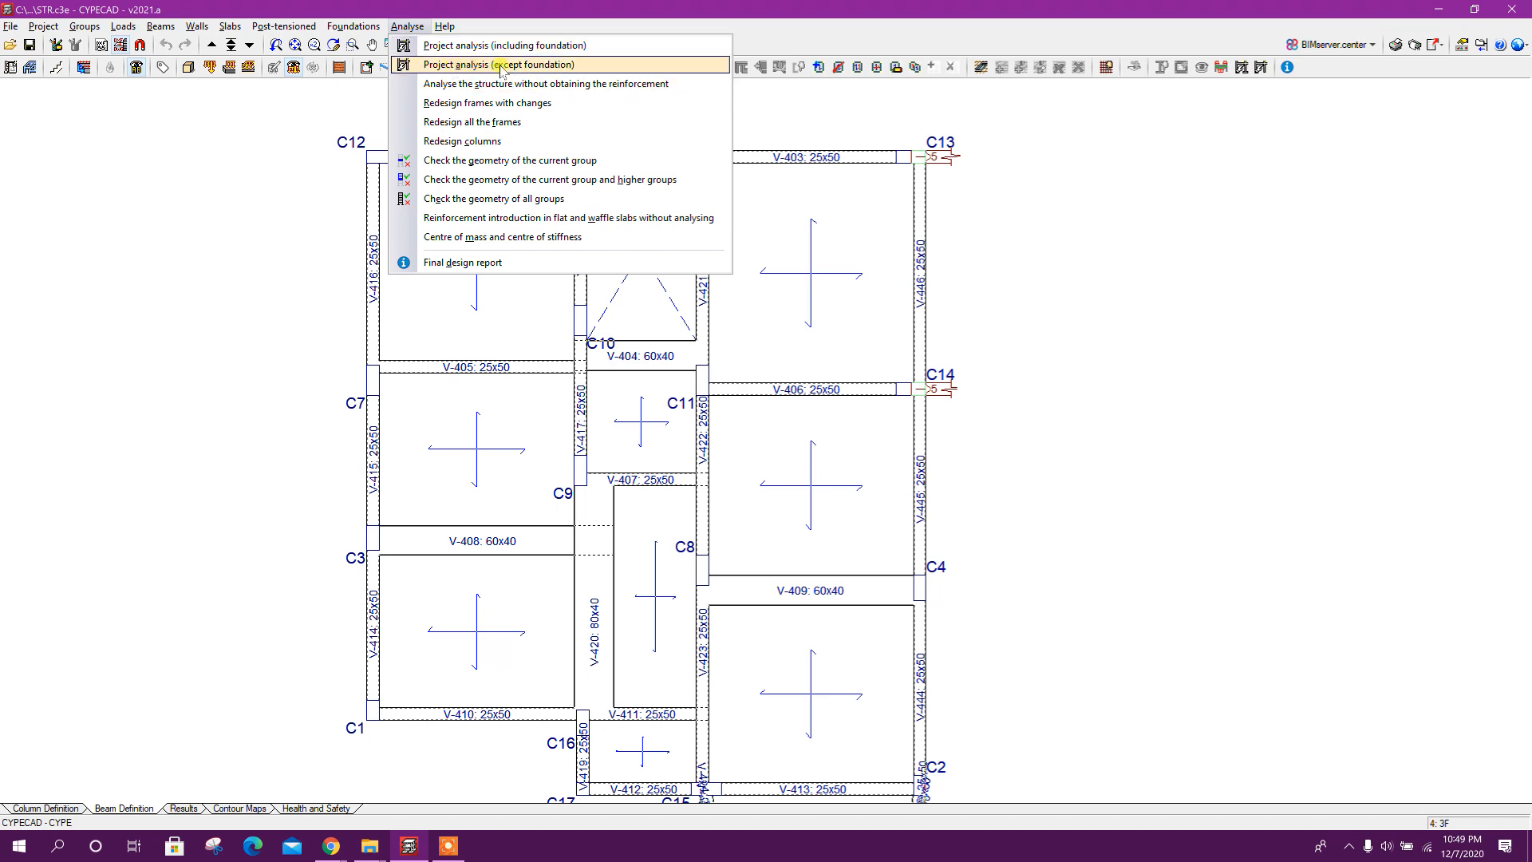
{"action": "left_click", "coordinate": [504, 64]}
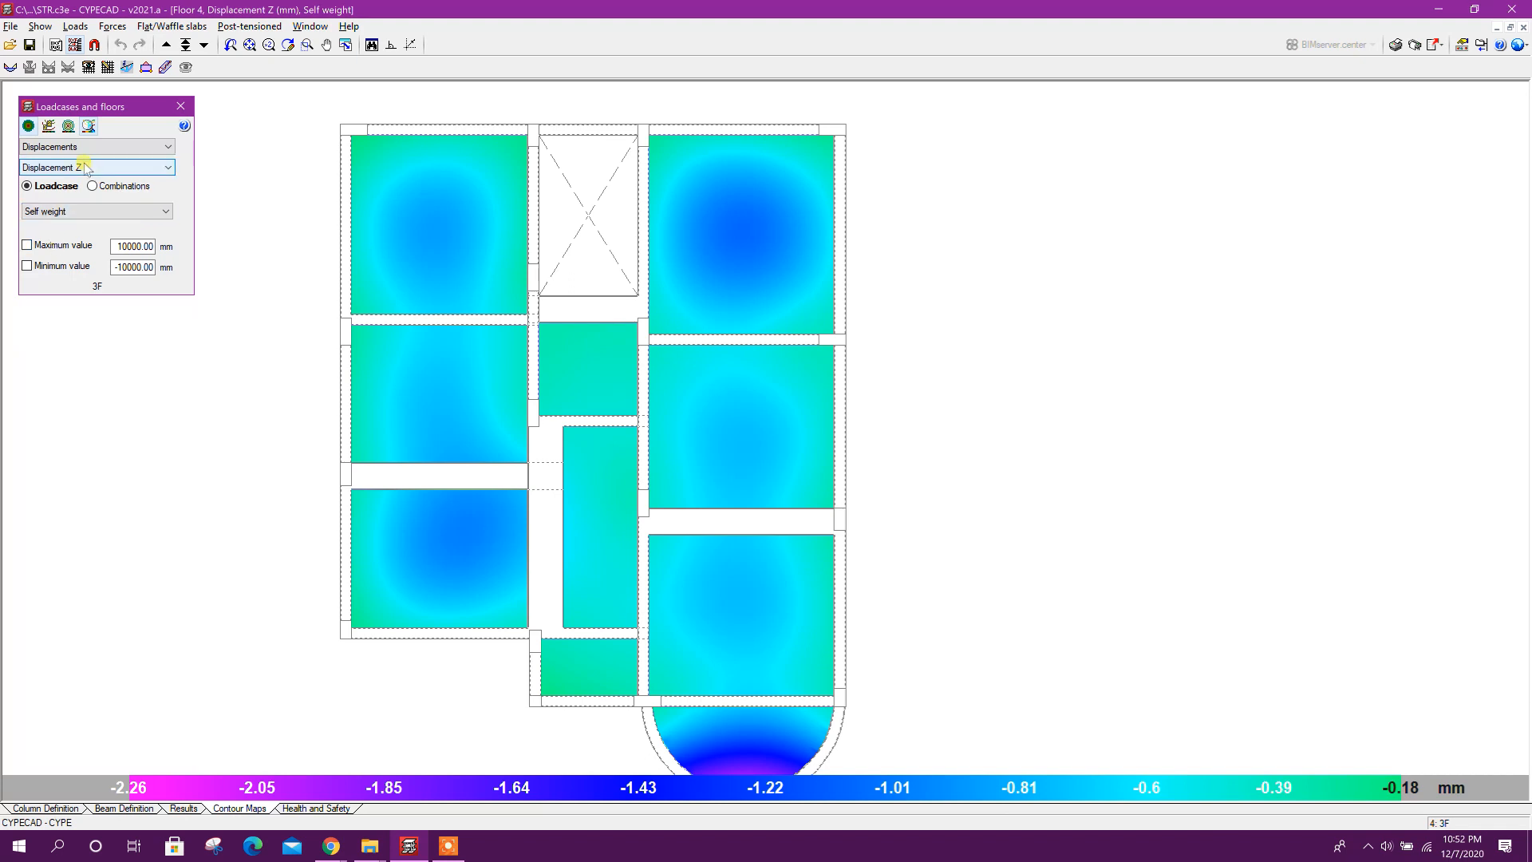
Show the Displacement Z contour map for the Dead load case and close the loadcase panel.
{"action": "left_click", "coordinate": [95, 211]}
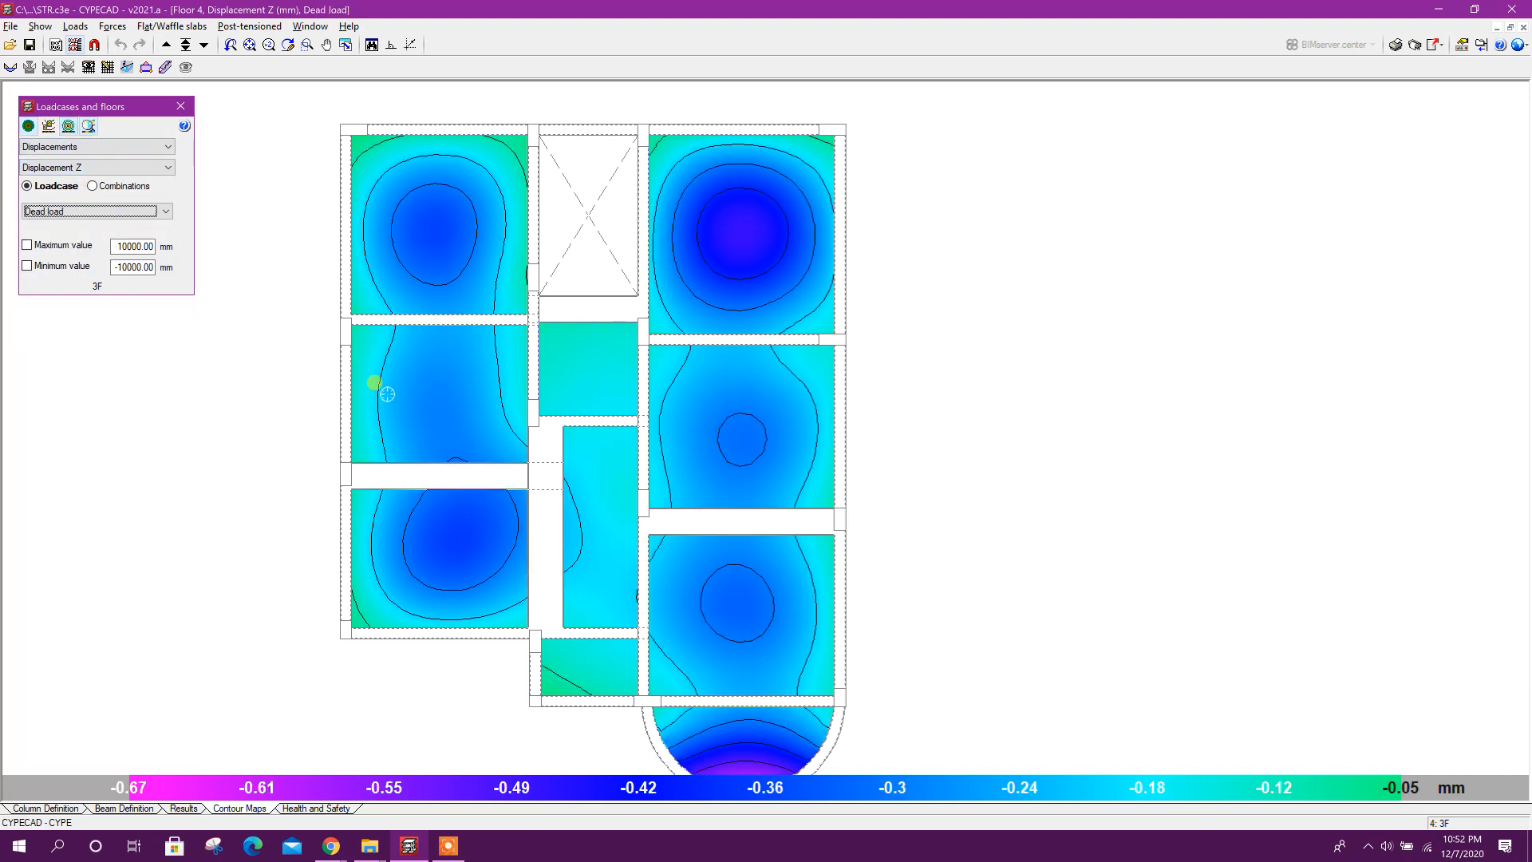
{"action": "left_click", "coordinate": [180, 105]}
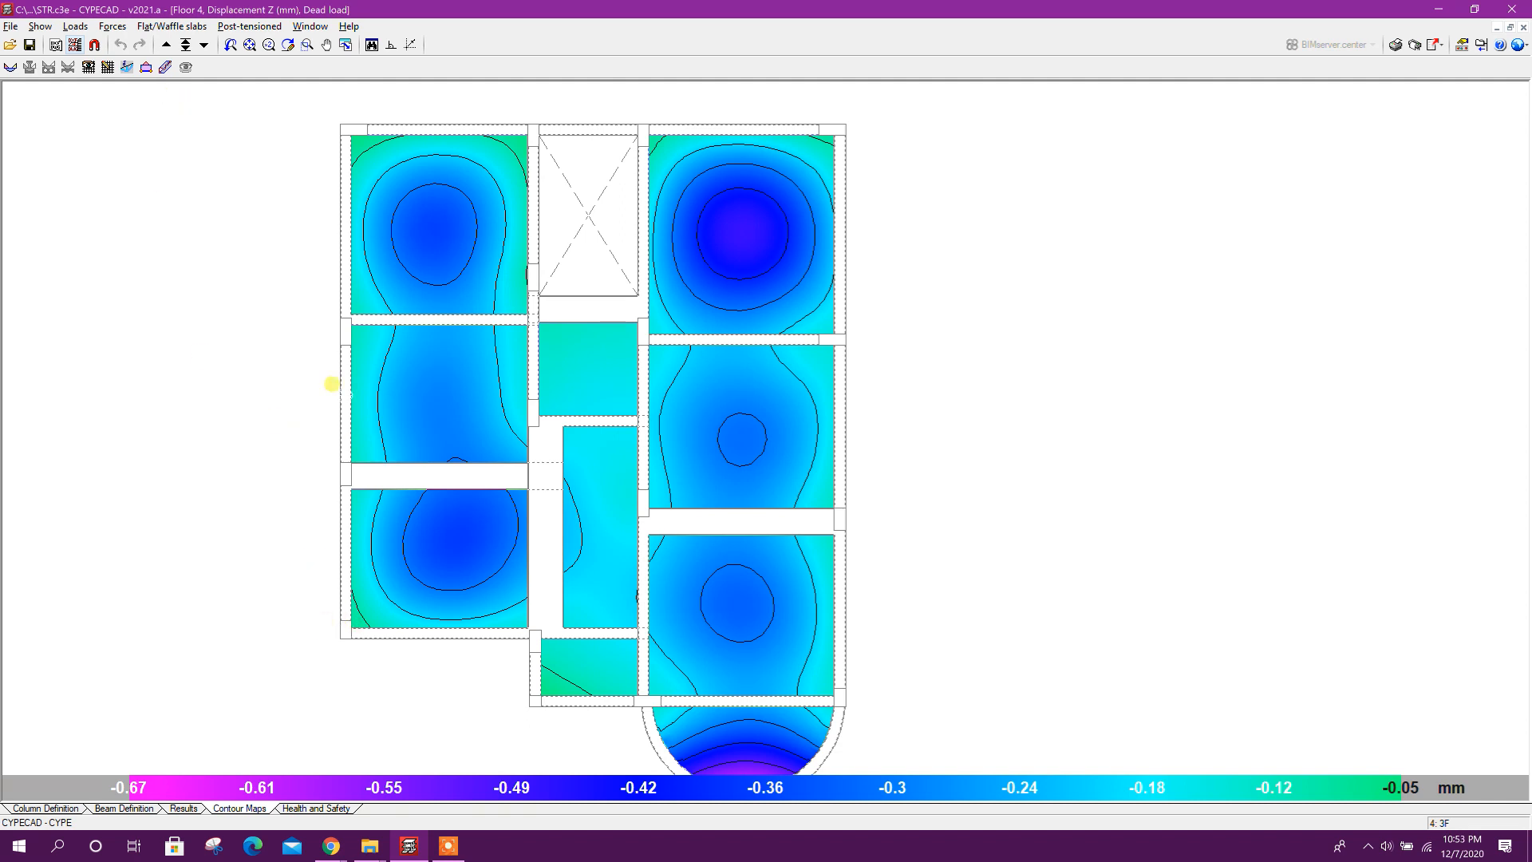
{"action": "mouse_move", "coordinate": [45, 659]}
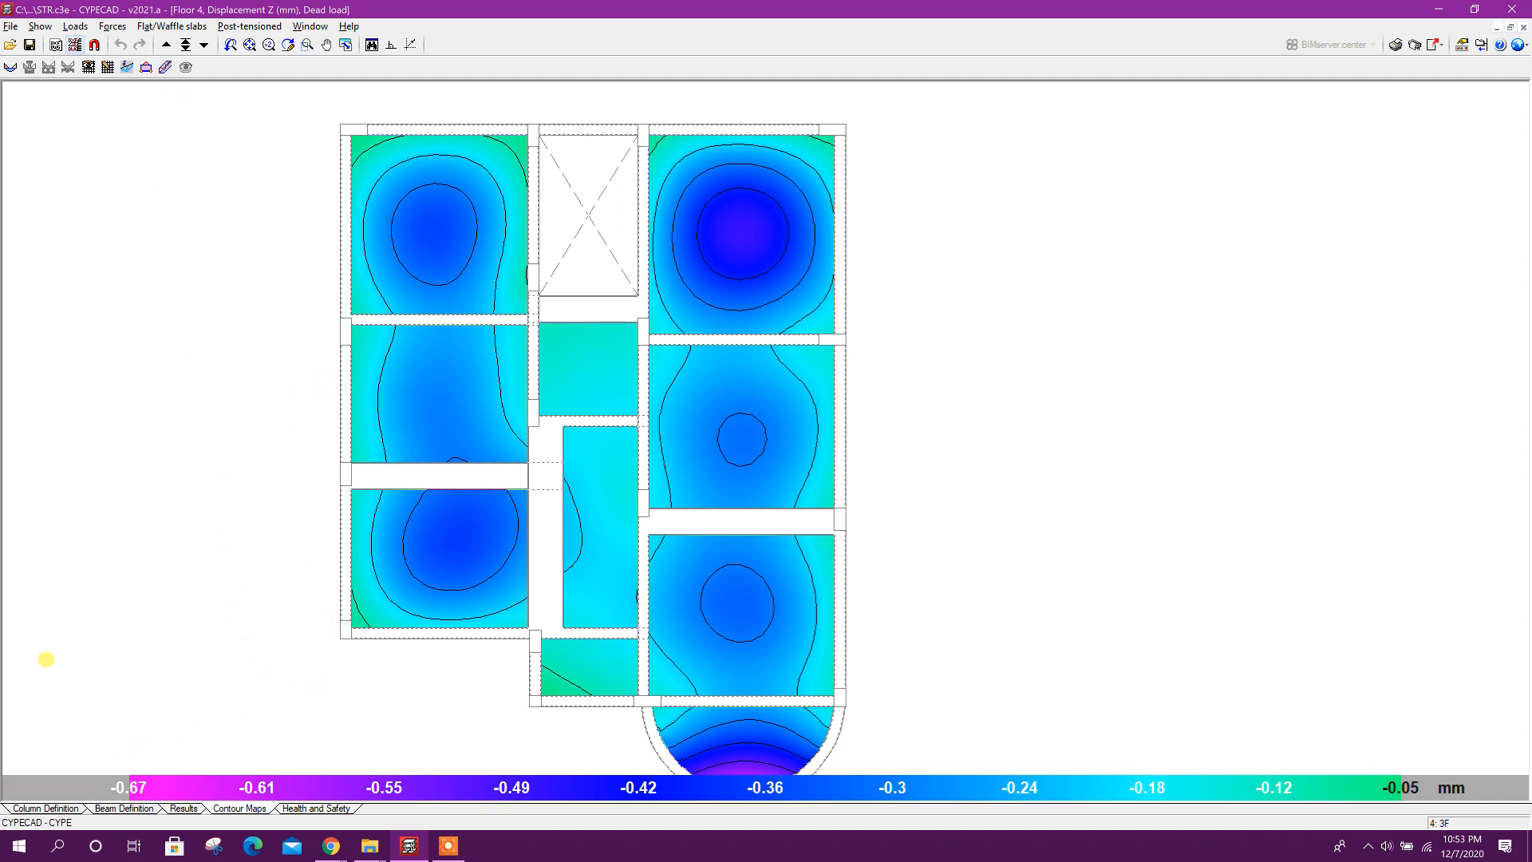
{"action": "mouse_move", "coordinate": [1331, 73]}
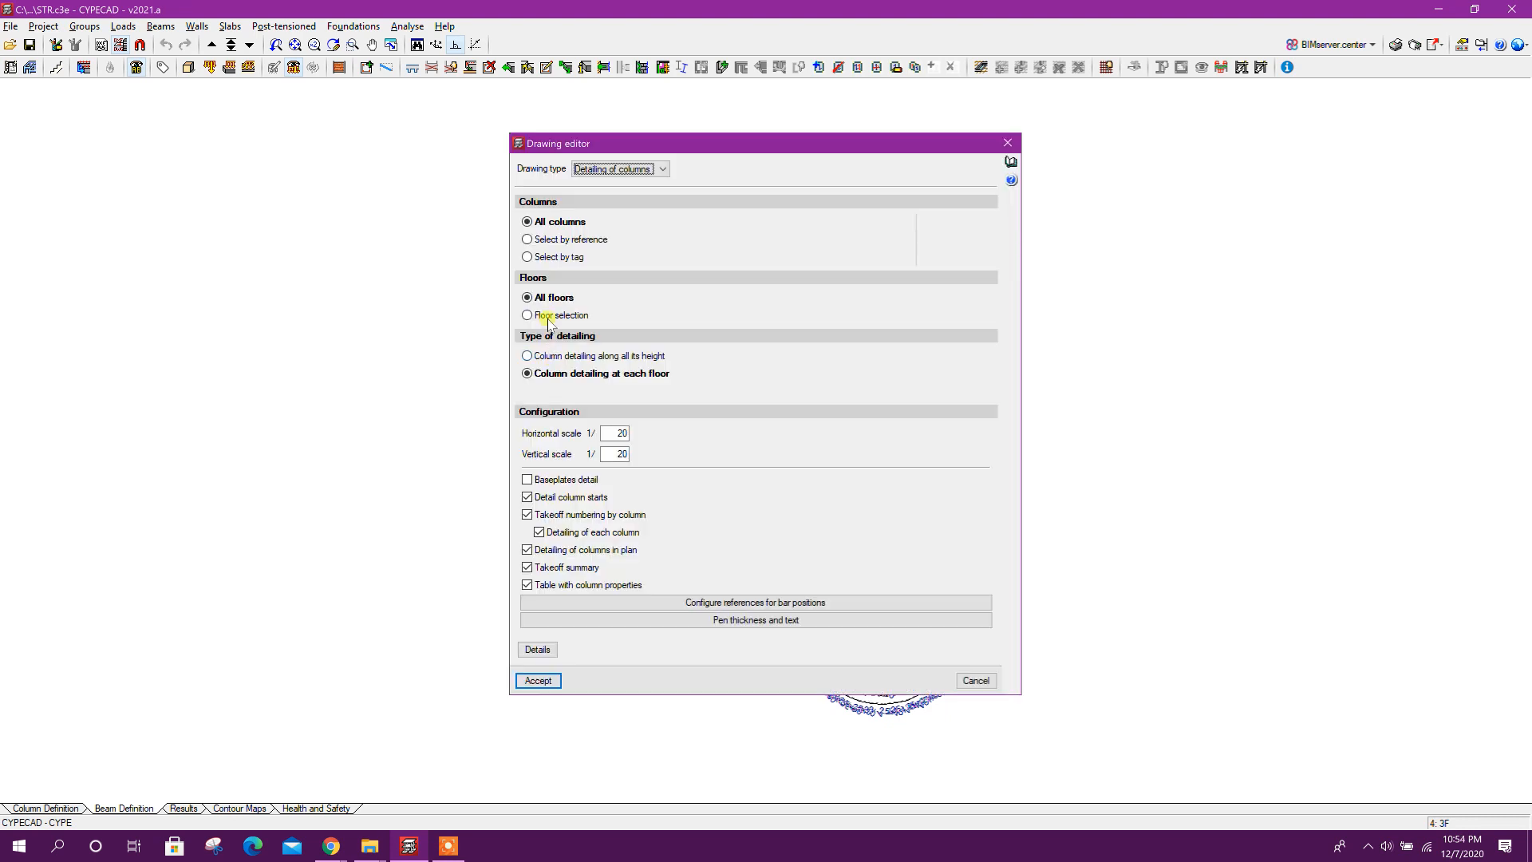
{"action": "mouse_move", "coordinate": [664, 278]}
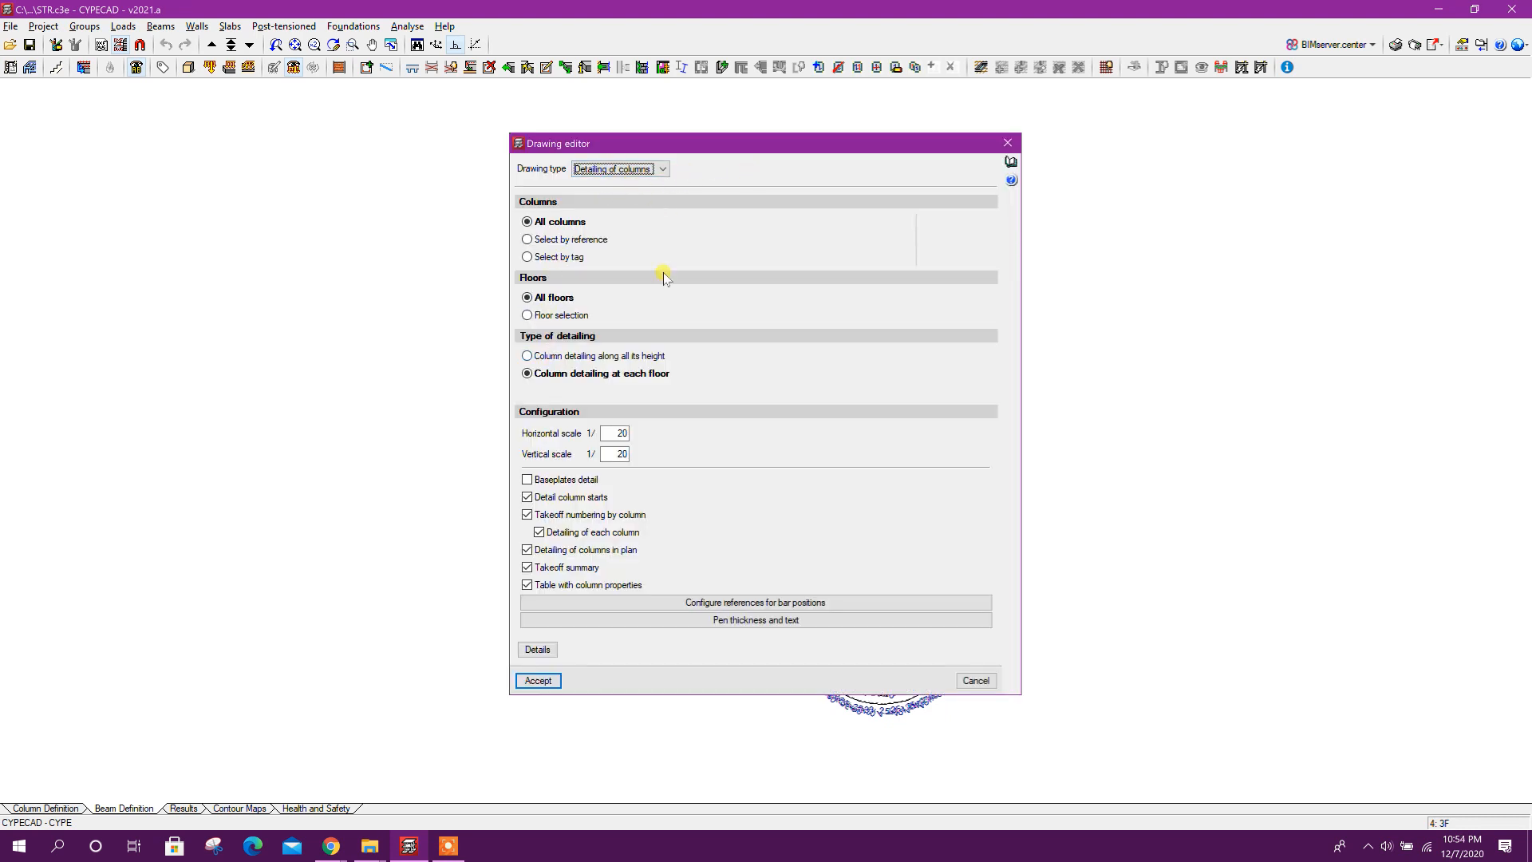
Add Floor plans and Sloped beams drawings to the selection and accept the four DWG drawings.
{"action": "left_click", "coordinate": [536, 680]}
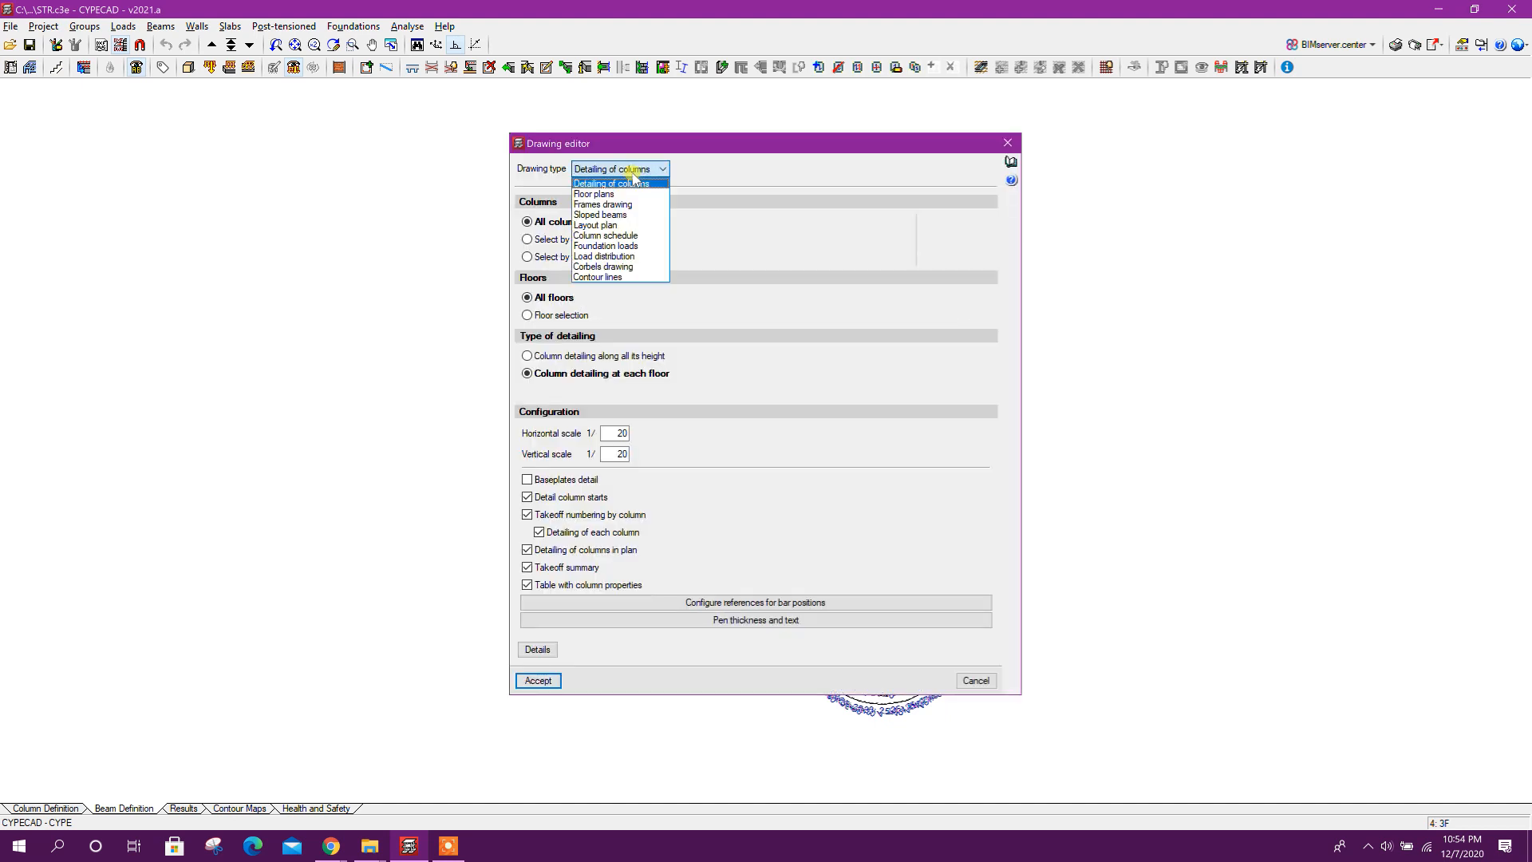
{"action": "left_click", "coordinate": [593, 193]}
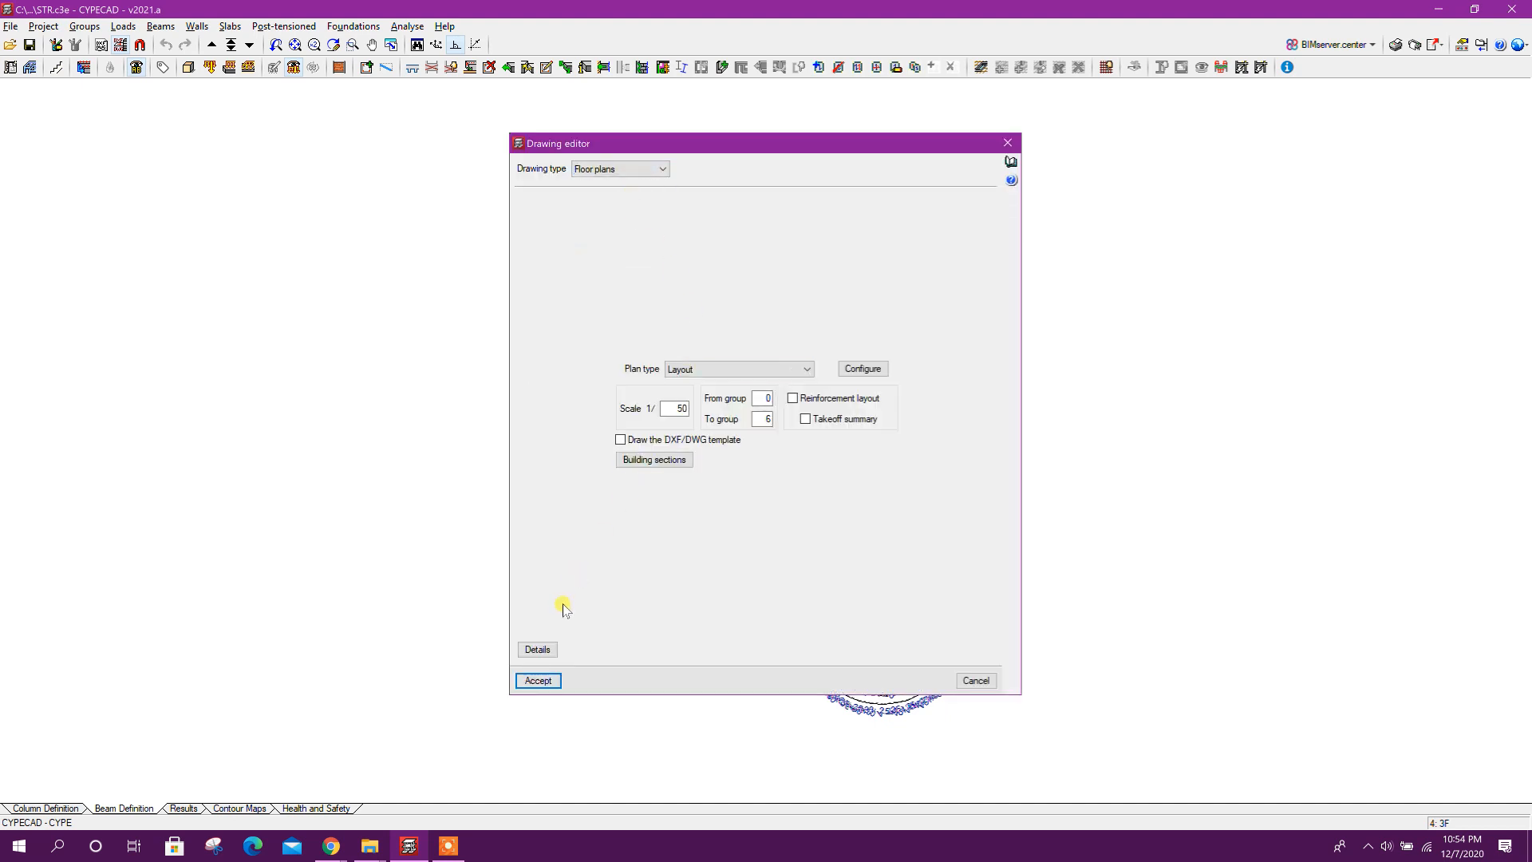
{"action": "left_click", "coordinate": [537, 680]}
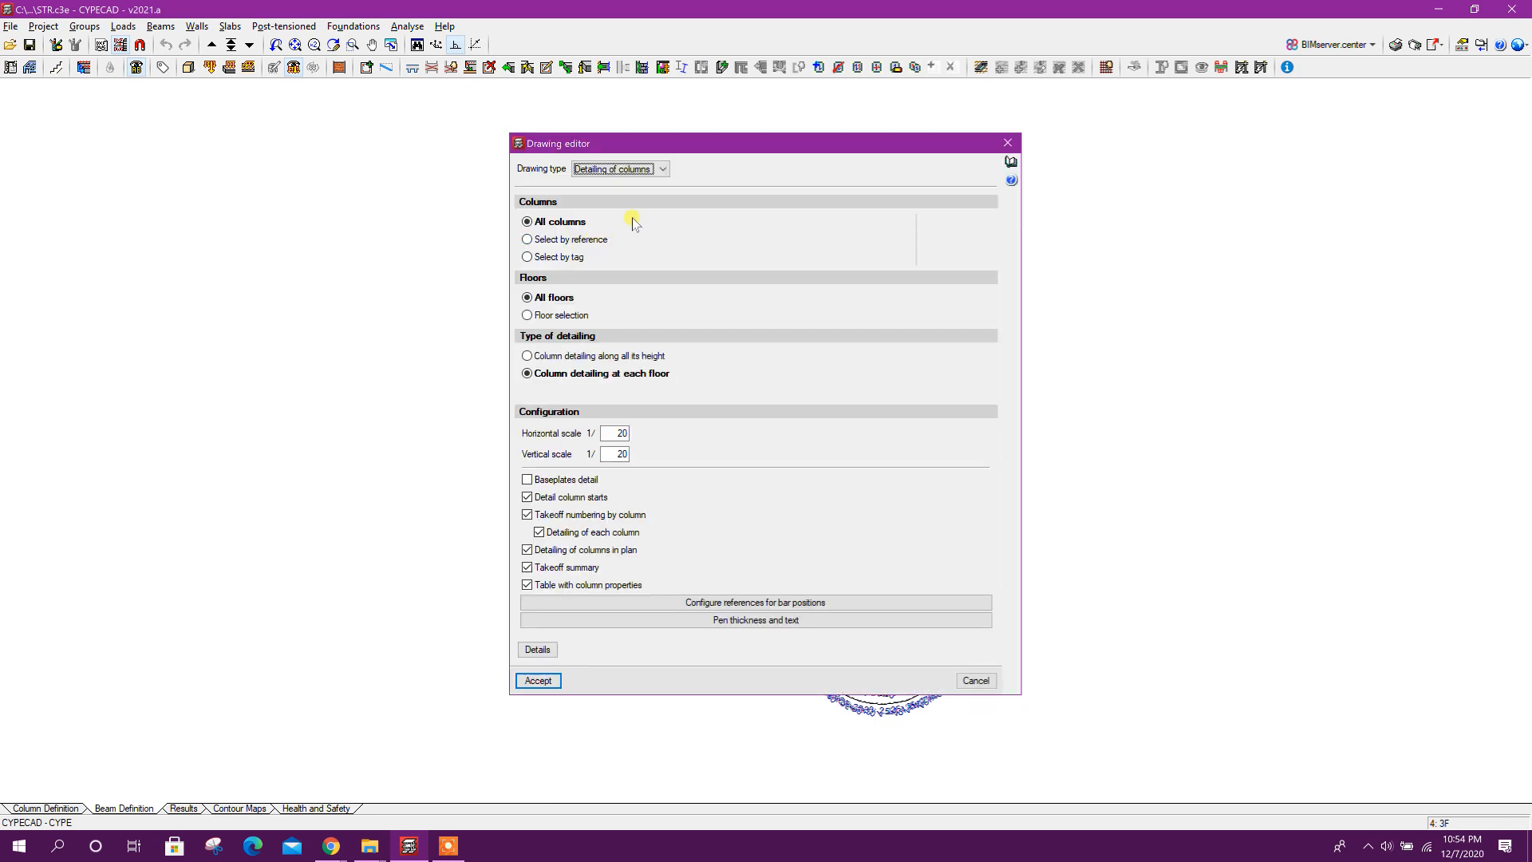
{"action": "left_click", "coordinate": [661, 169]}
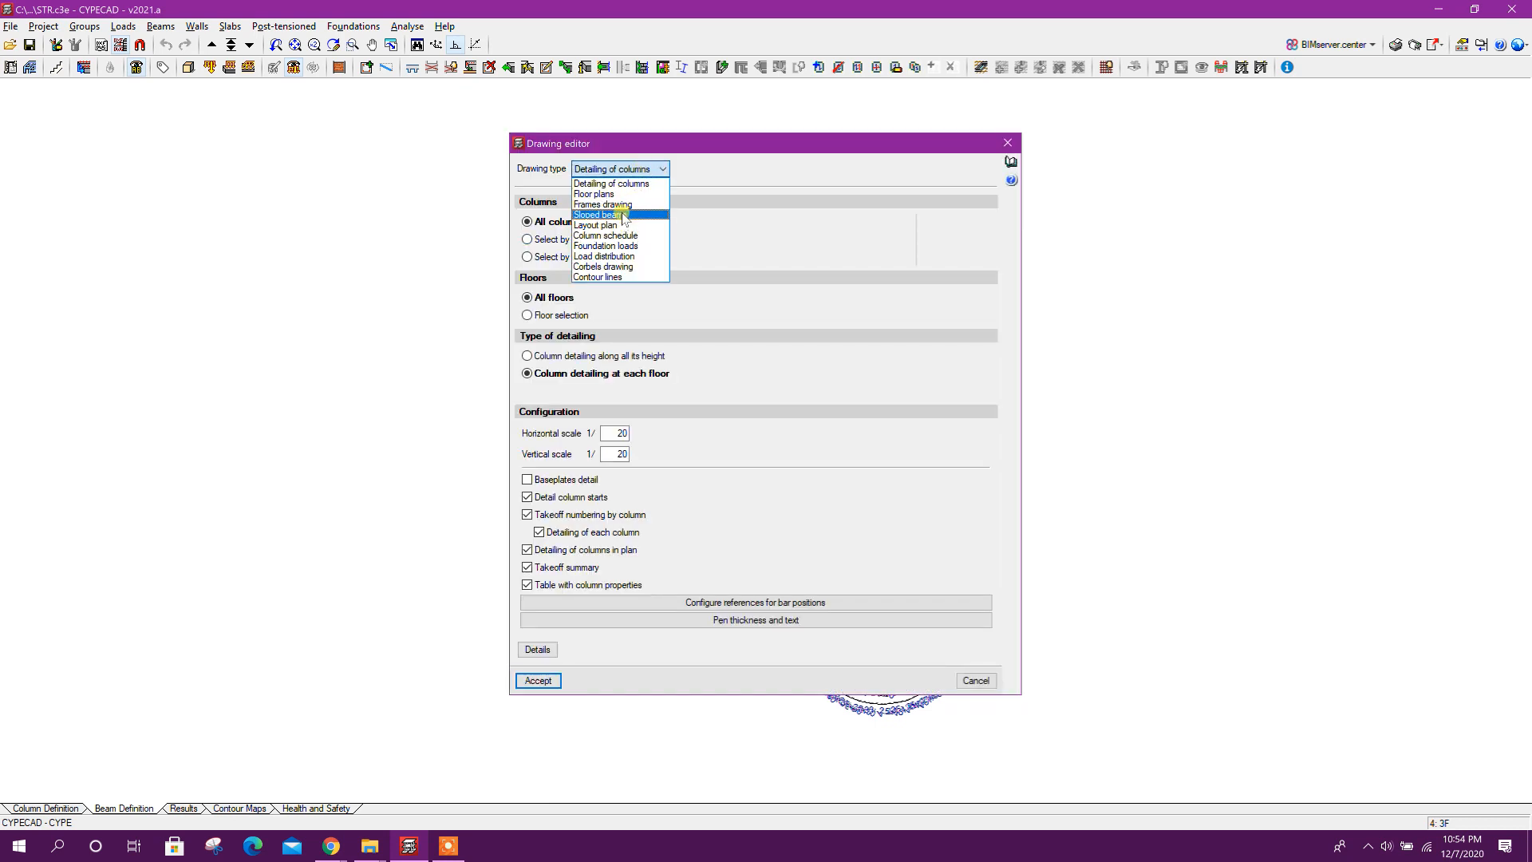
{"action": "left_click", "coordinate": [595, 214]}
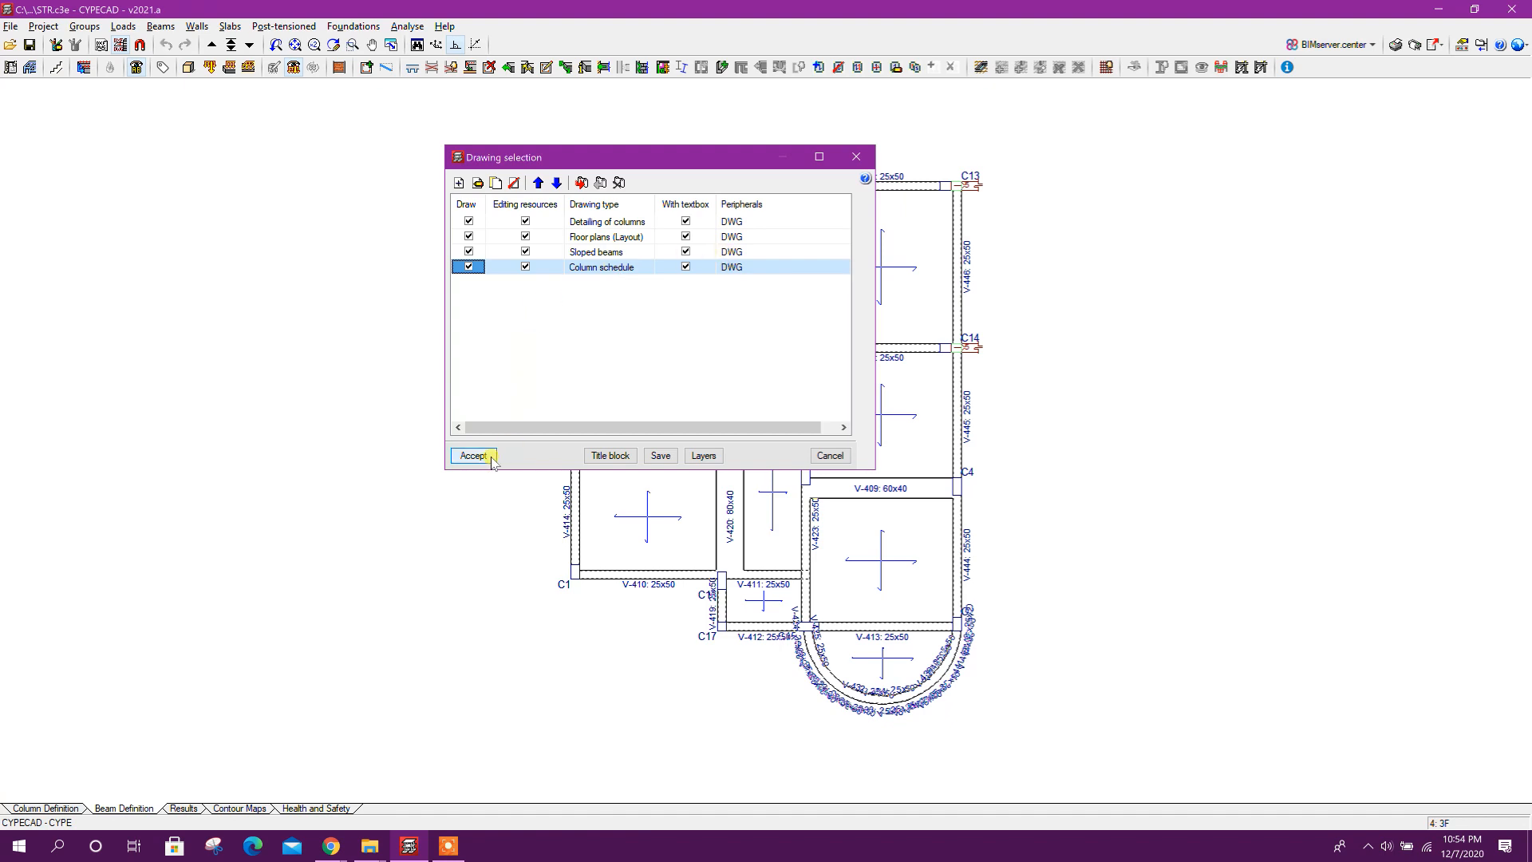
{"action": "left_click", "coordinate": [474, 456]}
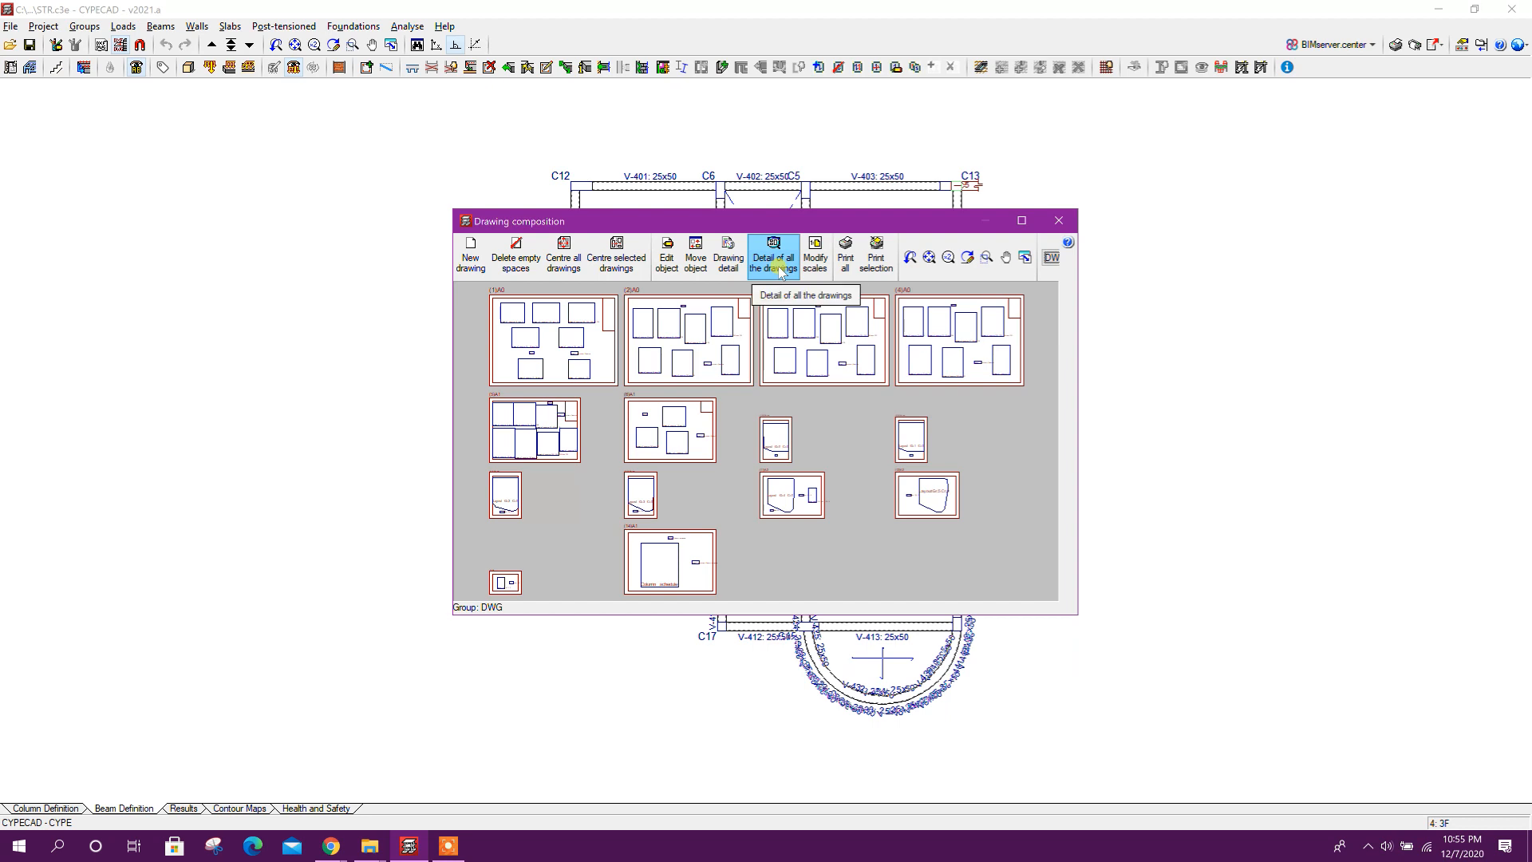
Export every composed drawing with the 'All the drawings in one file' option selected.
{"action": "left_click", "coordinate": [774, 247]}
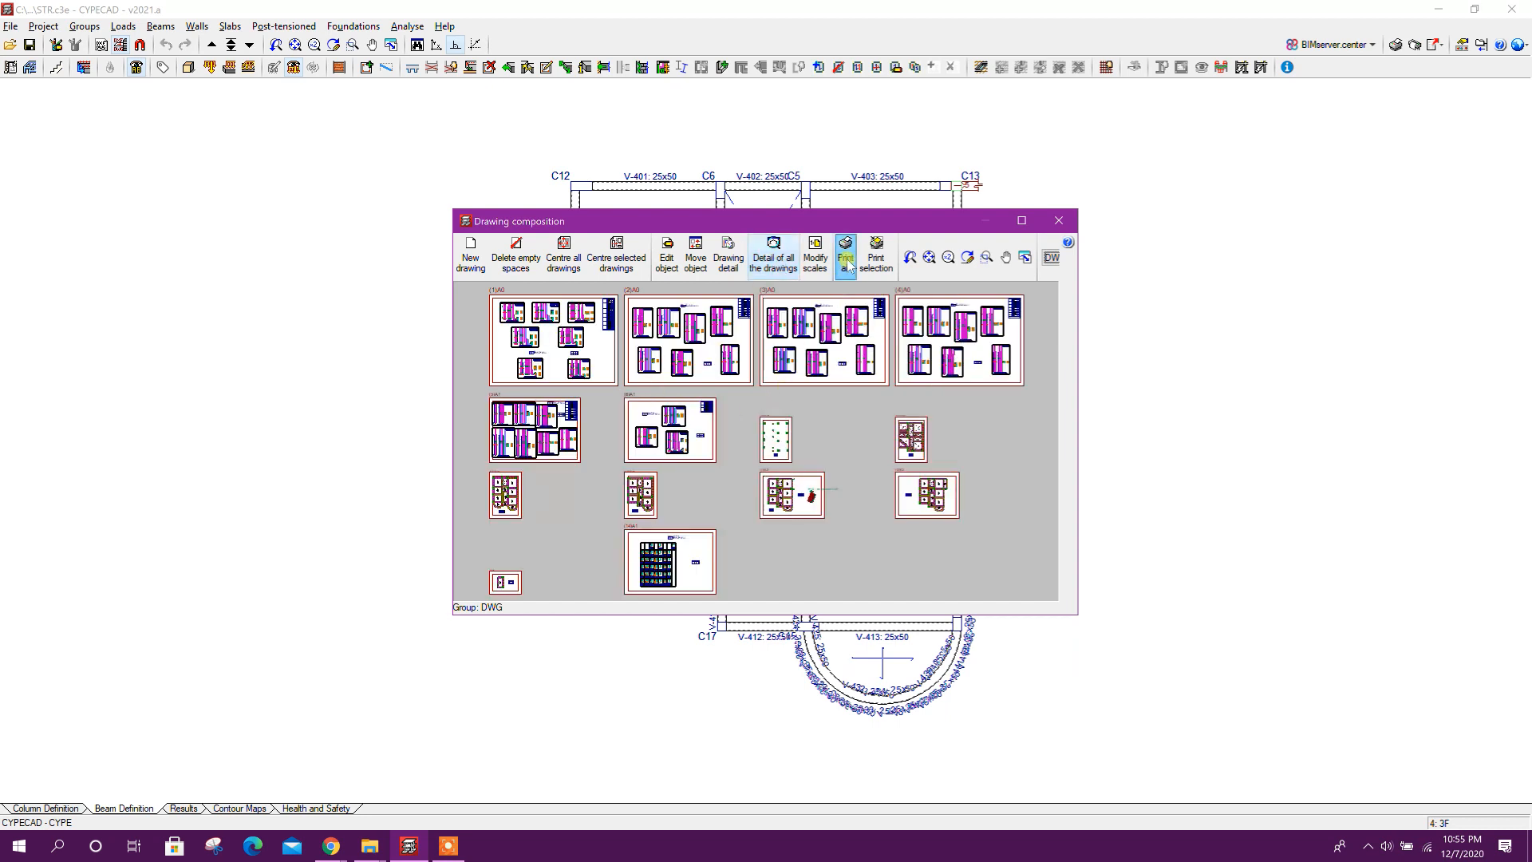
{"action": "left_click", "coordinate": [846, 254]}
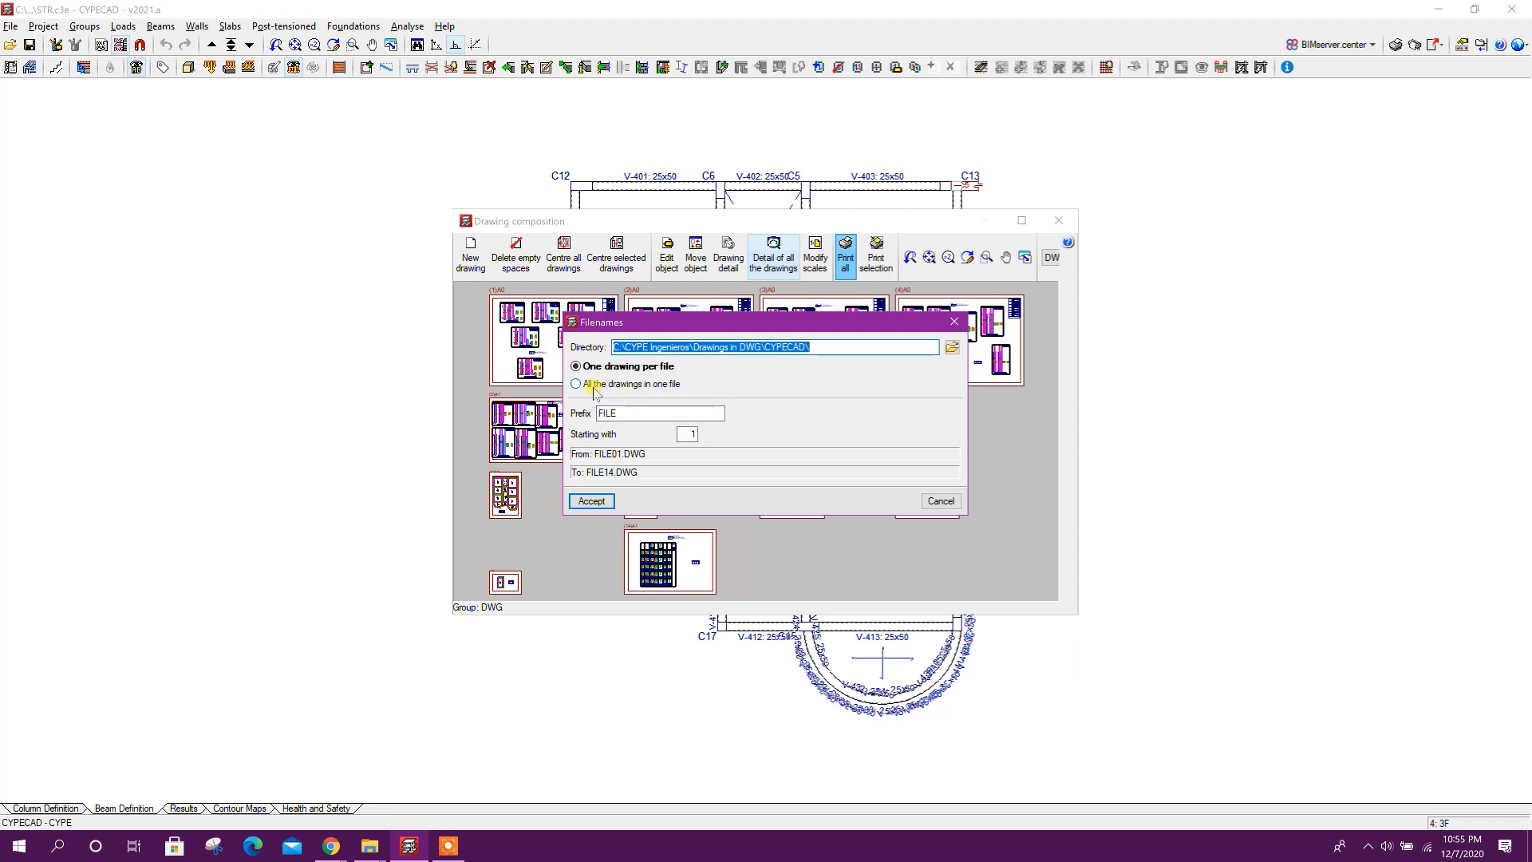
{"action": "left_click", "coordinate": [574, 383]}
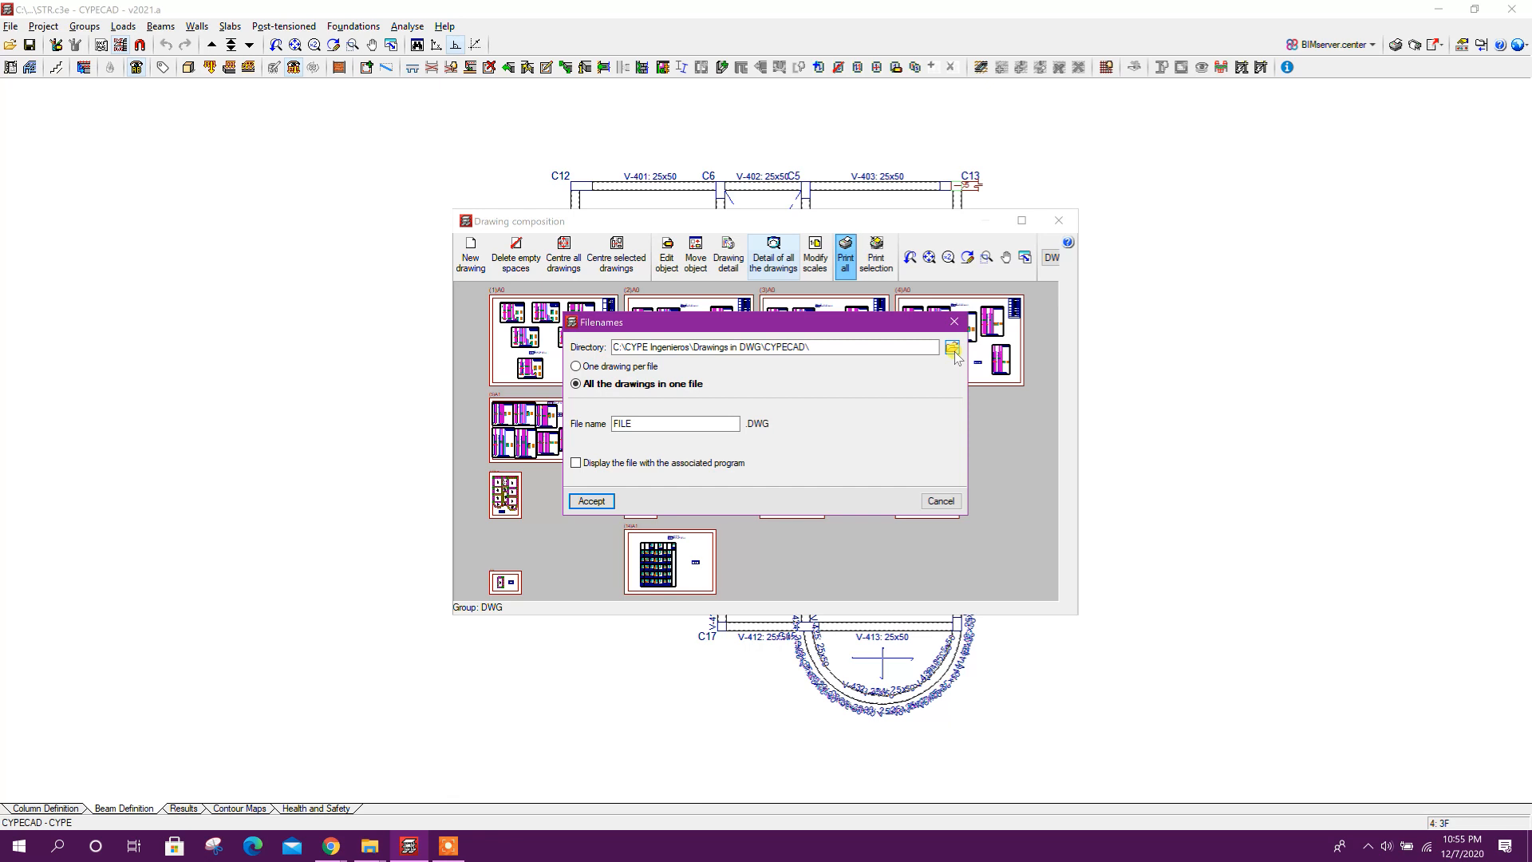
Set the output folder to the Desktop and write the single DWG file there.
{"action": "left_click", "coordinate": [951, 348]}
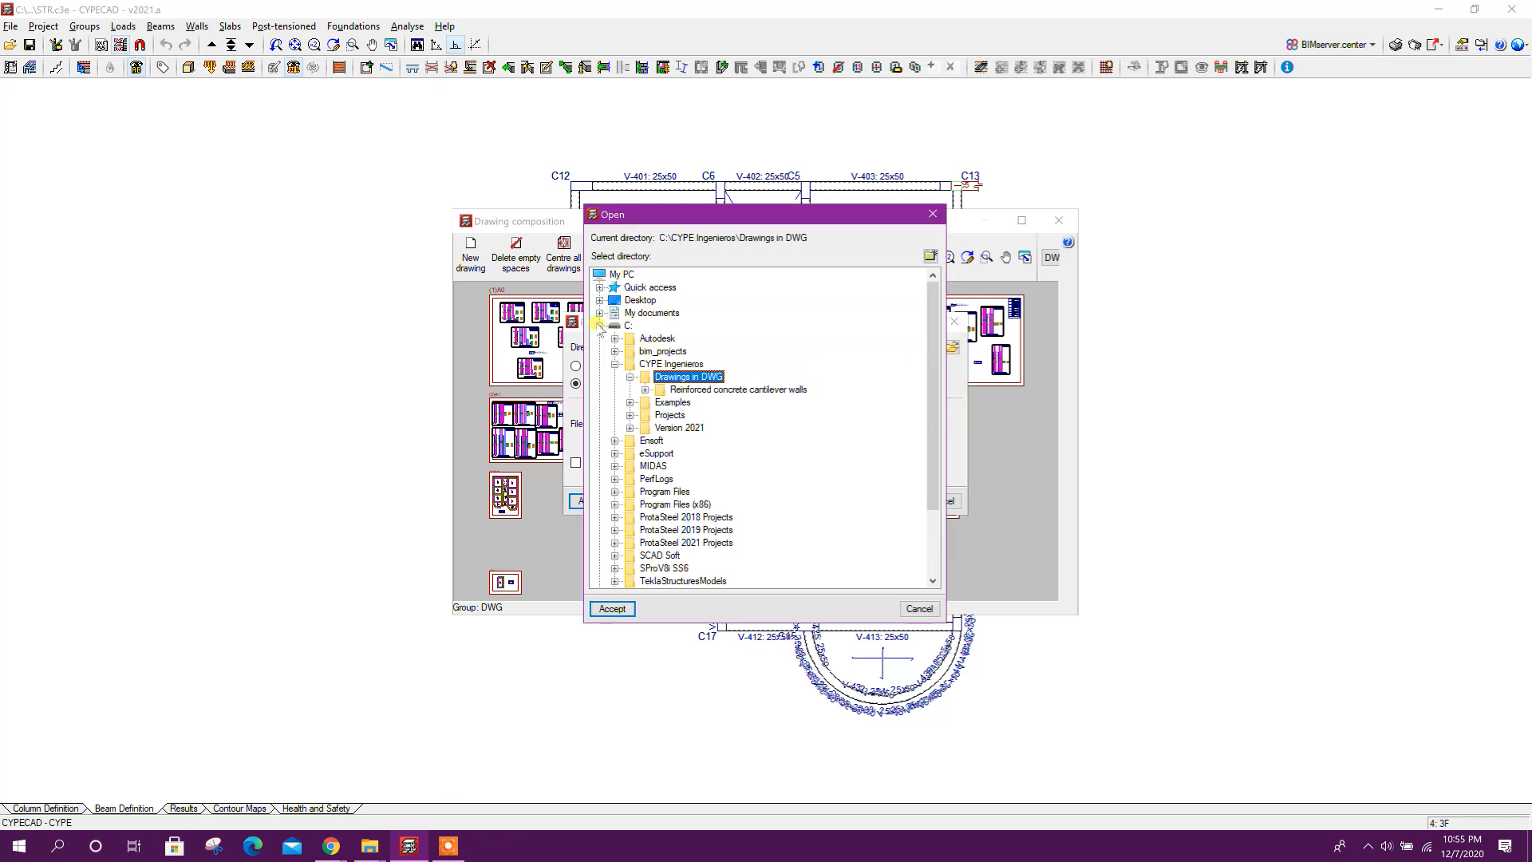
{"action": "left_click", "coordinate": [640, 300]}
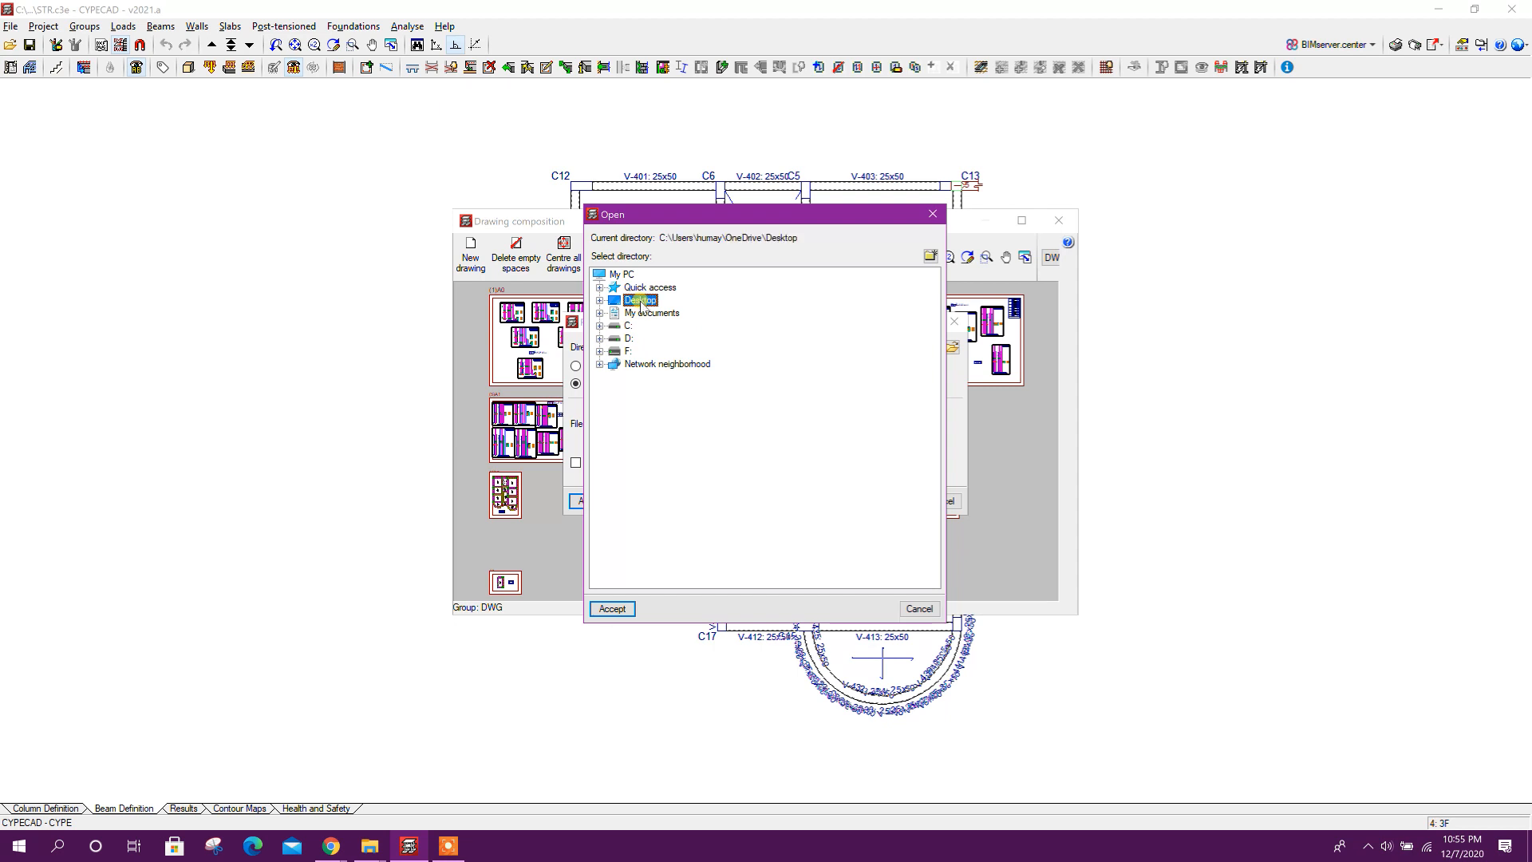
{"action": "left_click", "coordinate": [611, 608]}
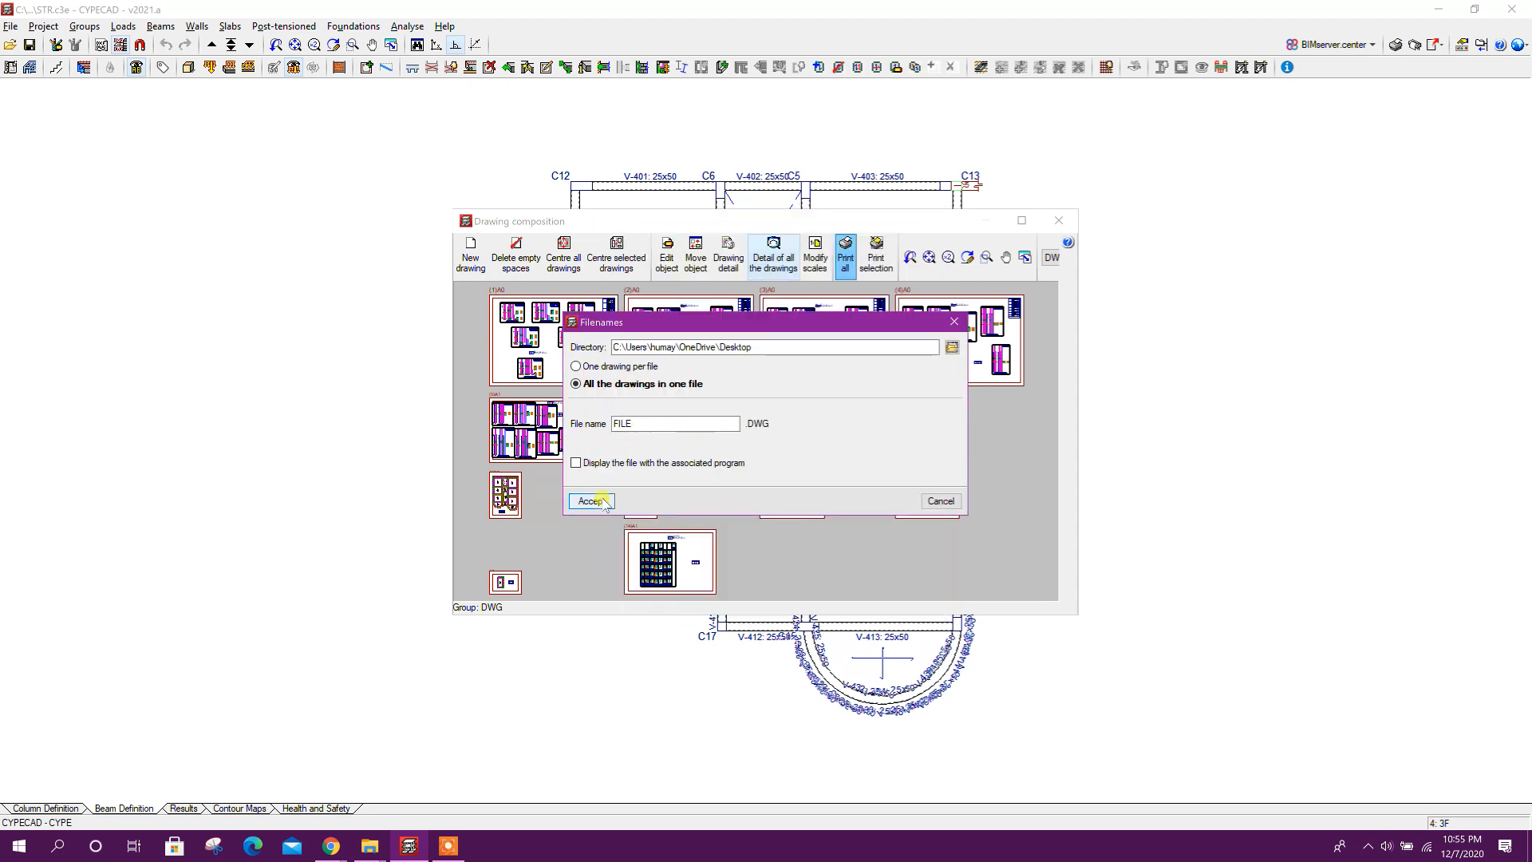
{"action": "left_click", "coordinate": [591, 500]}
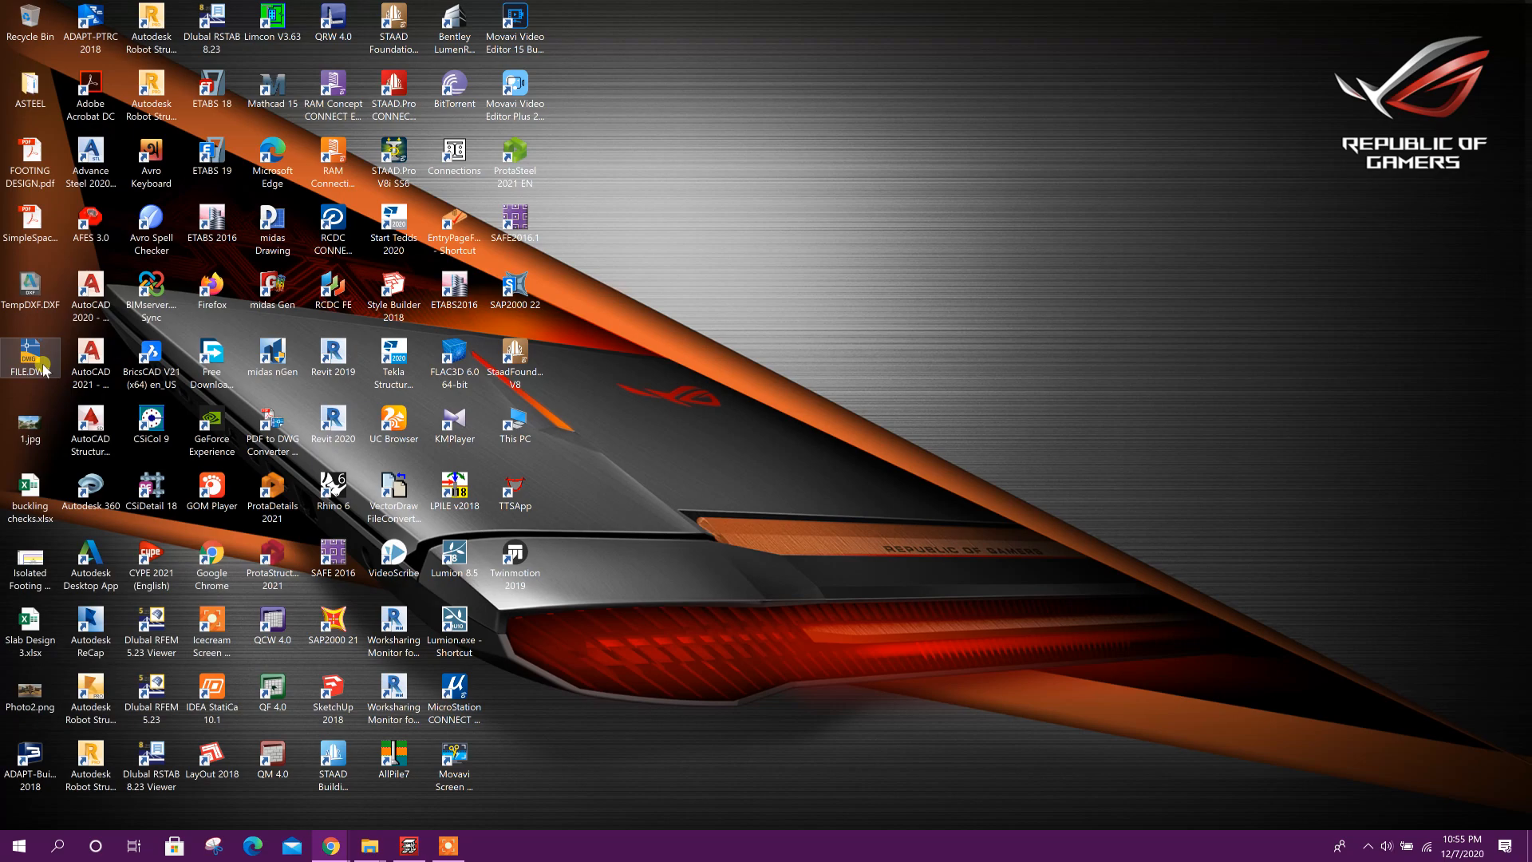
Open FILE.DWG from the desktop in AutoCAD and zoom through the roof plan and column section sheets.
{"action": "double_click", "coordinate": [28, 355]}
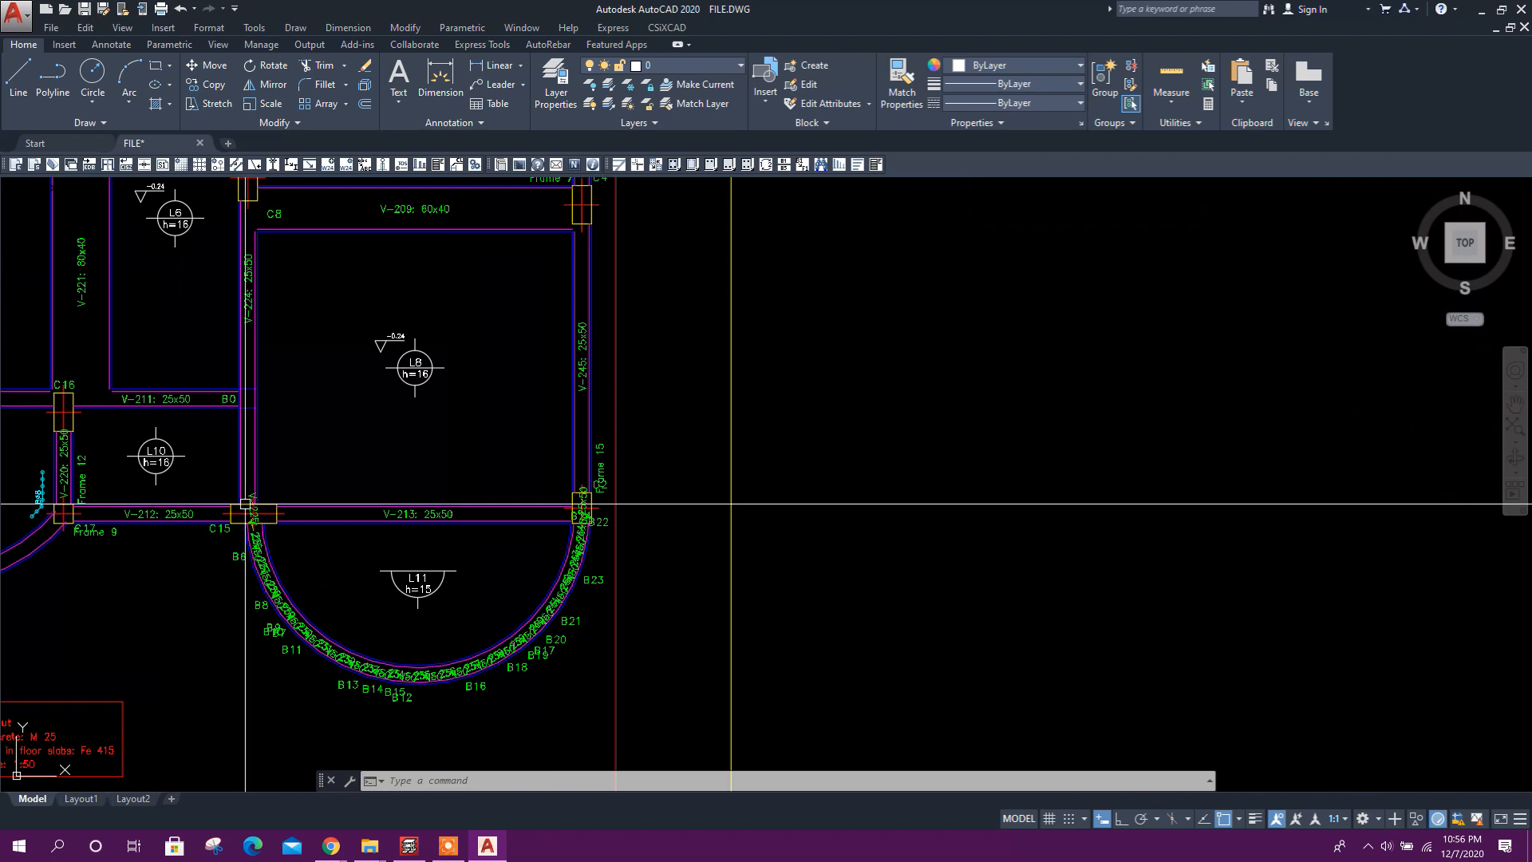
{"action": "scroll", "scroll_direction": "down", "scroll_amount": 3}
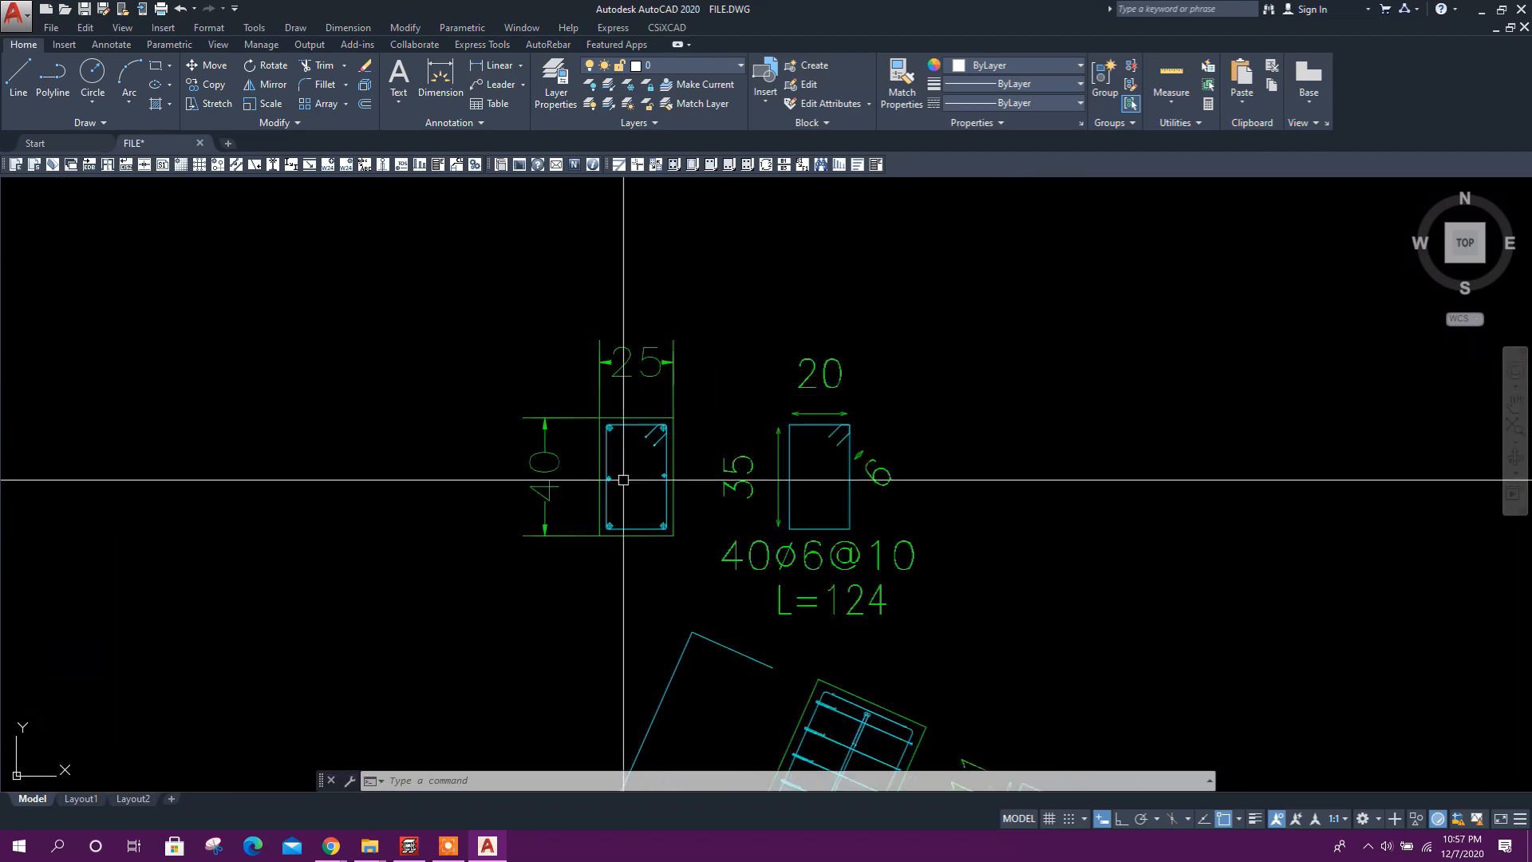
{"action": "scroll", "scroll_direction": "down", "scroll_amount": 3}
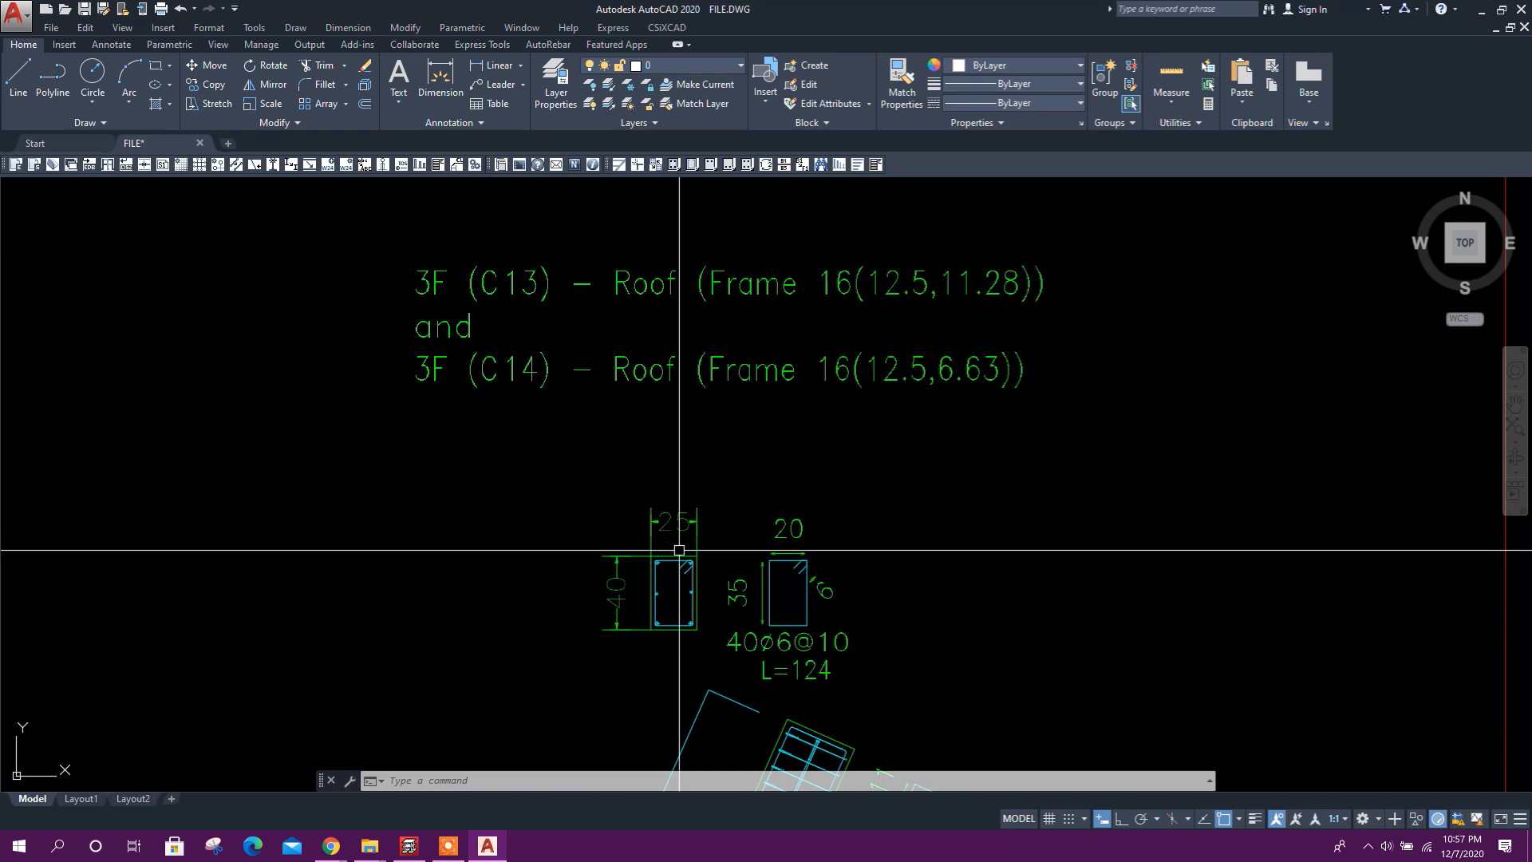
{"action": "scroll", "scroll_direction": "down", "scroll_amount": 3}
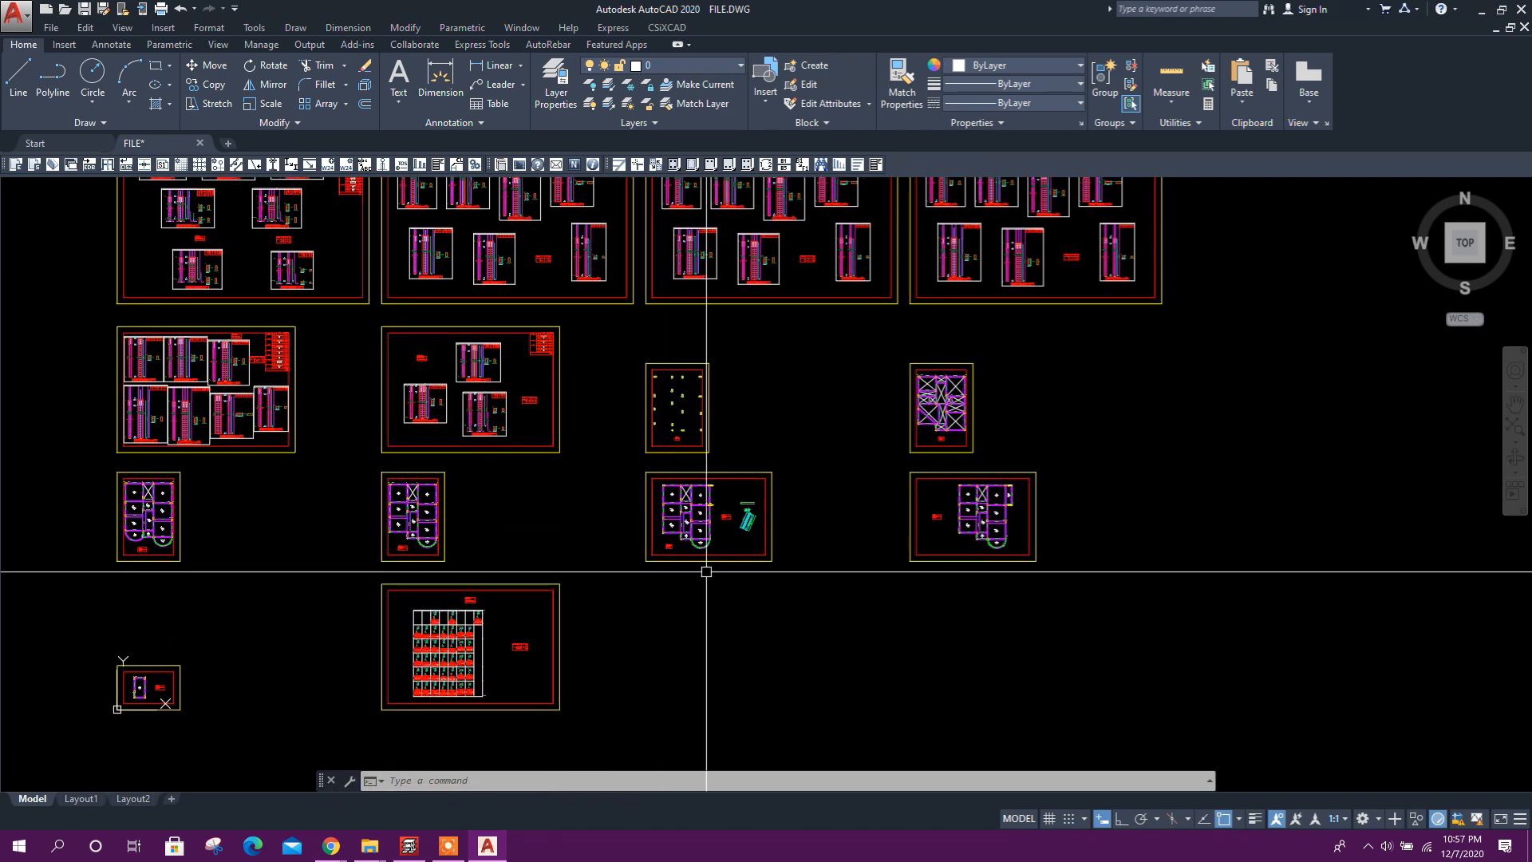
{"action": "mouse_move", "coordinate": [525, 667]}
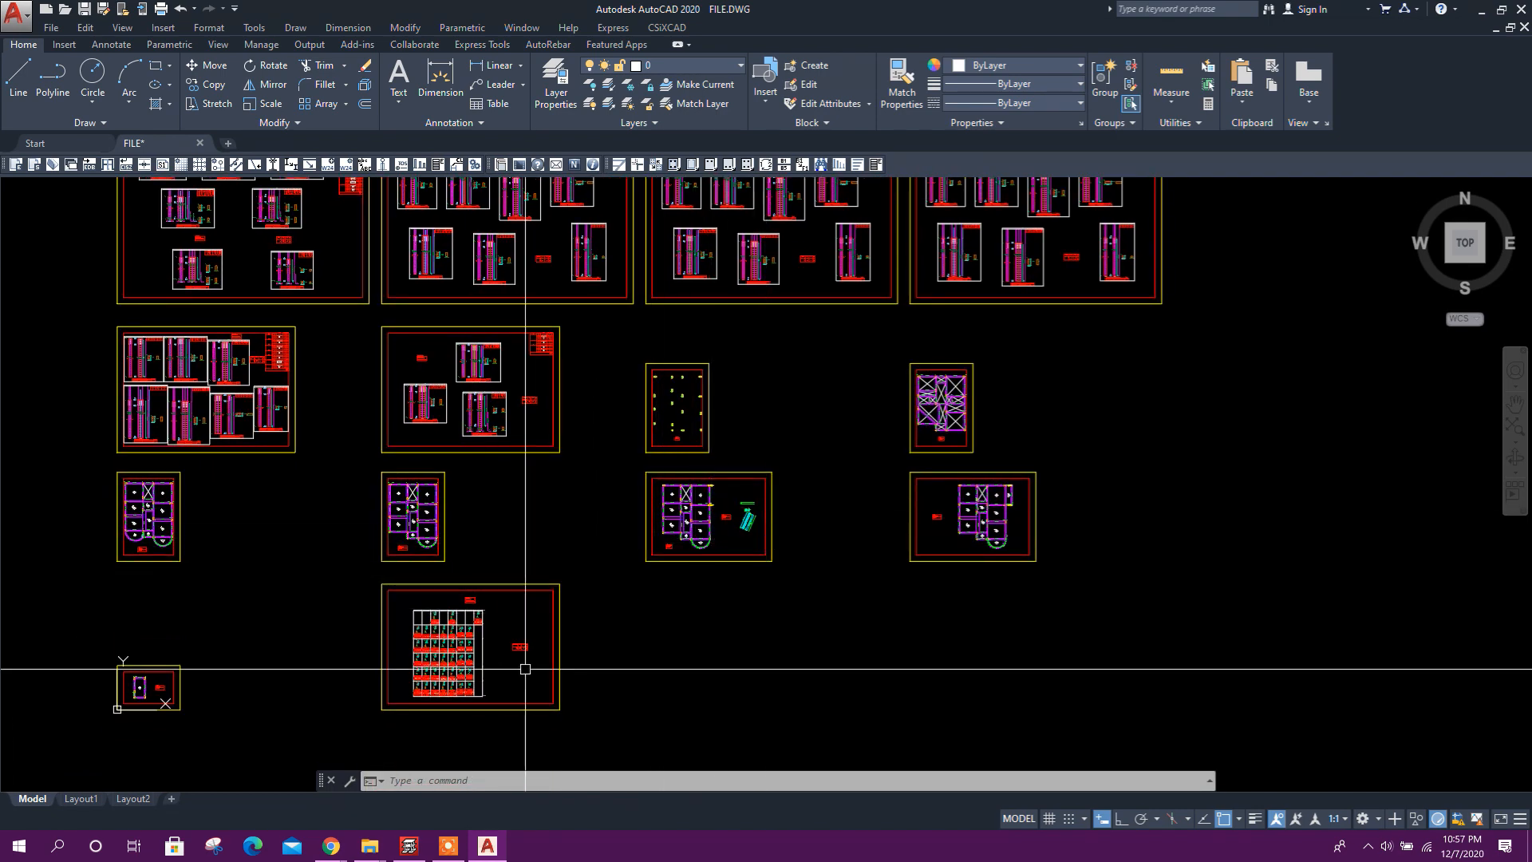